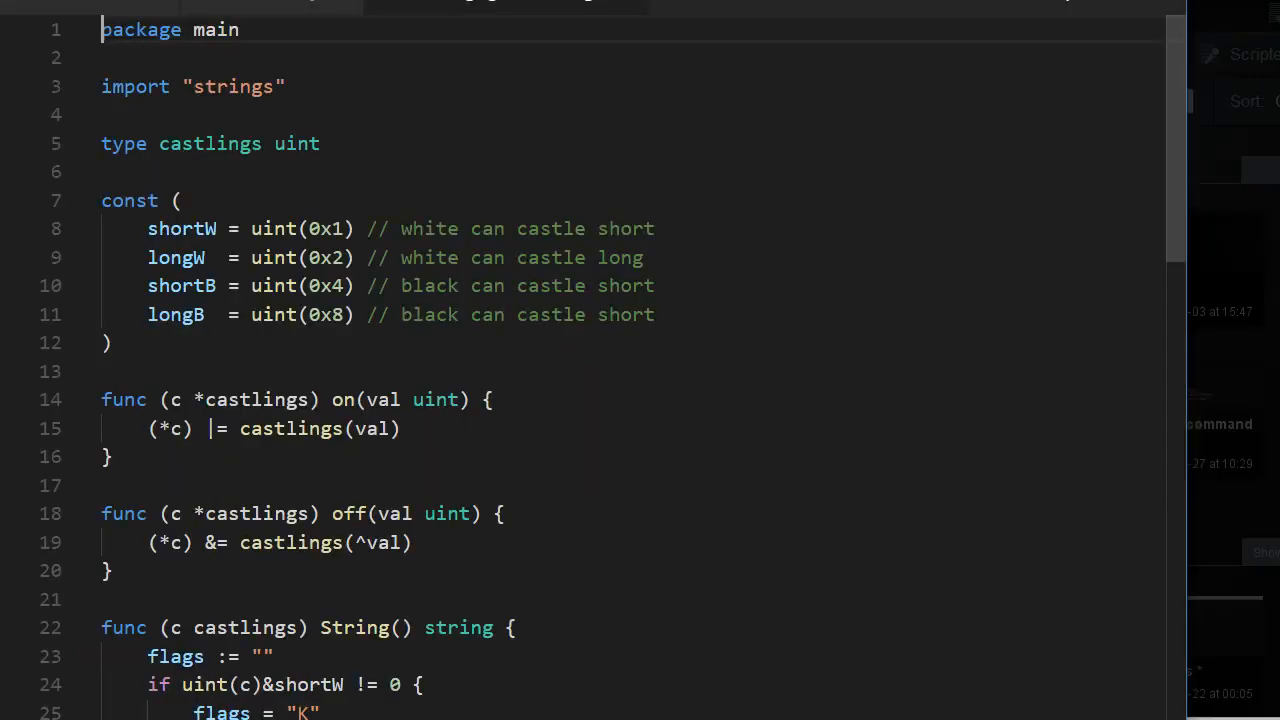
Scroll through the on-screen content and drag-select a region before running the engine
scroll(down, 3)
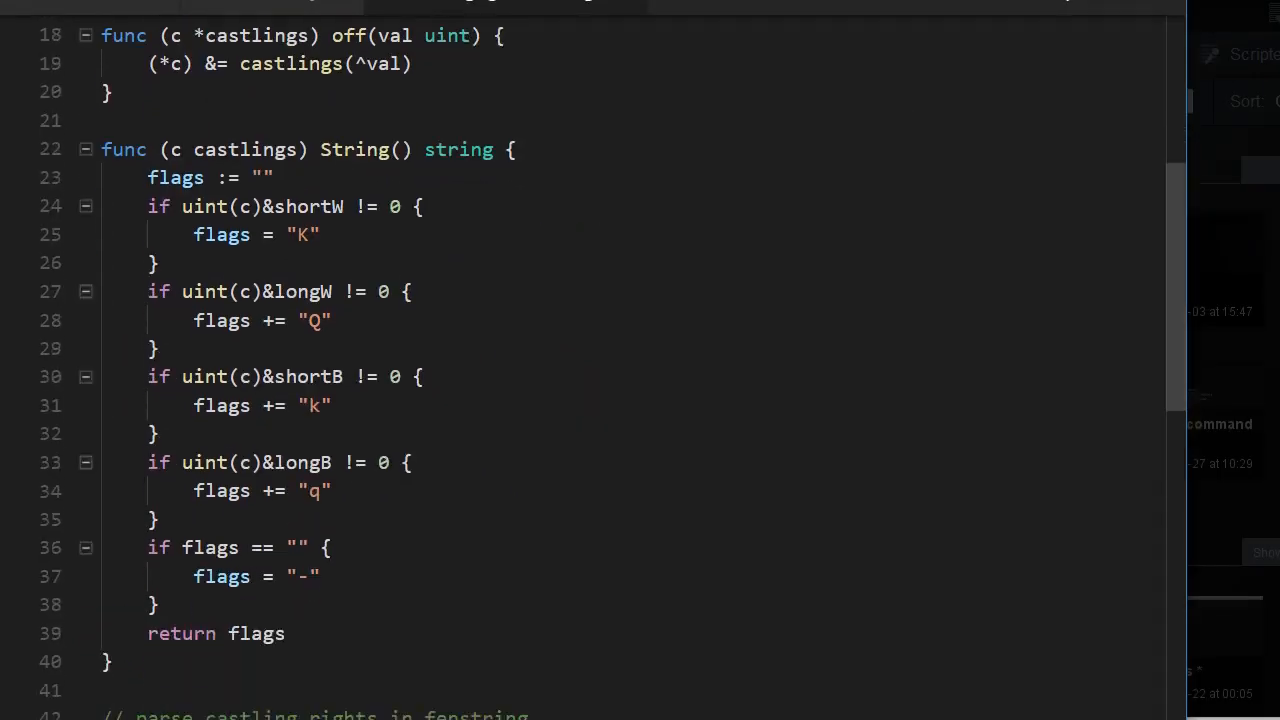
drag(100, 148, 284, 632)
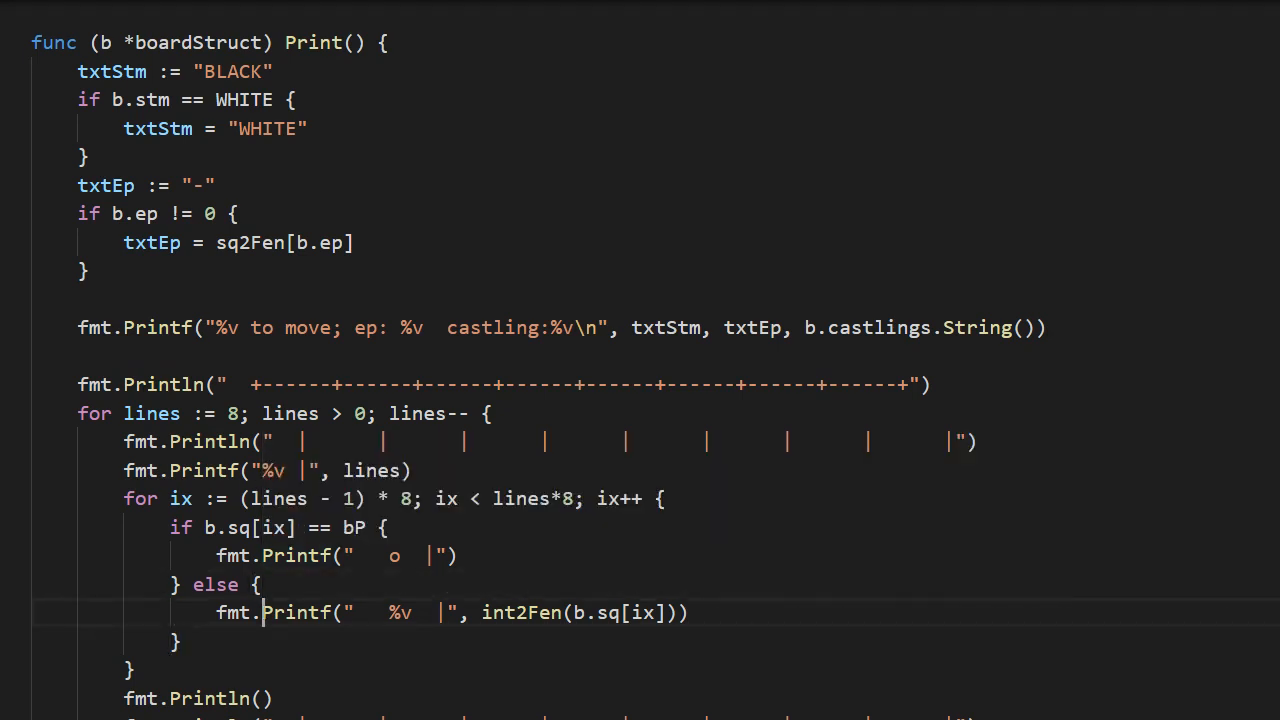
scroll(down, 3)
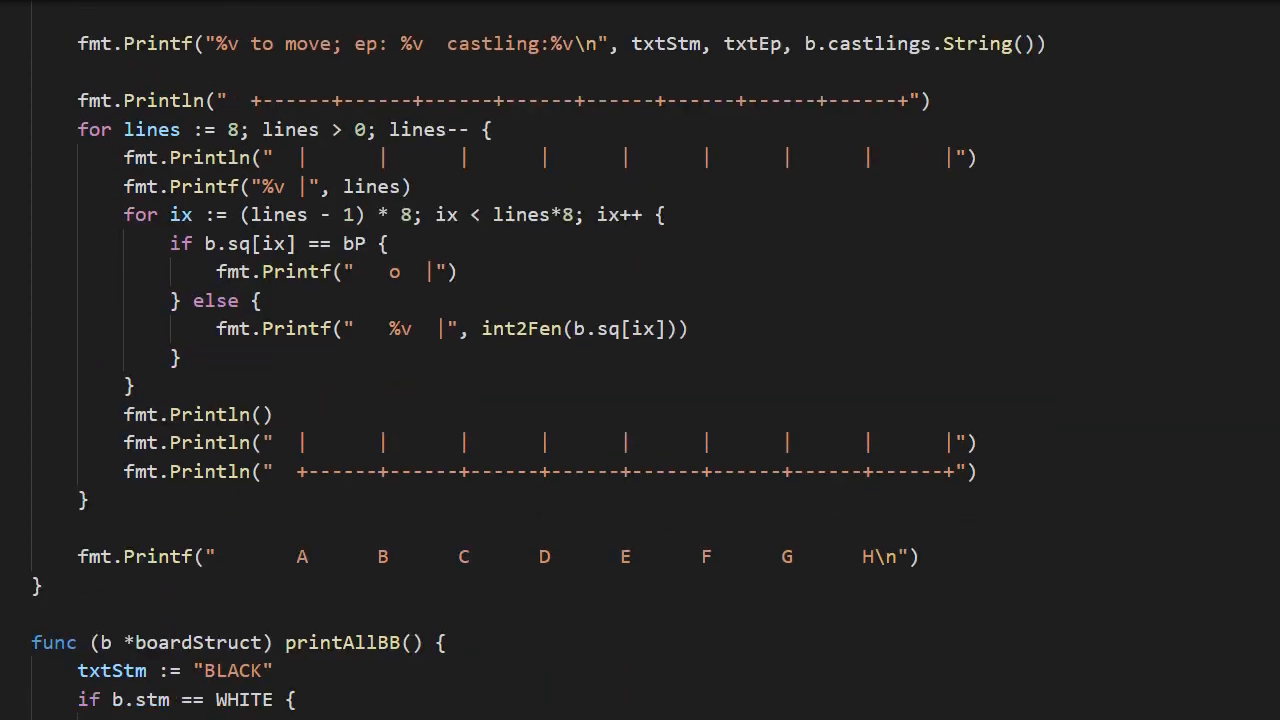
scroll(down, 3)
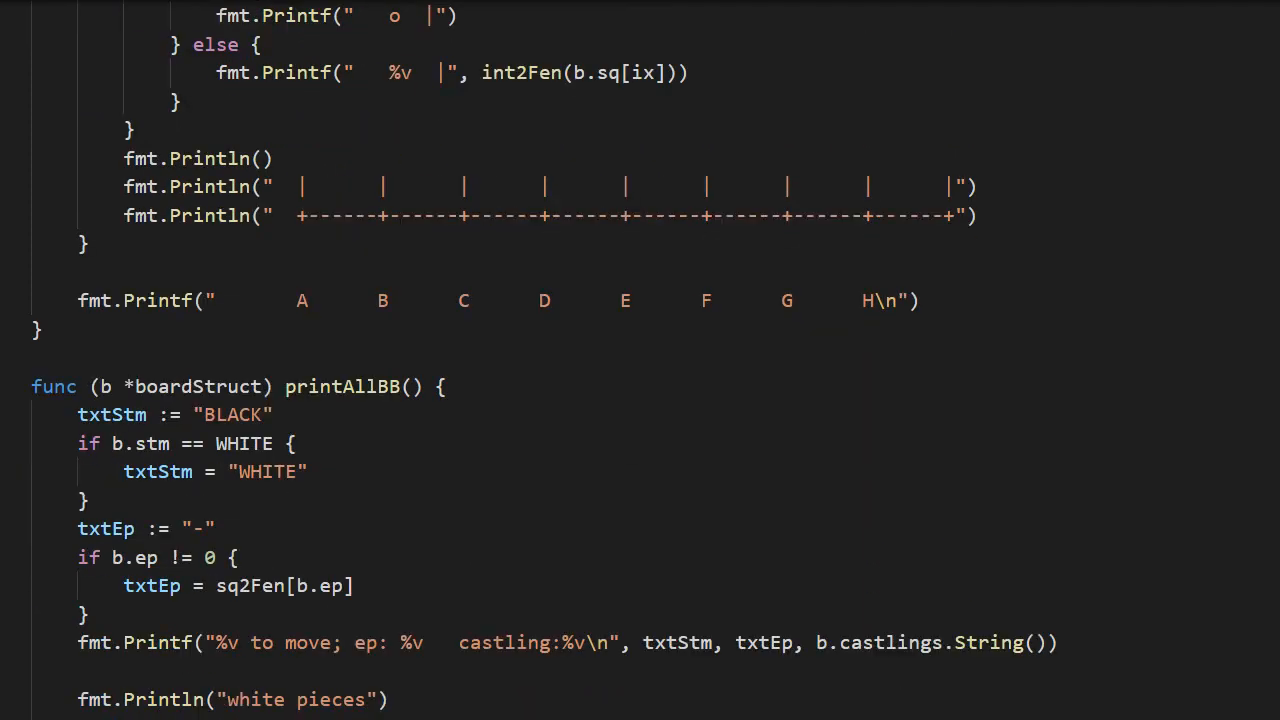
scroll(down, 3)
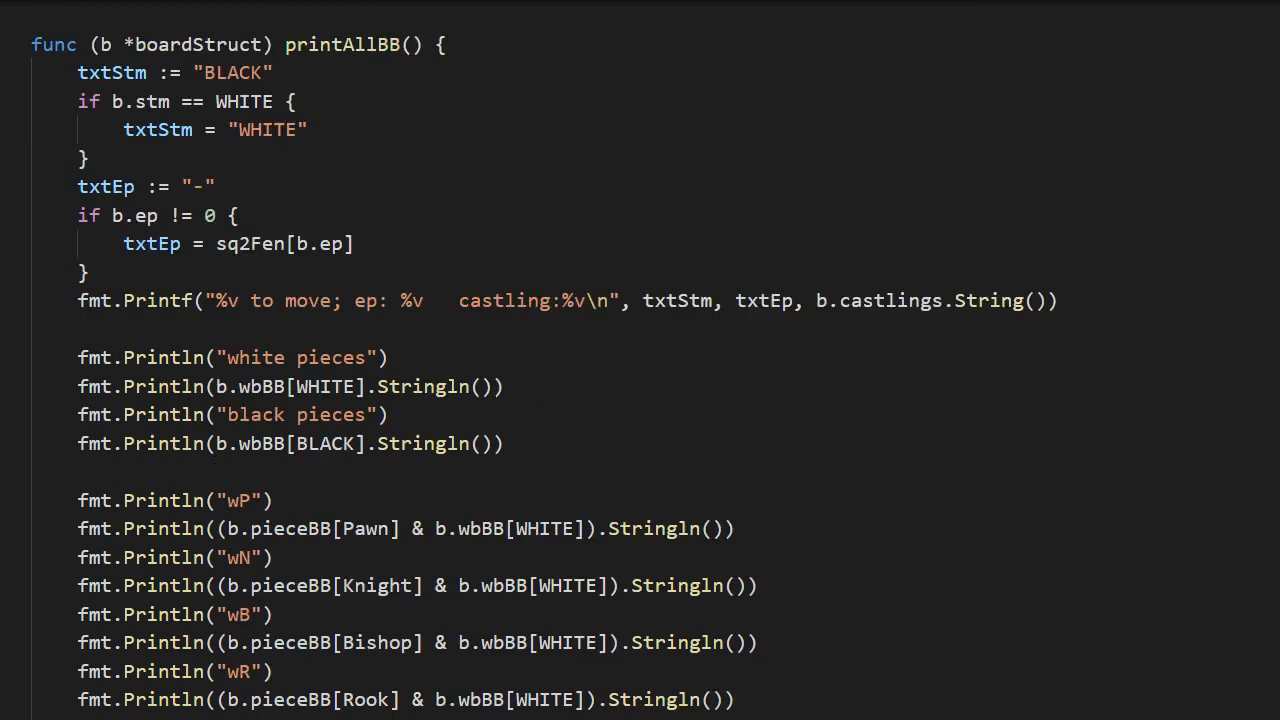
scroll(down, 3)
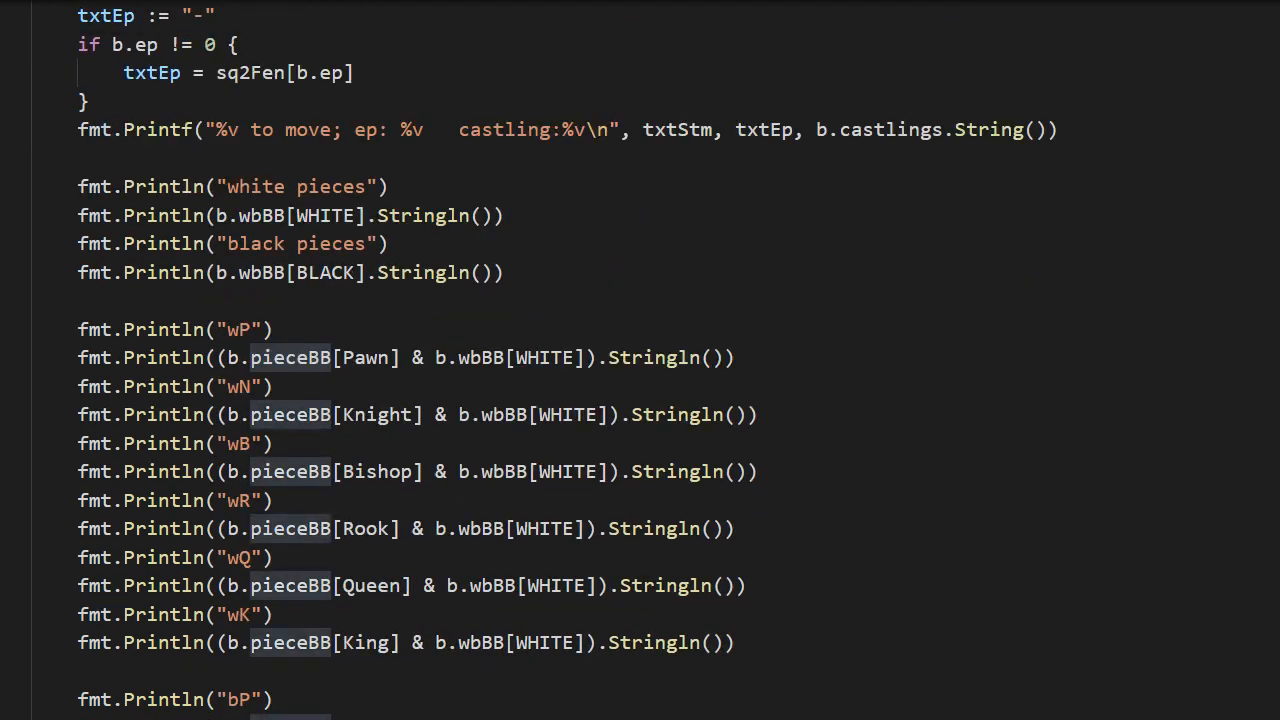
scroll(down, 3)
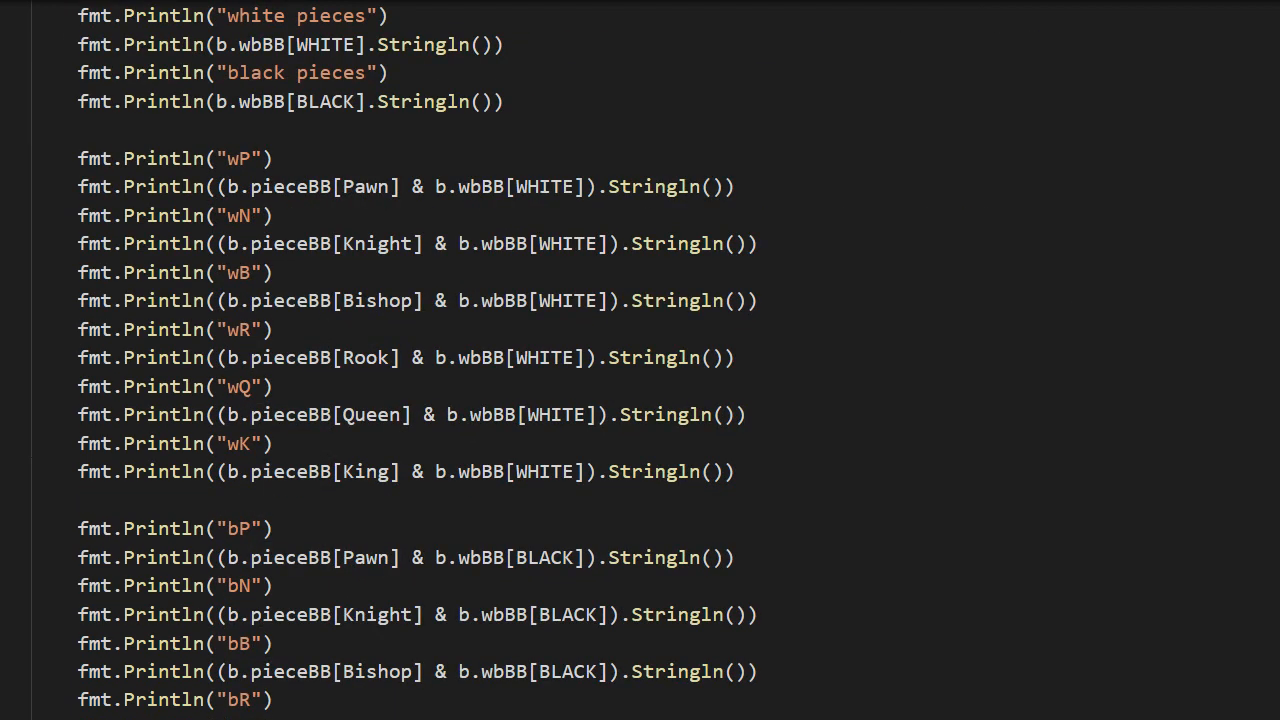
scroll(down, 3)
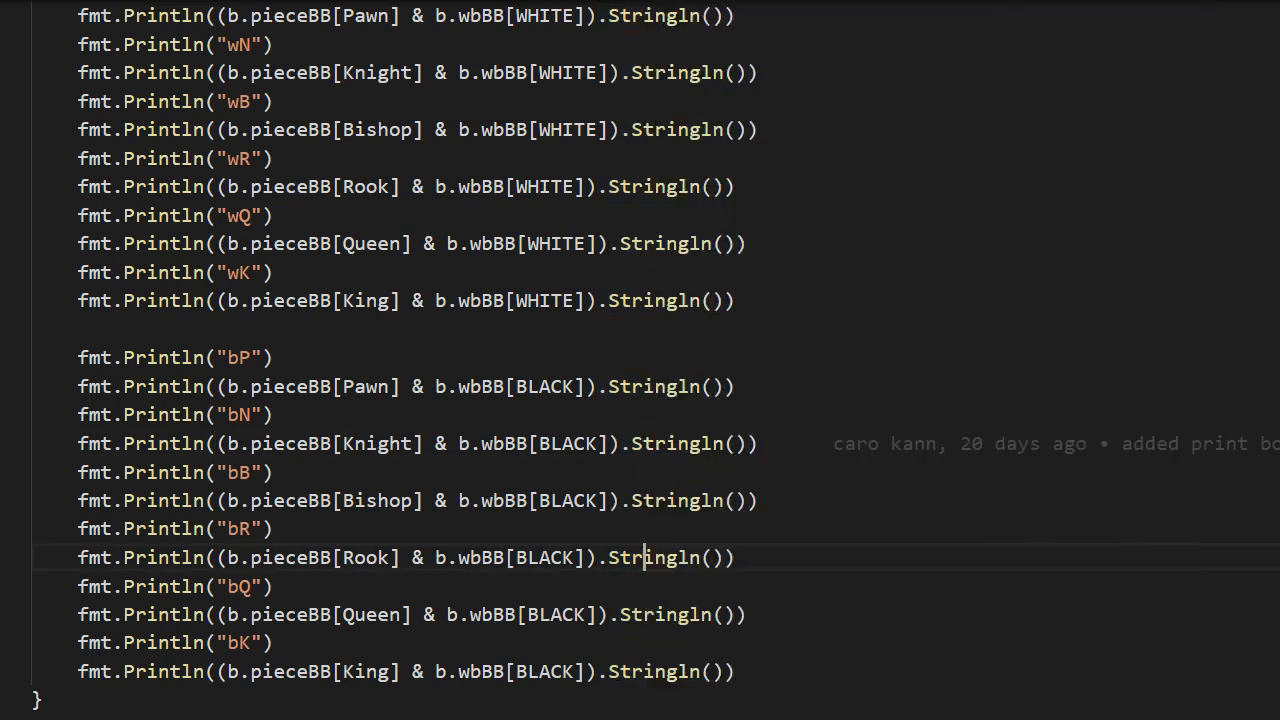
scroll(up, 3)
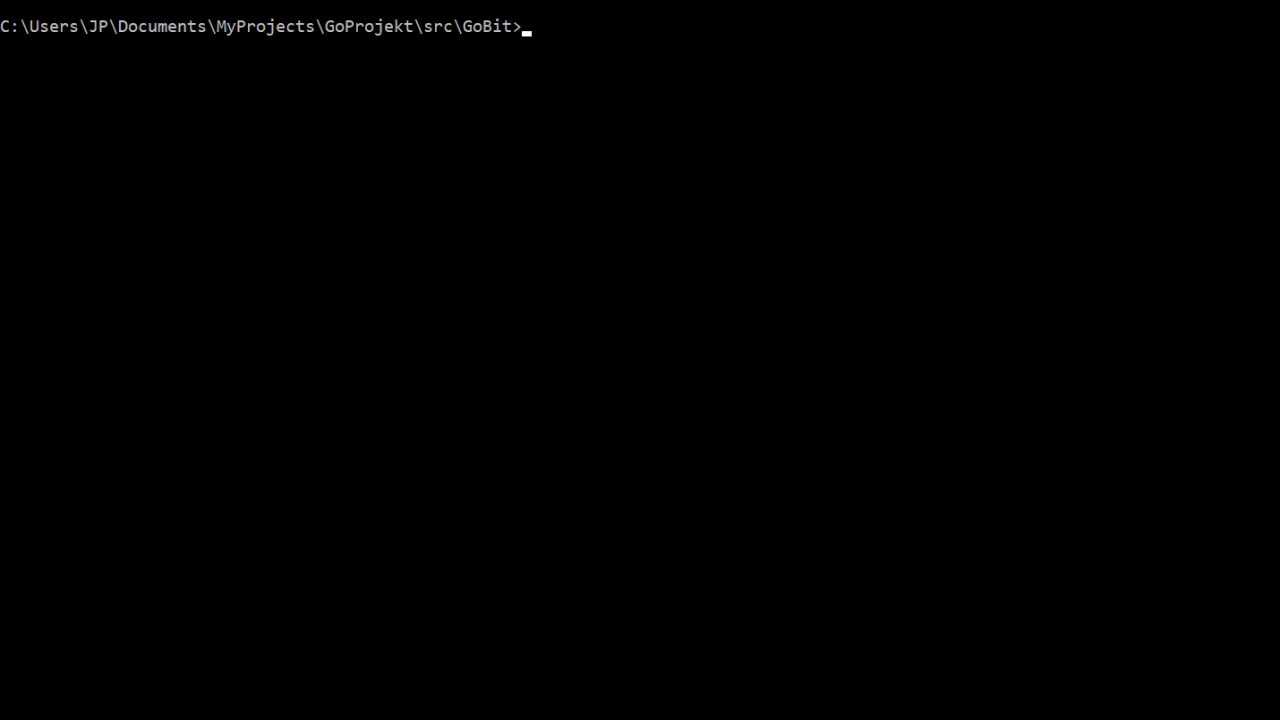
Run gobit, send ucinewgame, then pb to print the starting chess board
key(enter)
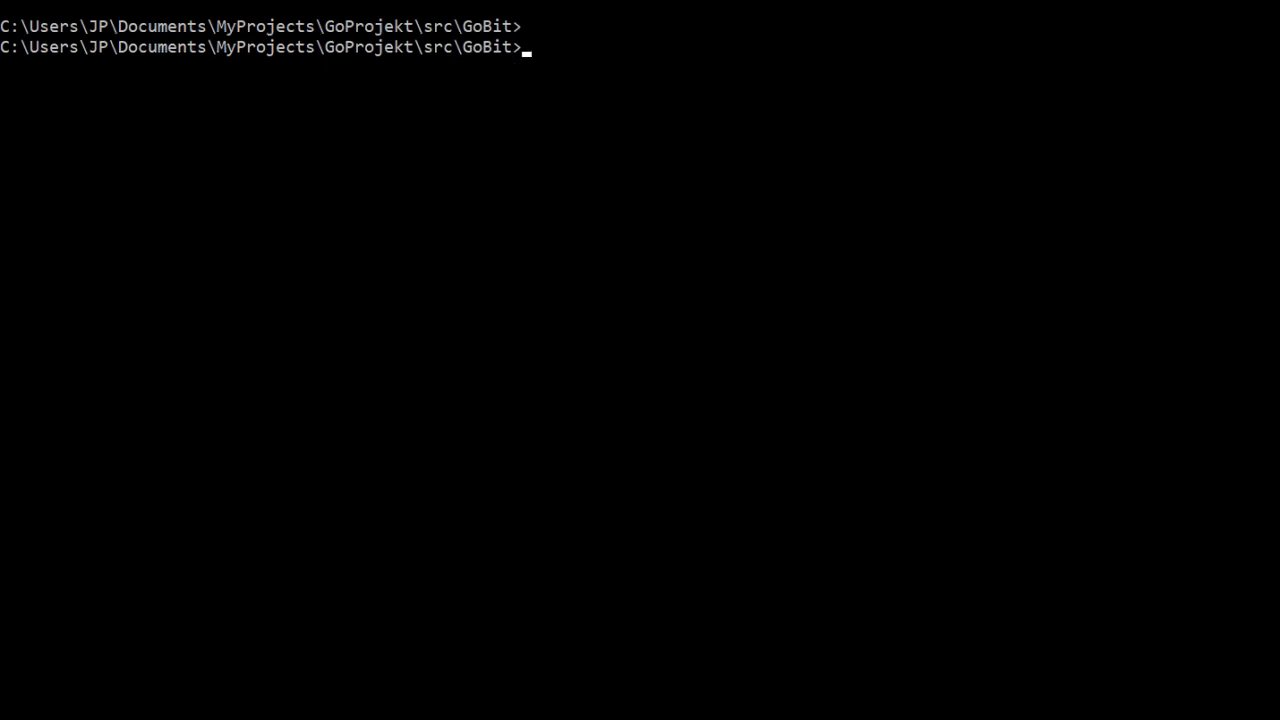
text(gobit)
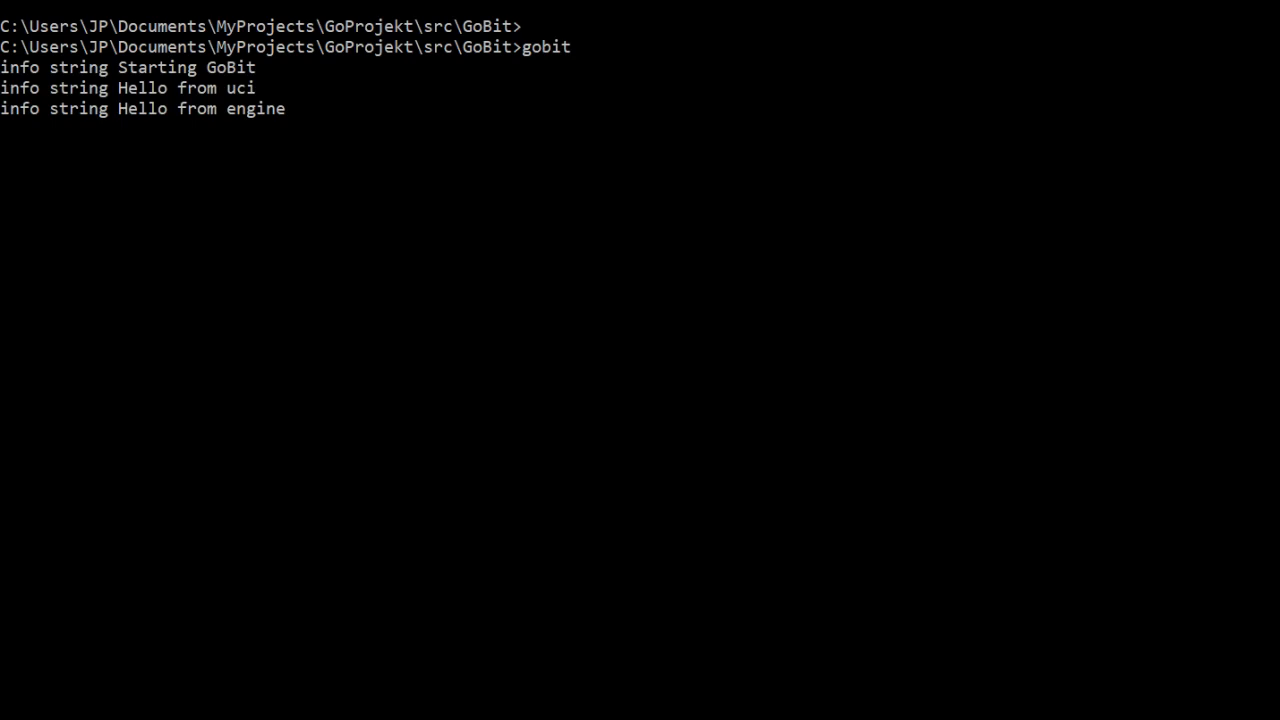
text(ucinew)
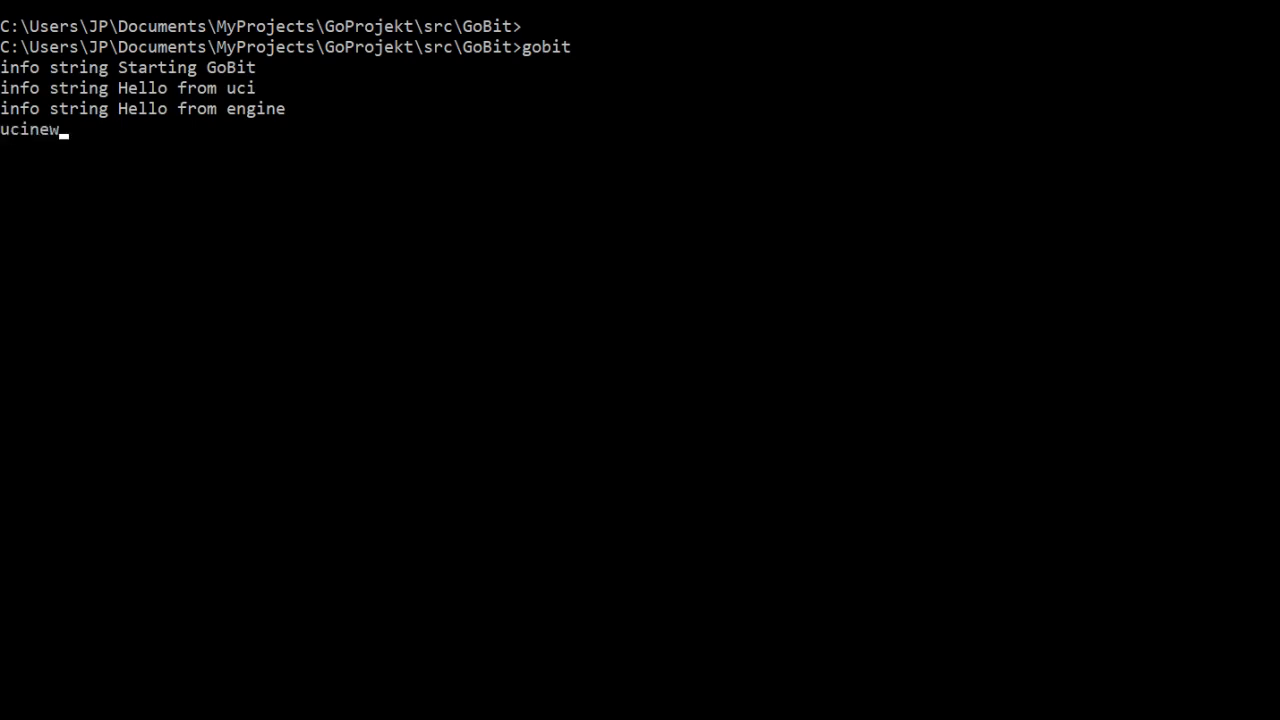
text(game)
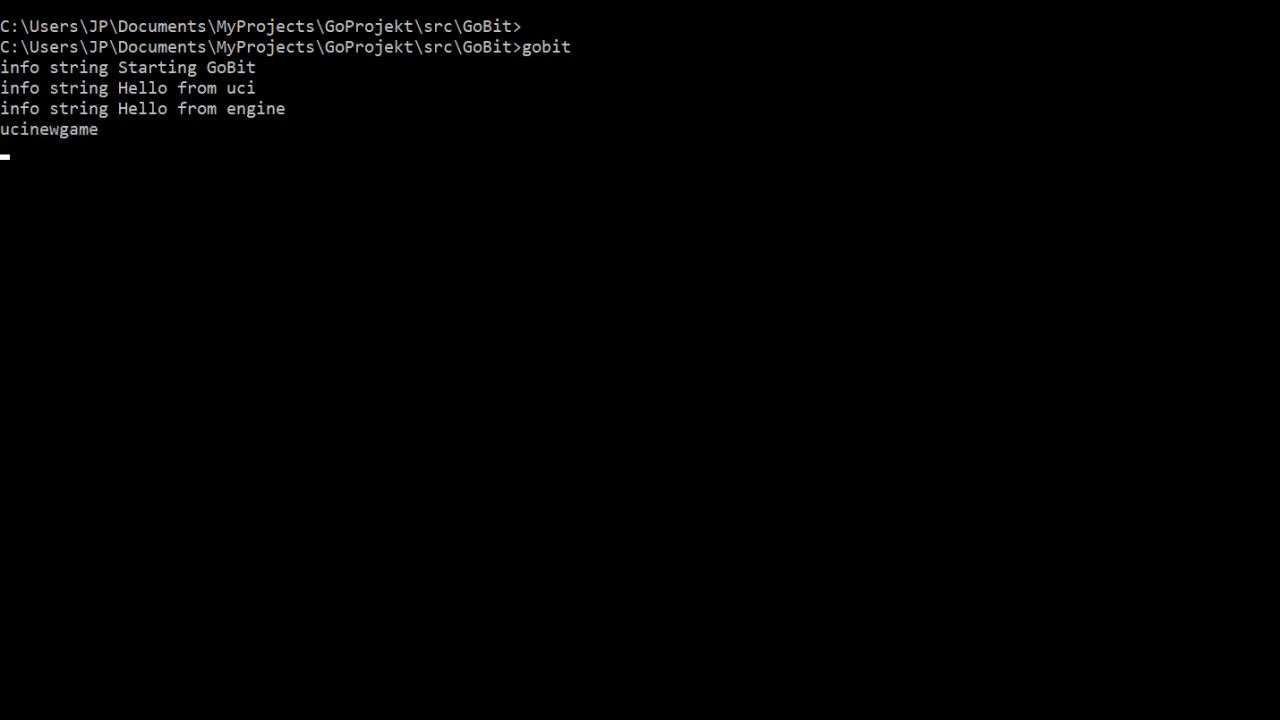
text(pb)
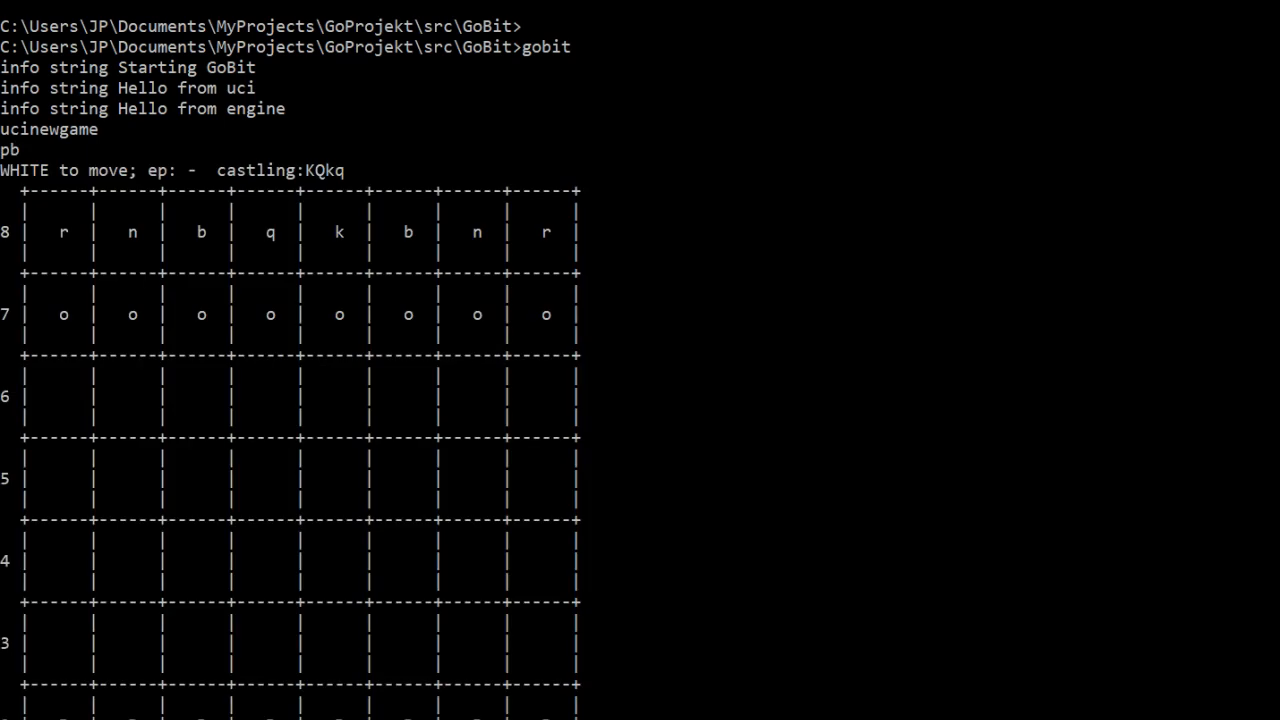
scroll(down, 3)
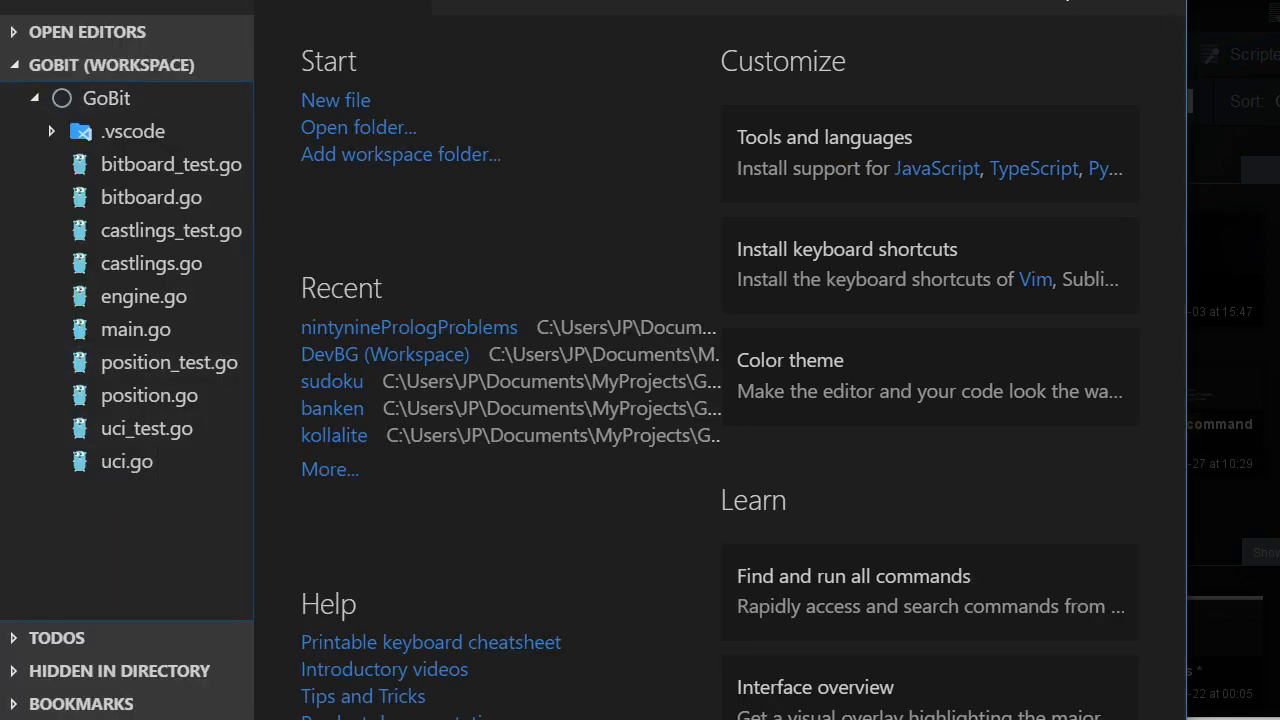
Expand the TODOs list, jump to the lastOne TODO in bitboard.go, then open uci.go's TODO
click(56, 636)
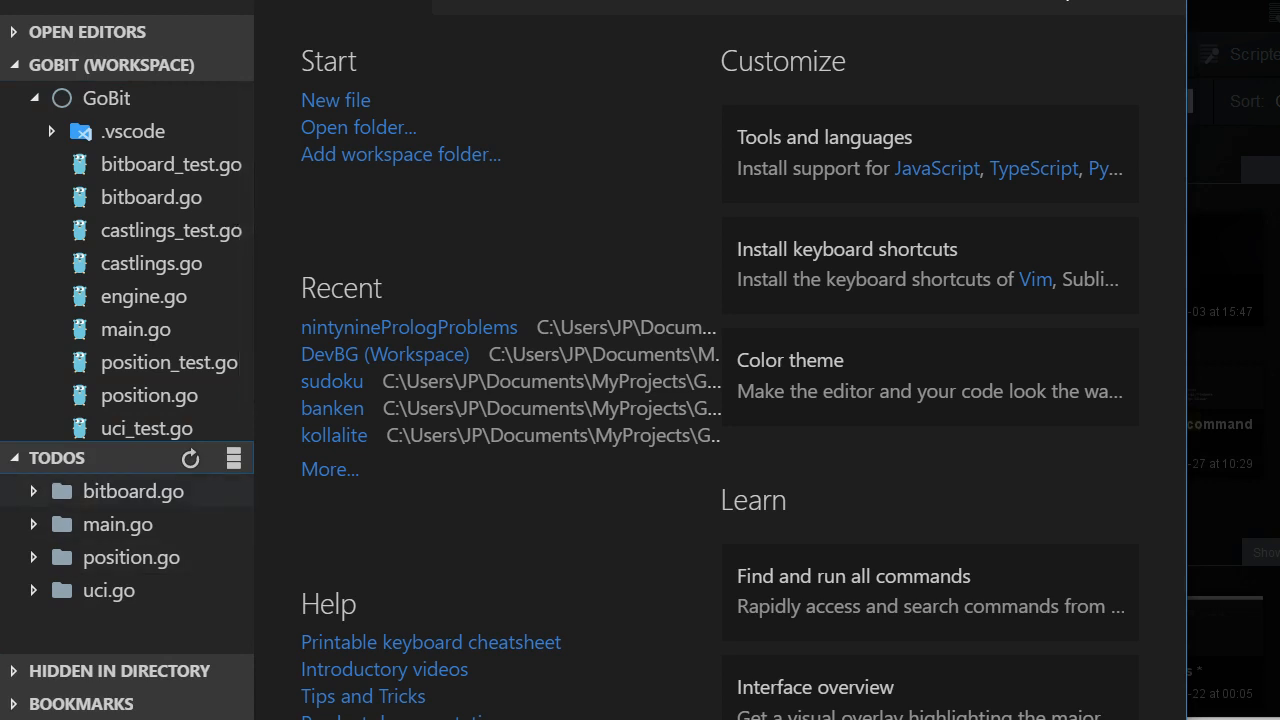
click(132, 490)
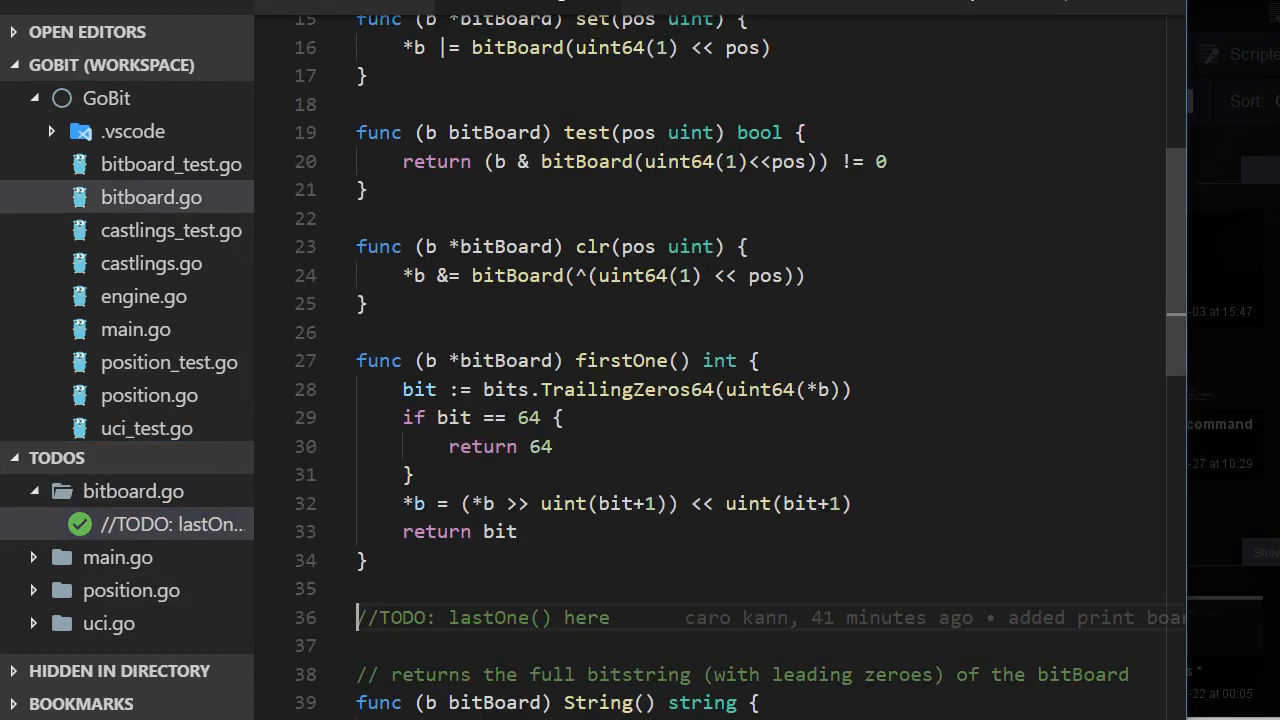
double_click(620, 360)
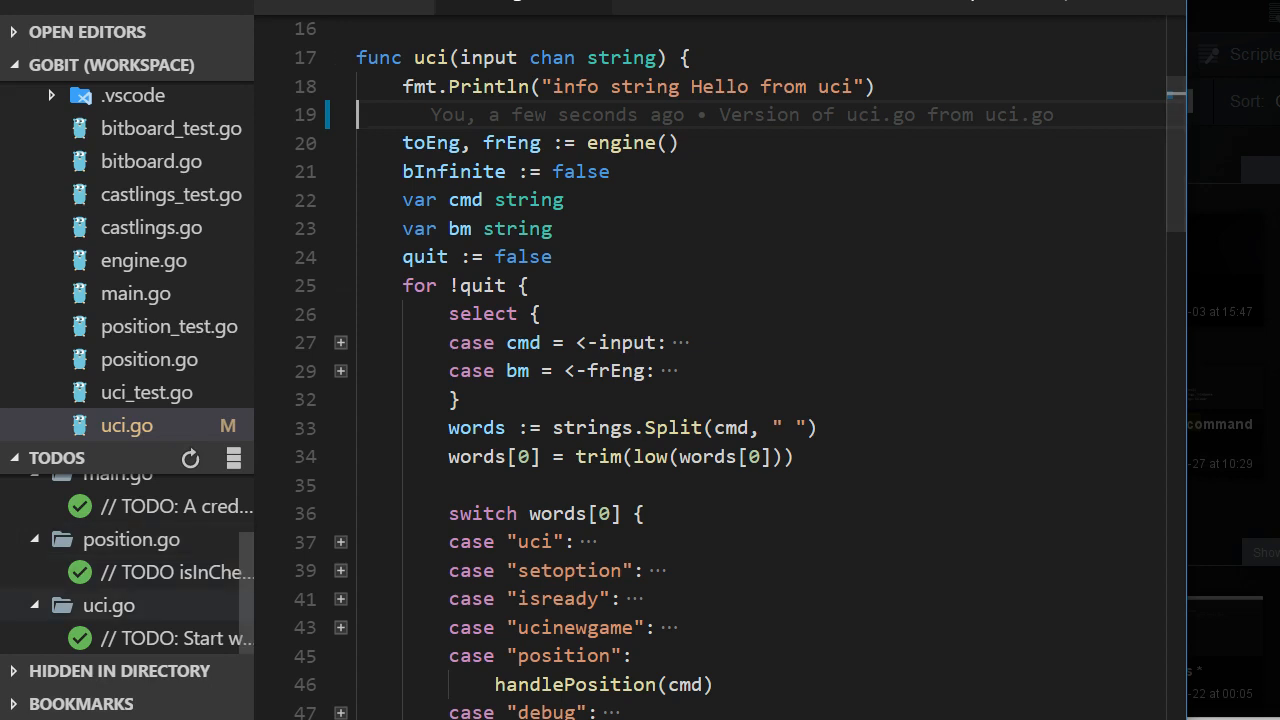
scroll(down, 3)
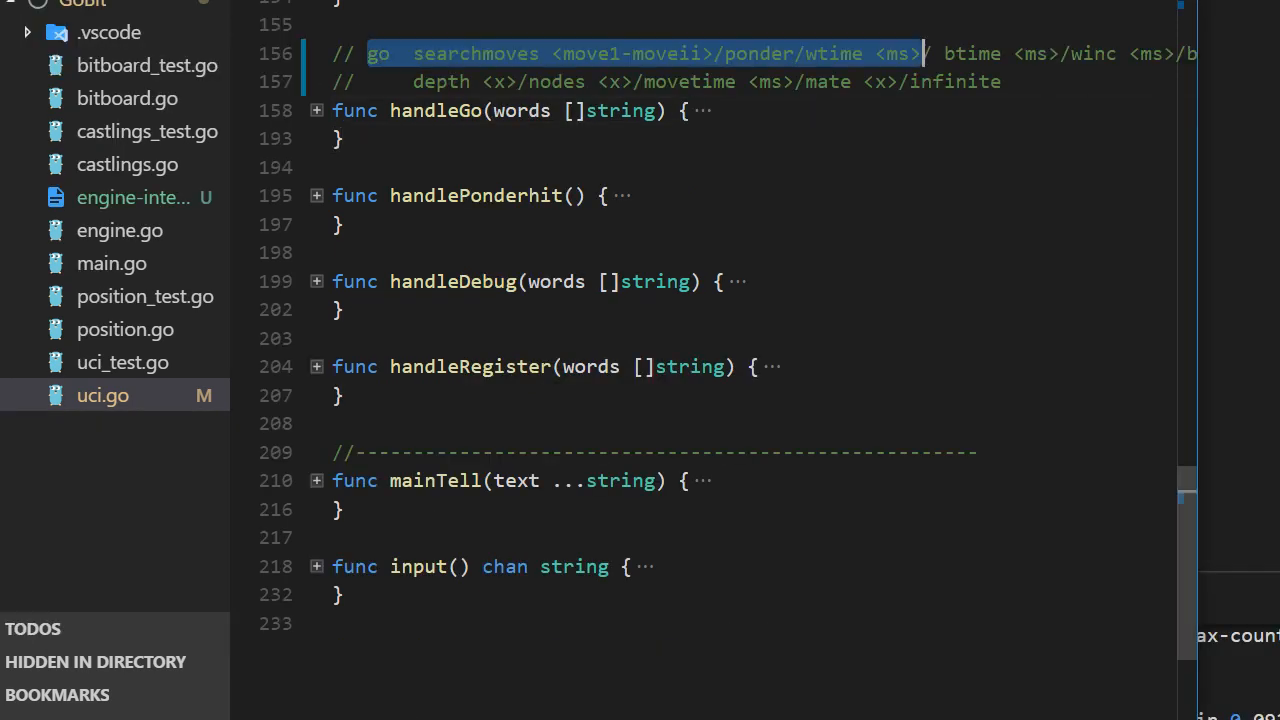
Unfold handleGo in uci.go, then switch to engine.go in the Explorer
click(316, 110)
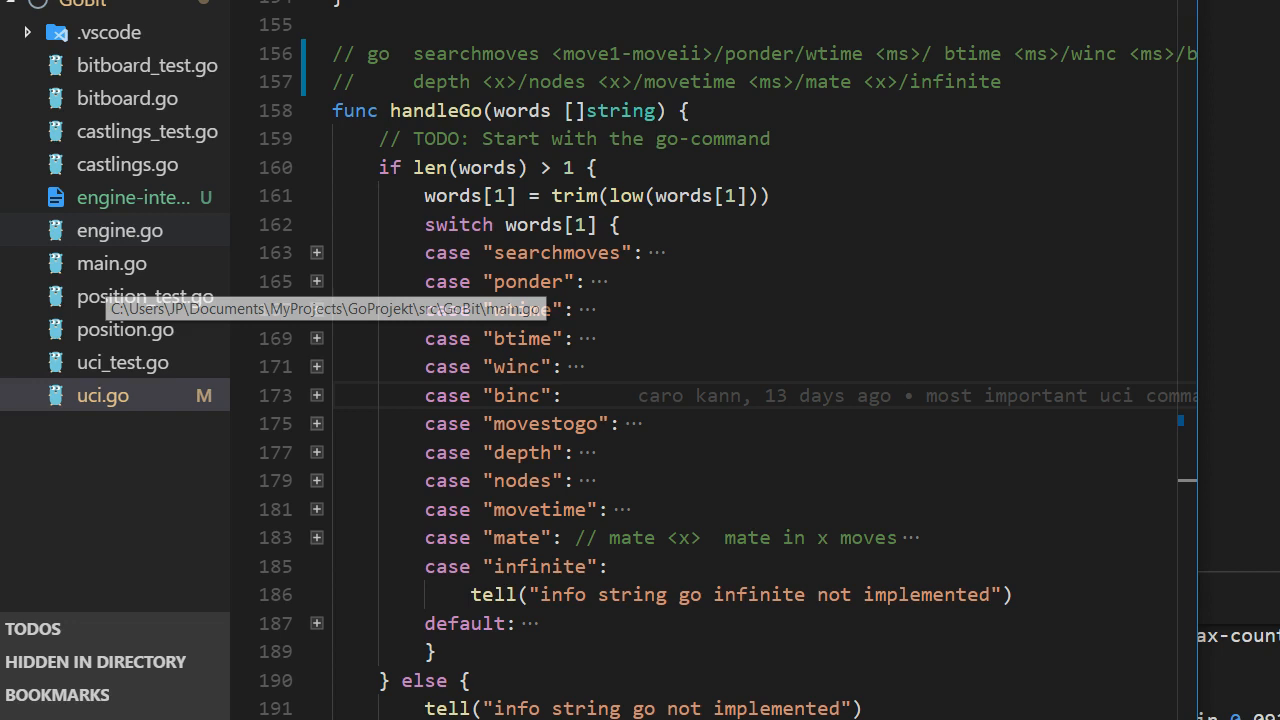
click(120, 230)
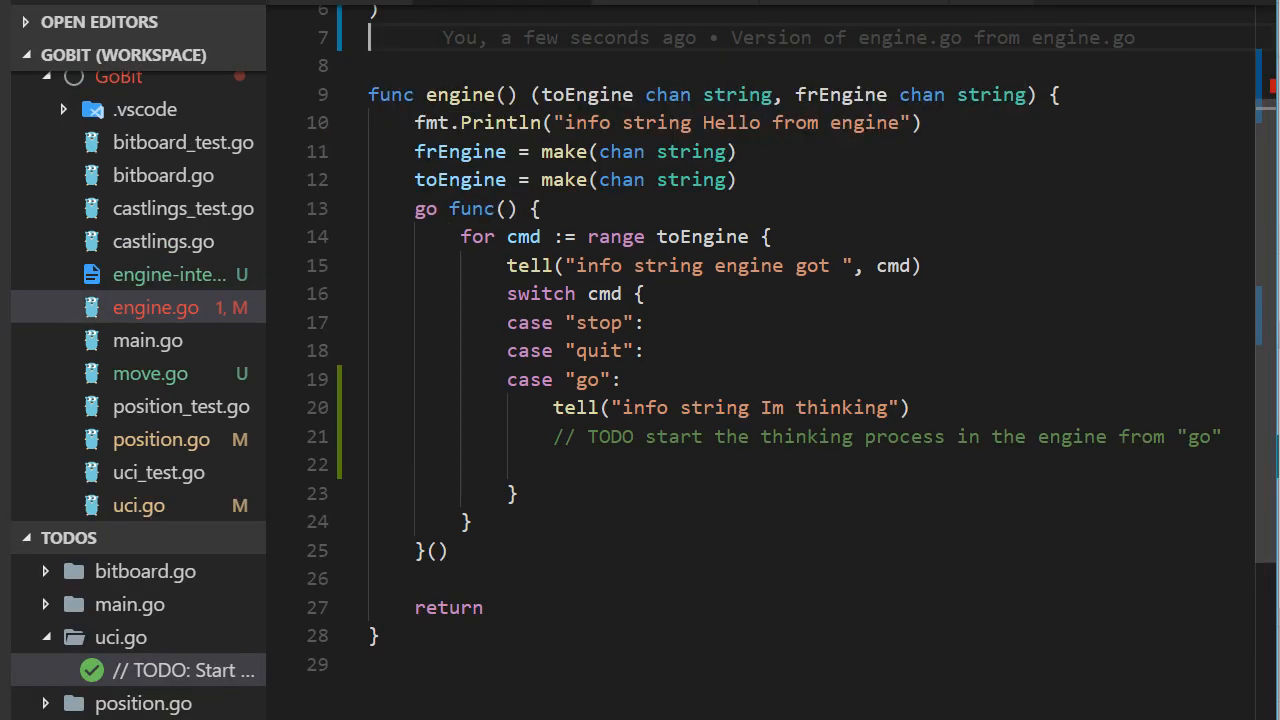
Write type searchLimits struct with depth int, nodes uint64, moveTime int (milliseconds) and infinite
text(type)
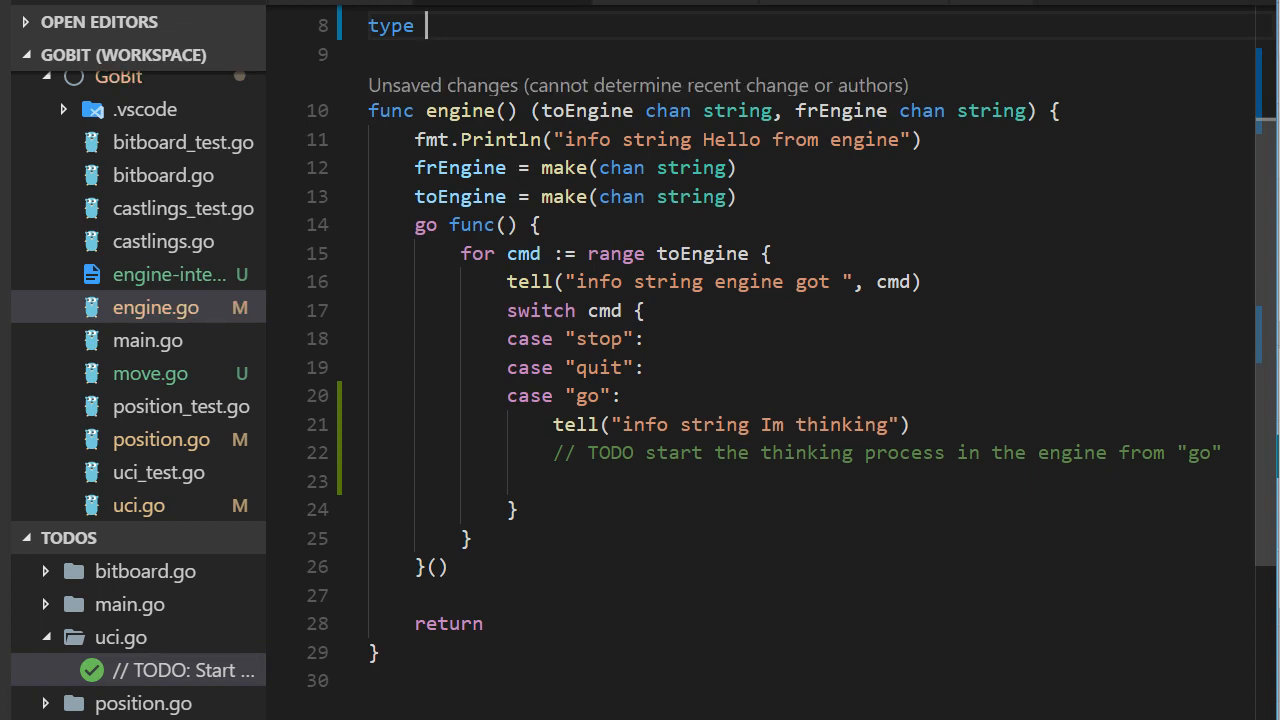
text(searchL)
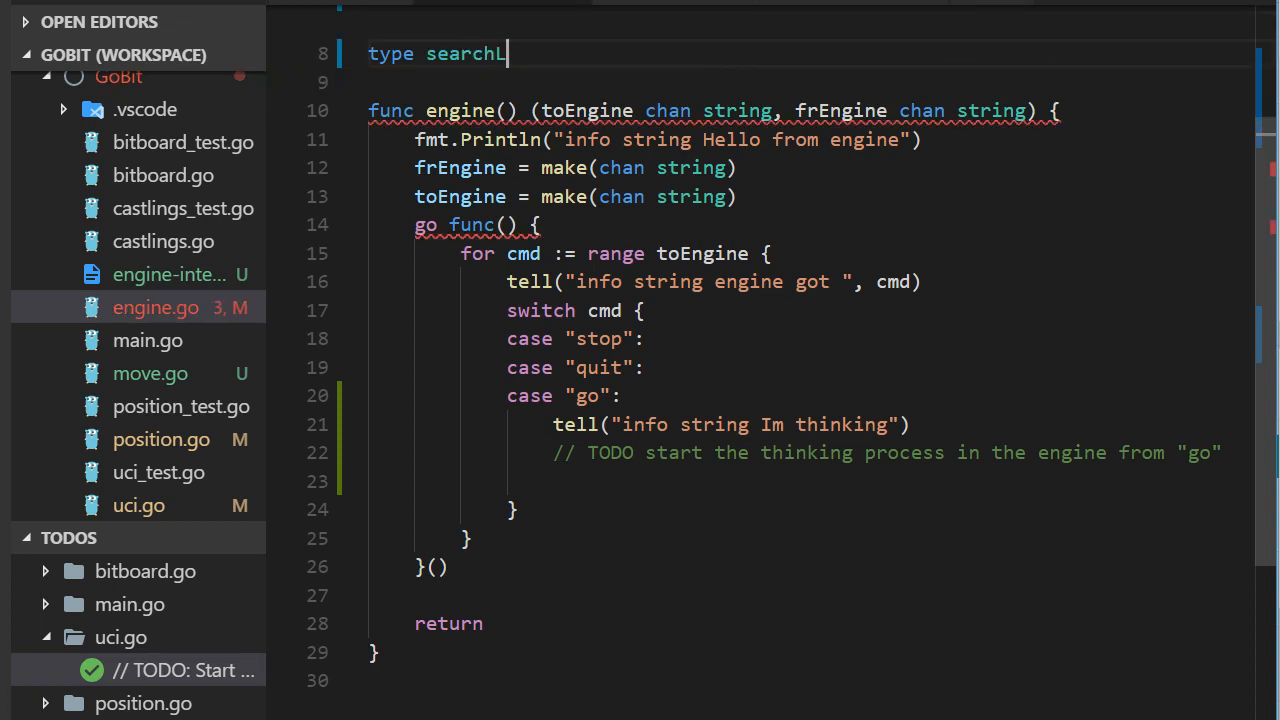
text(imits)
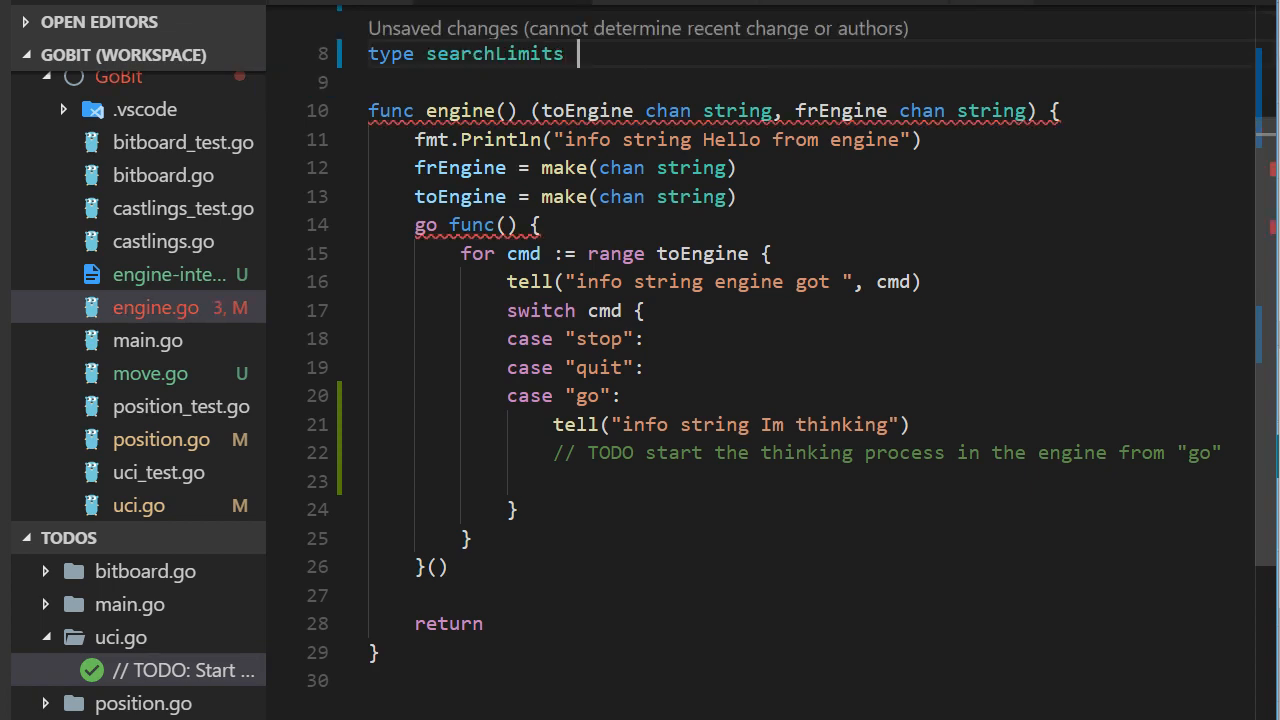
text(struct{)
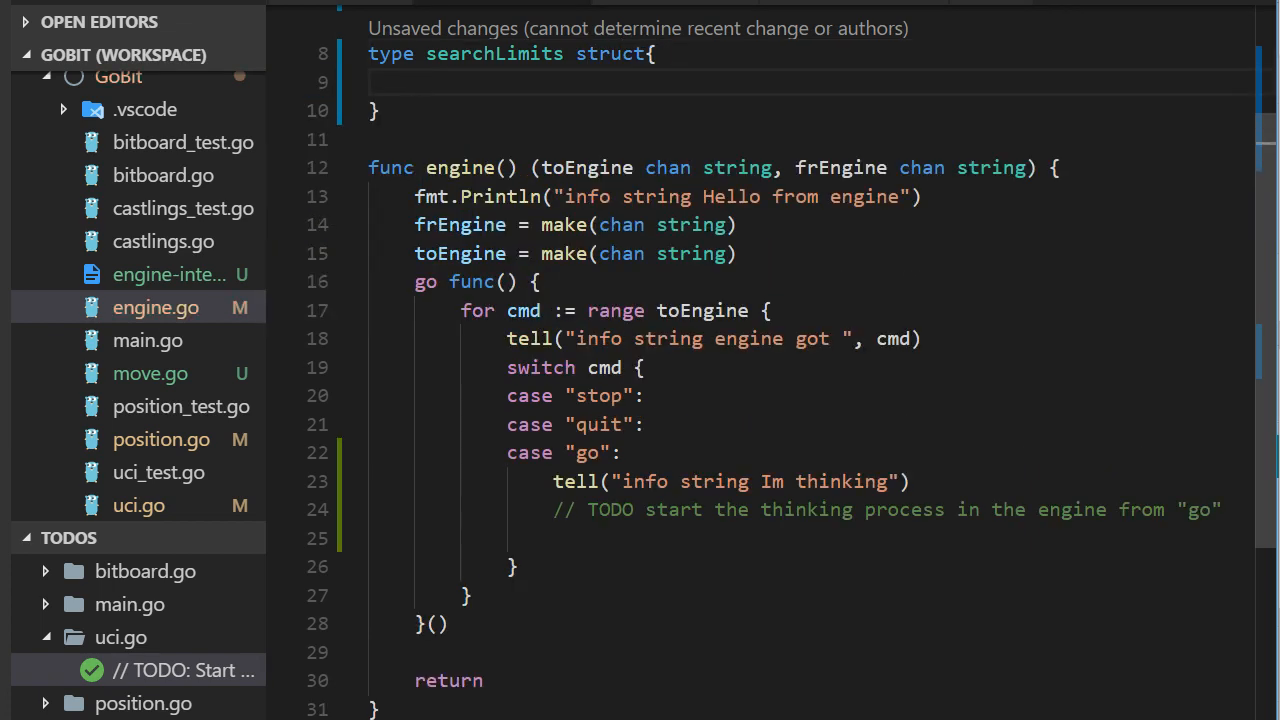
text(depth int)
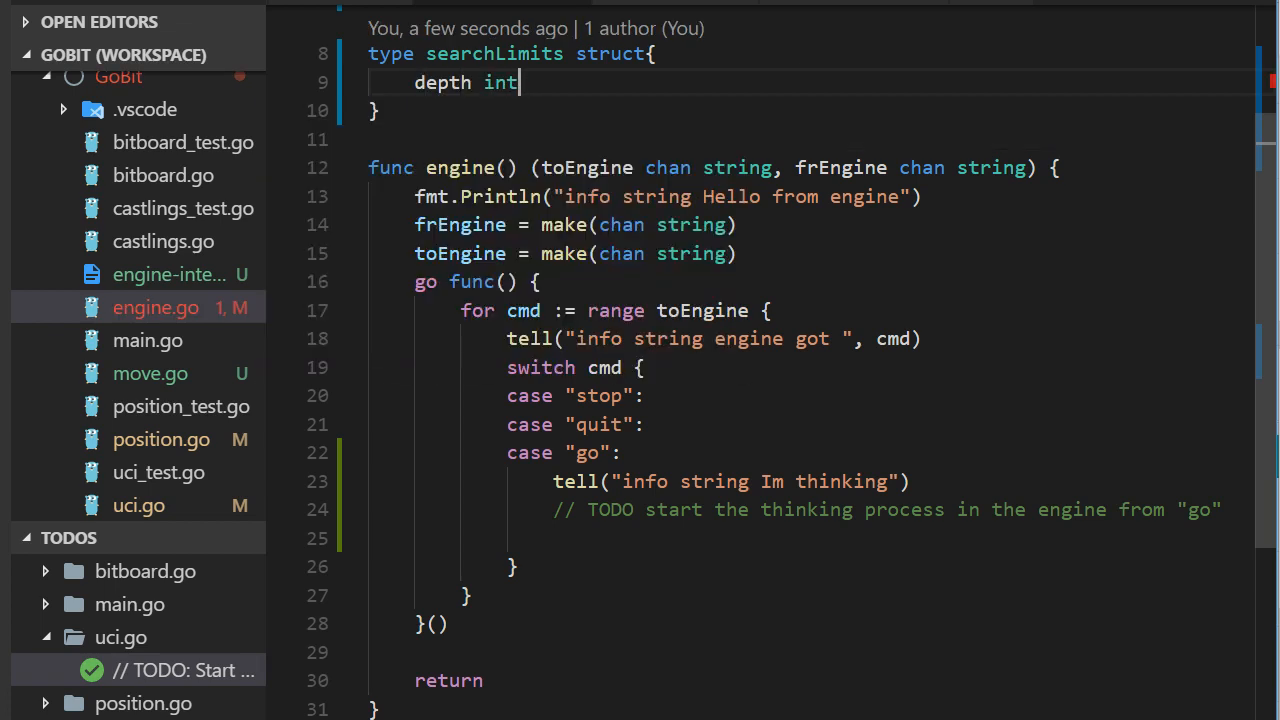
text(nodes int)
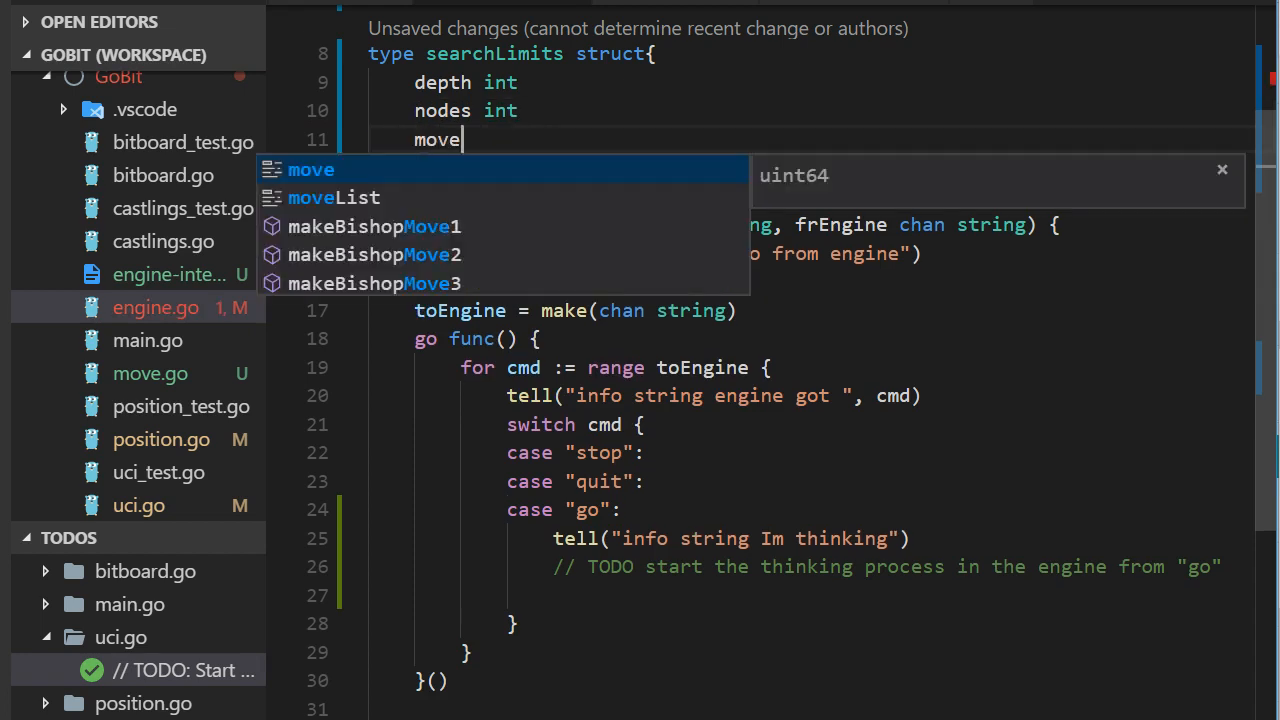
text(Time int //)
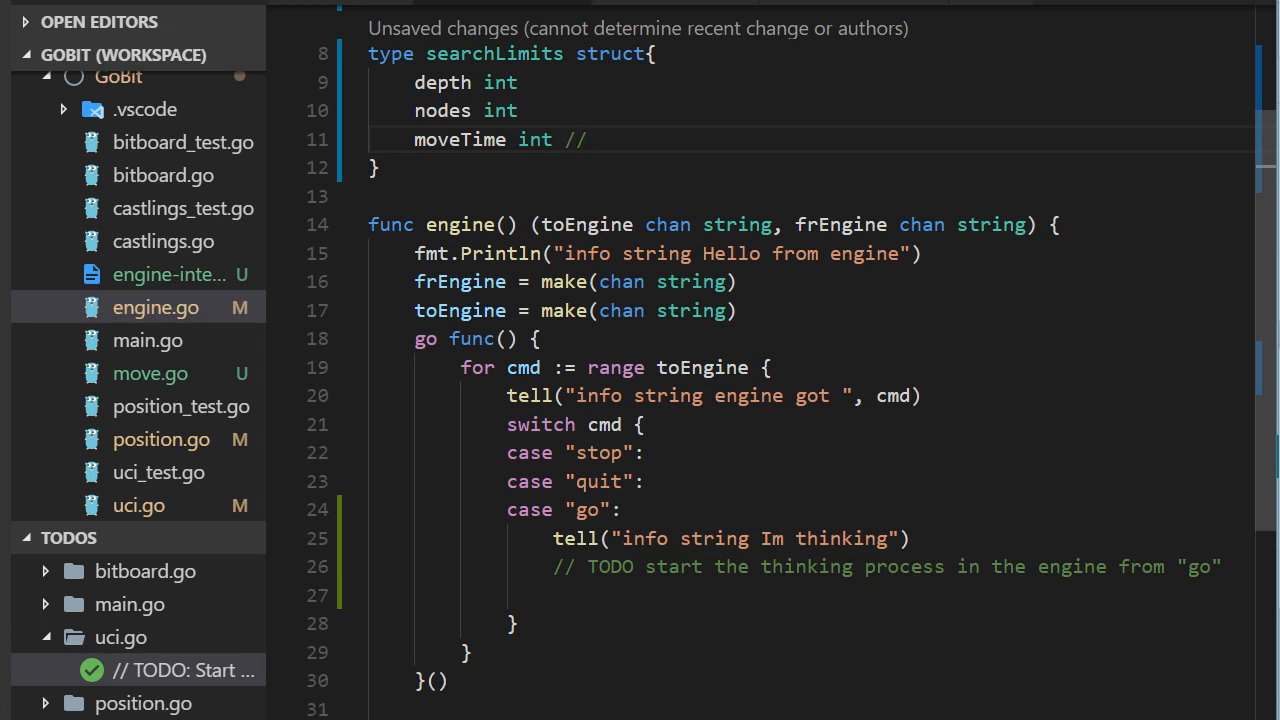
text(milliseconds)
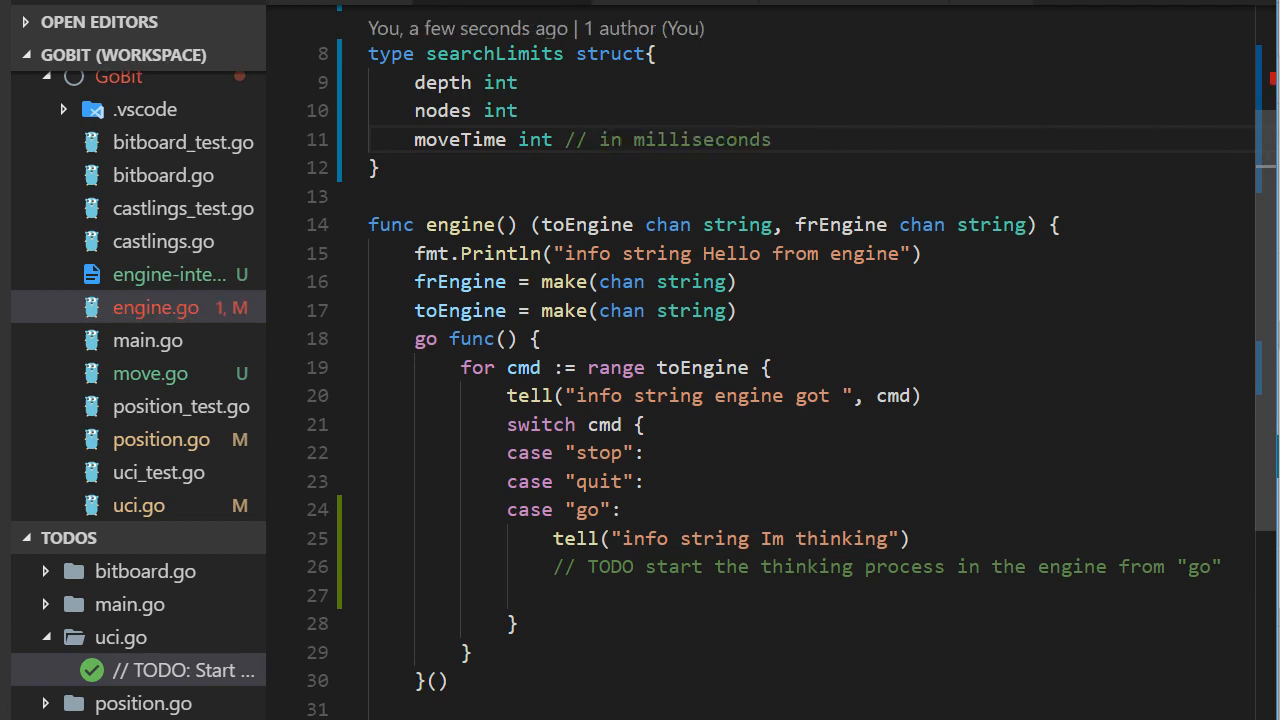
text(uint64)
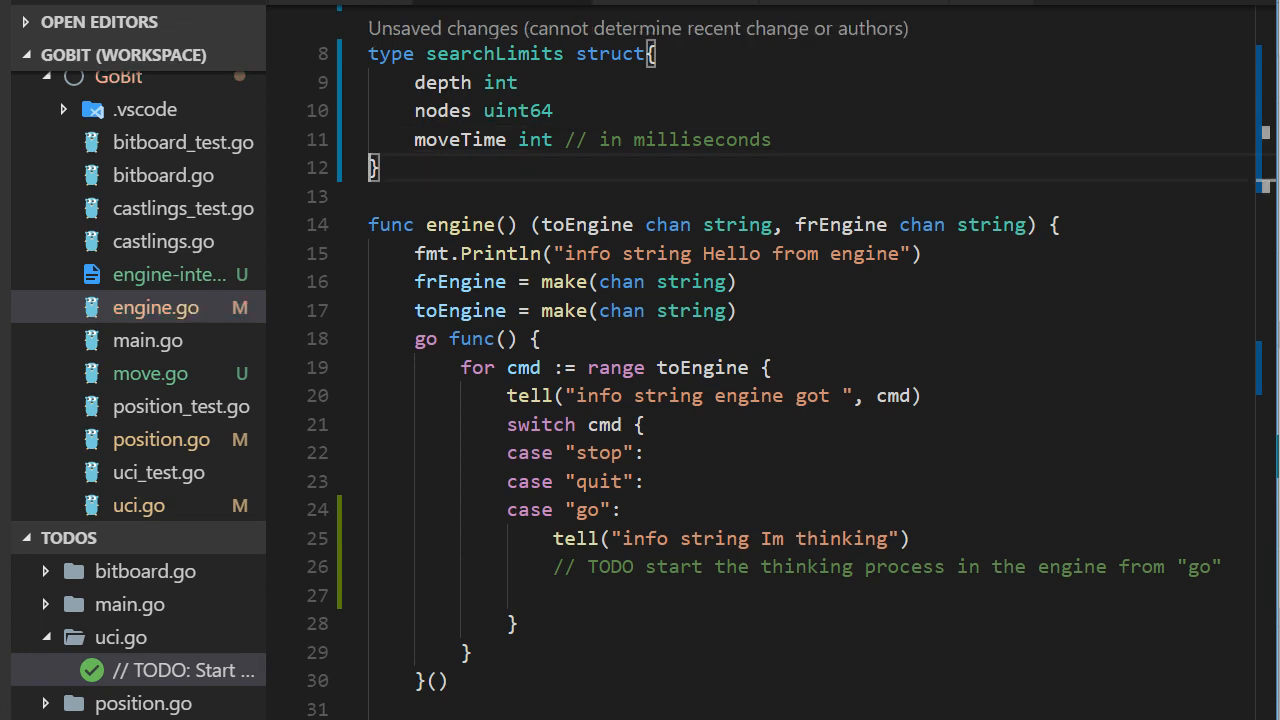
text(infinite boo)
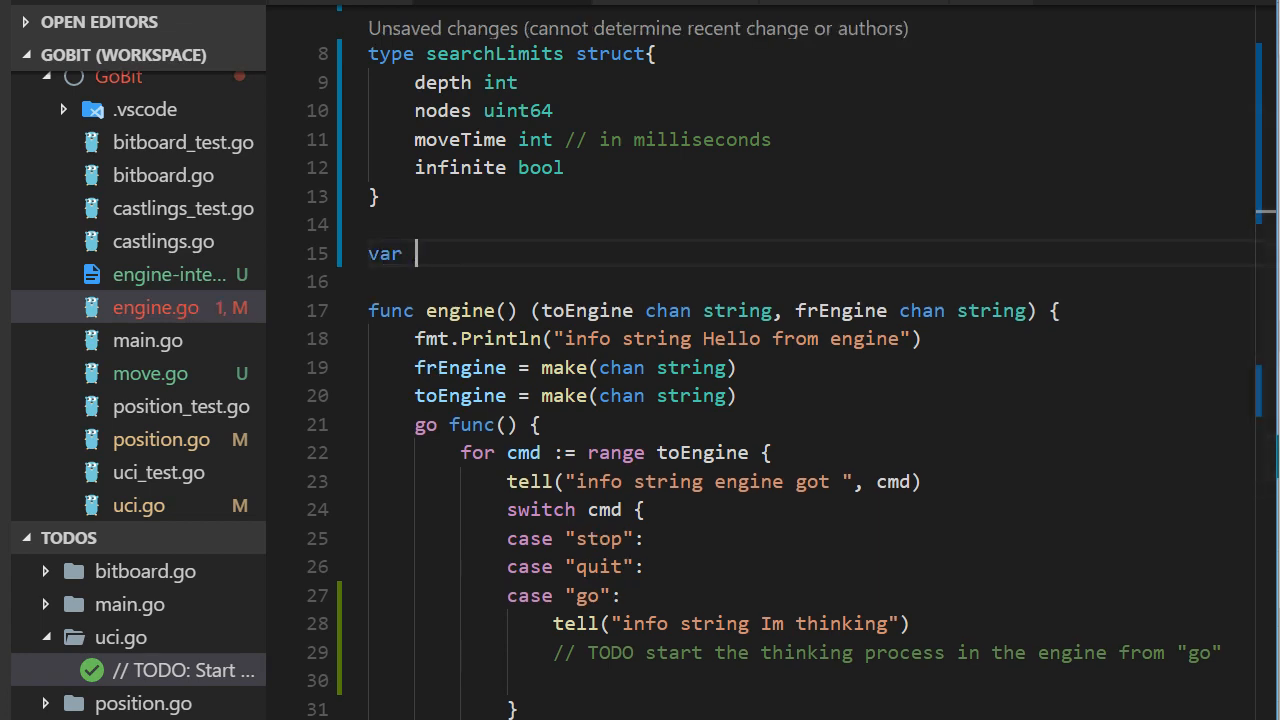
Declare var limits searchLimits and an init method setting depth 9999 and nodes math.MaxUint64
text(limits searchLimits)
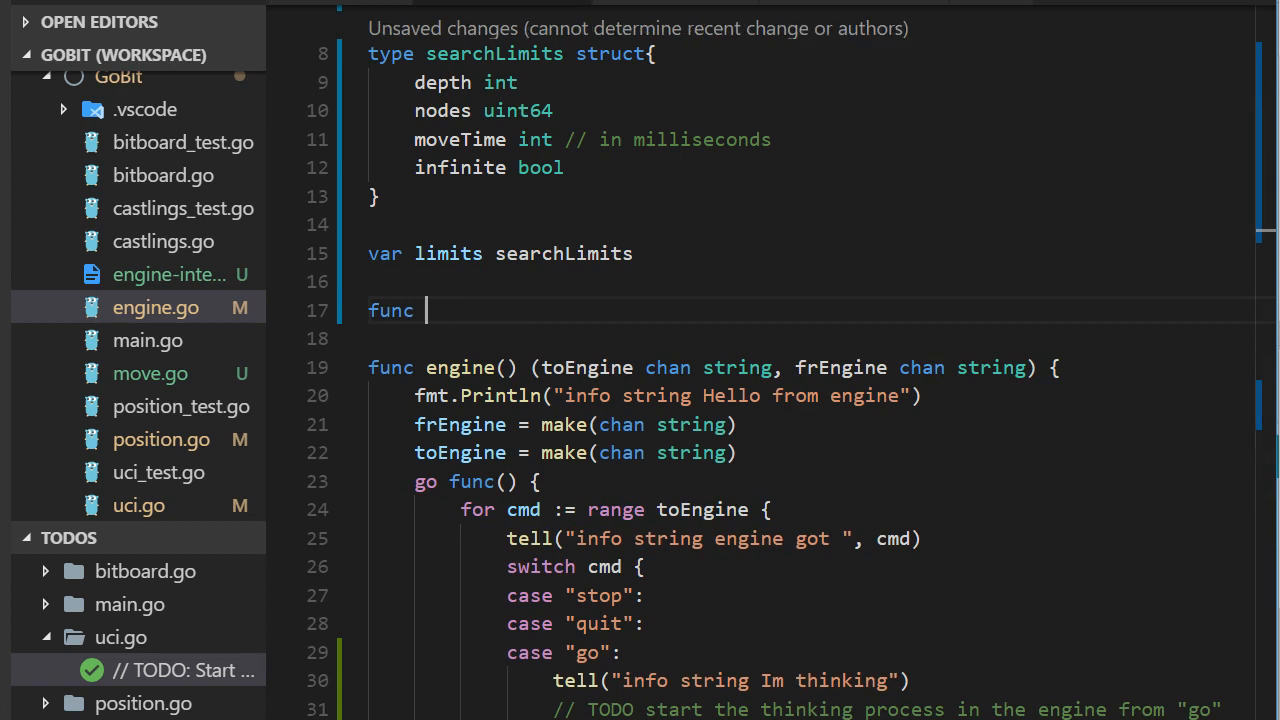
text((s *searc)
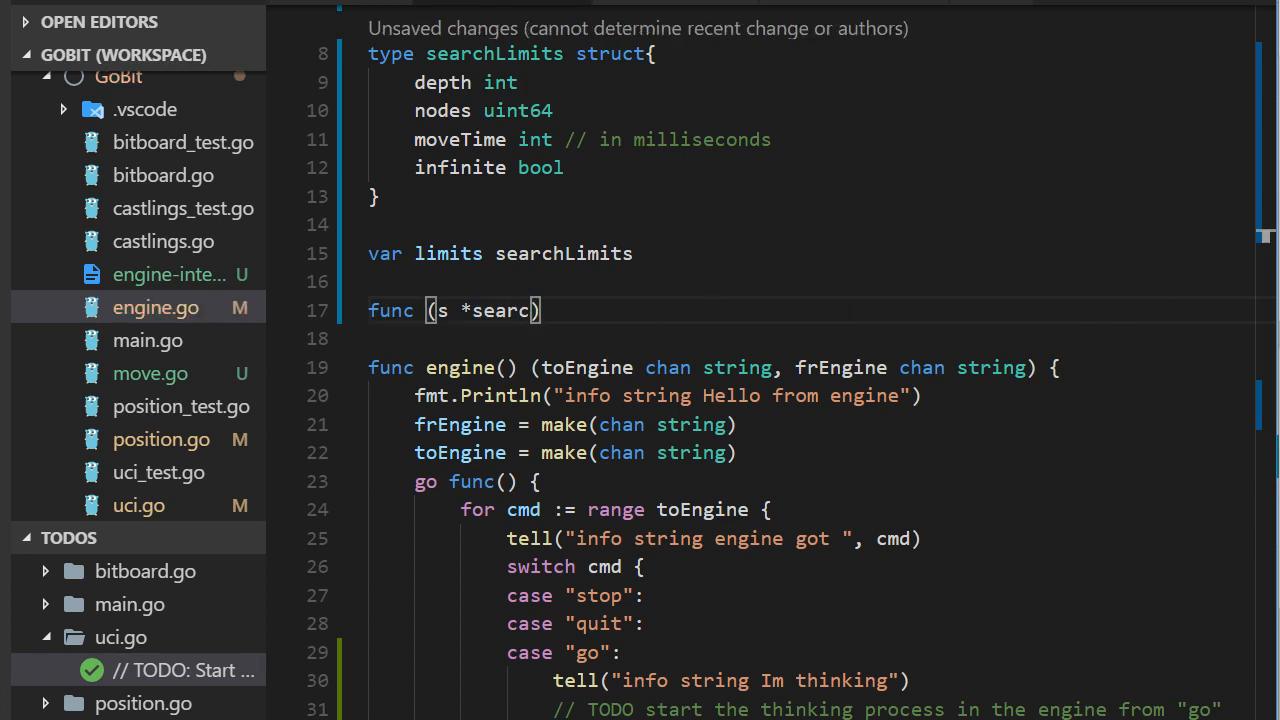
text(hLimits)
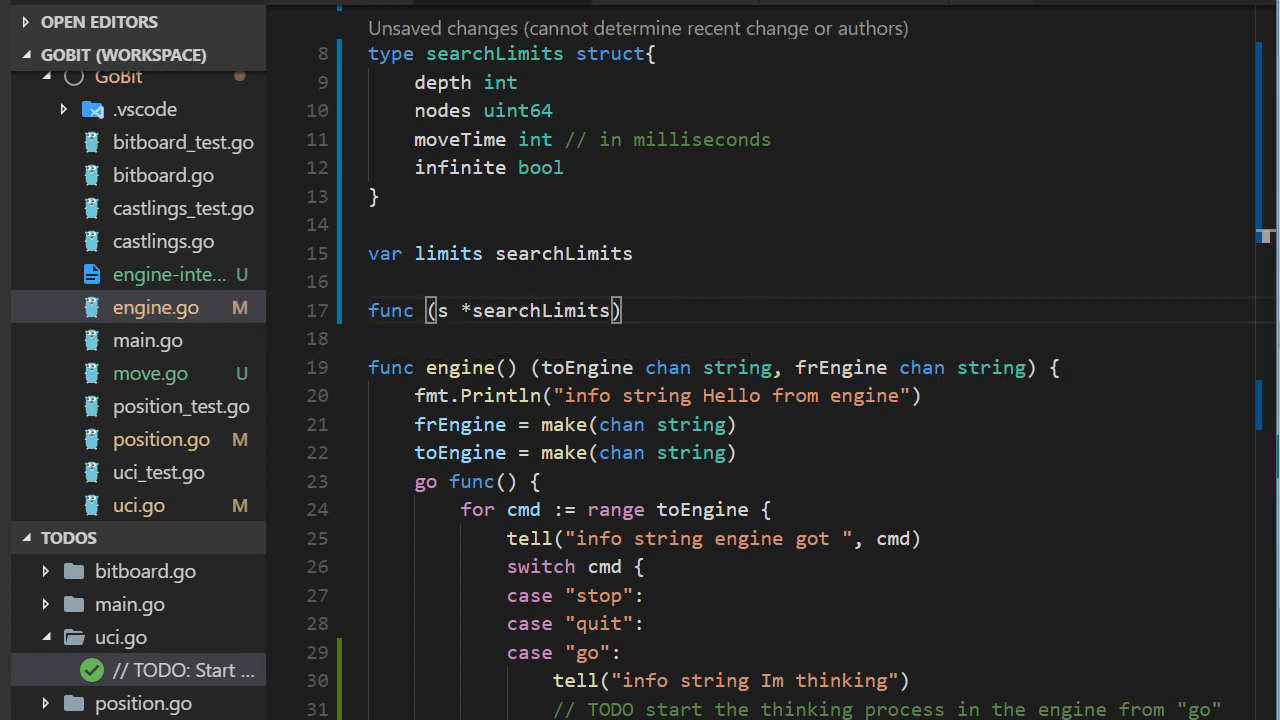
text(init() {)
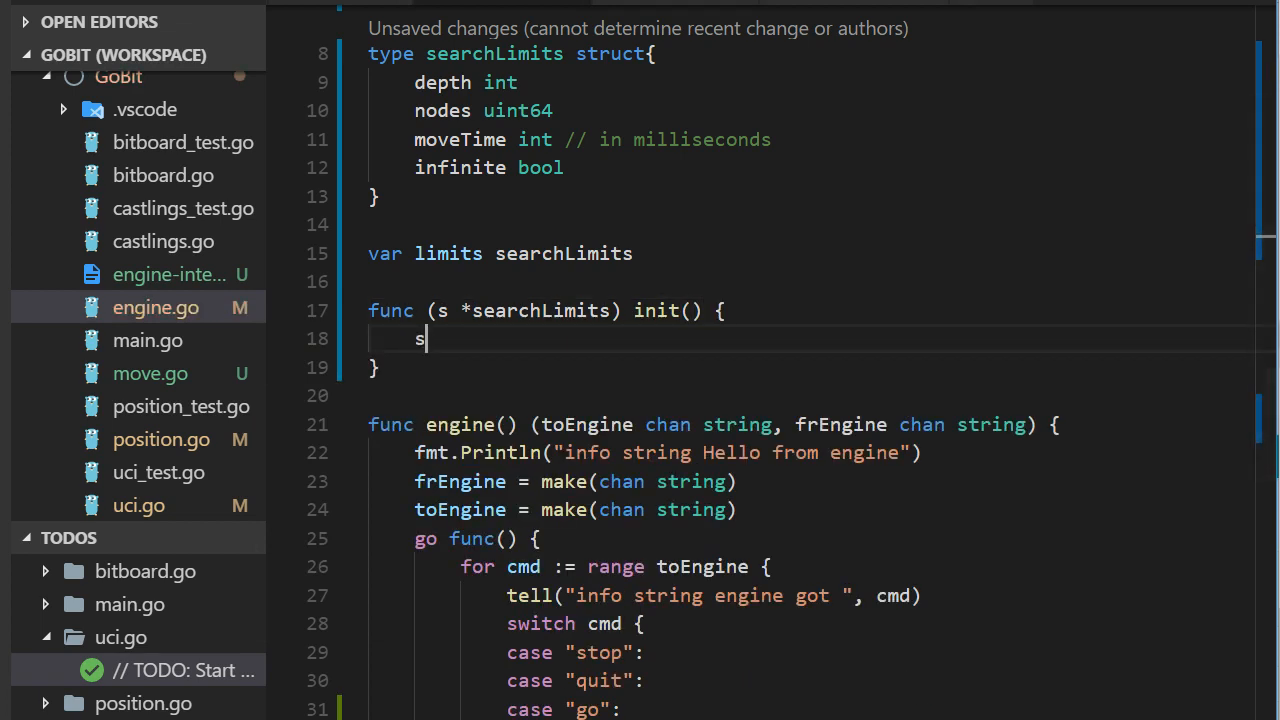
text(.depth=)
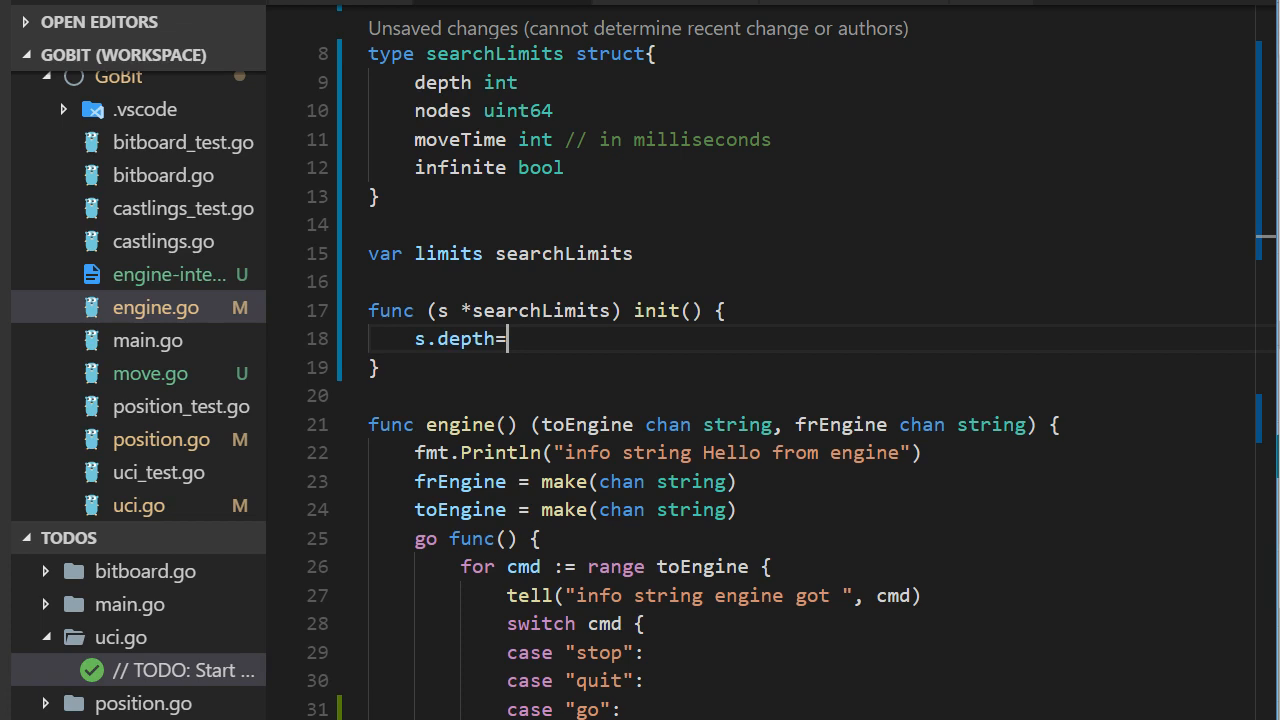
text(9999)
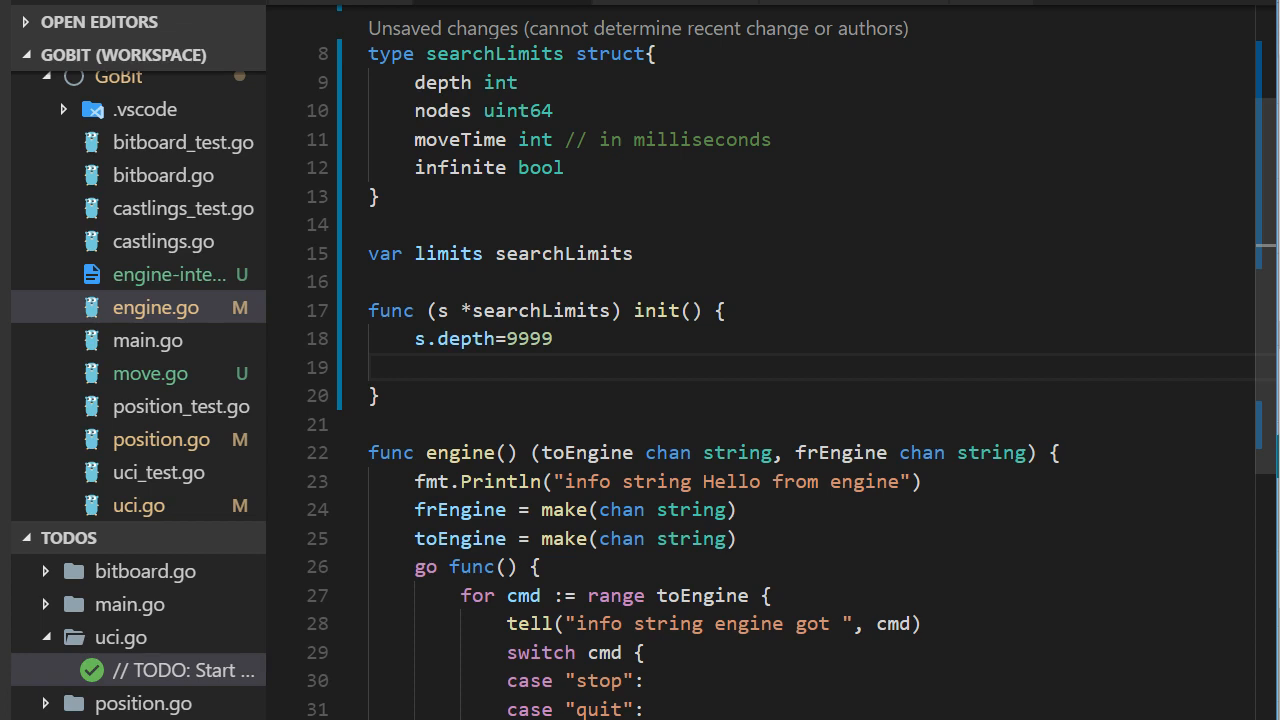
text(s.nodes = mat)
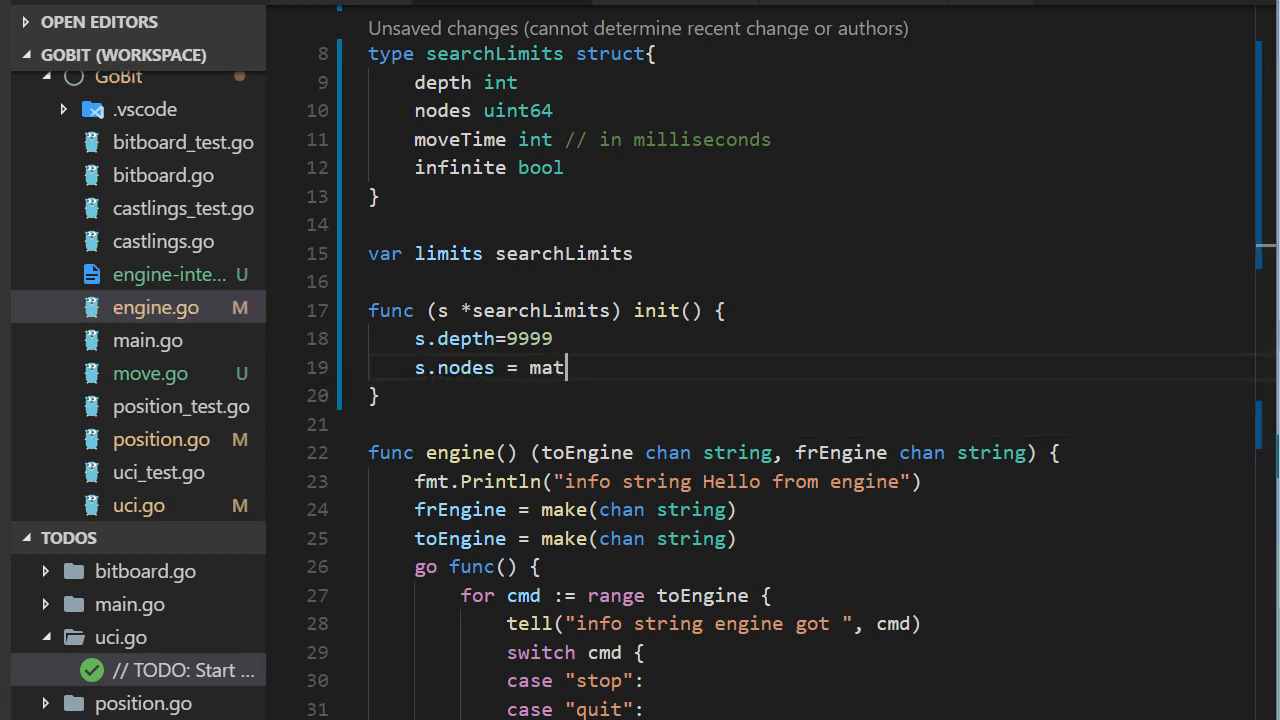
text(h.)
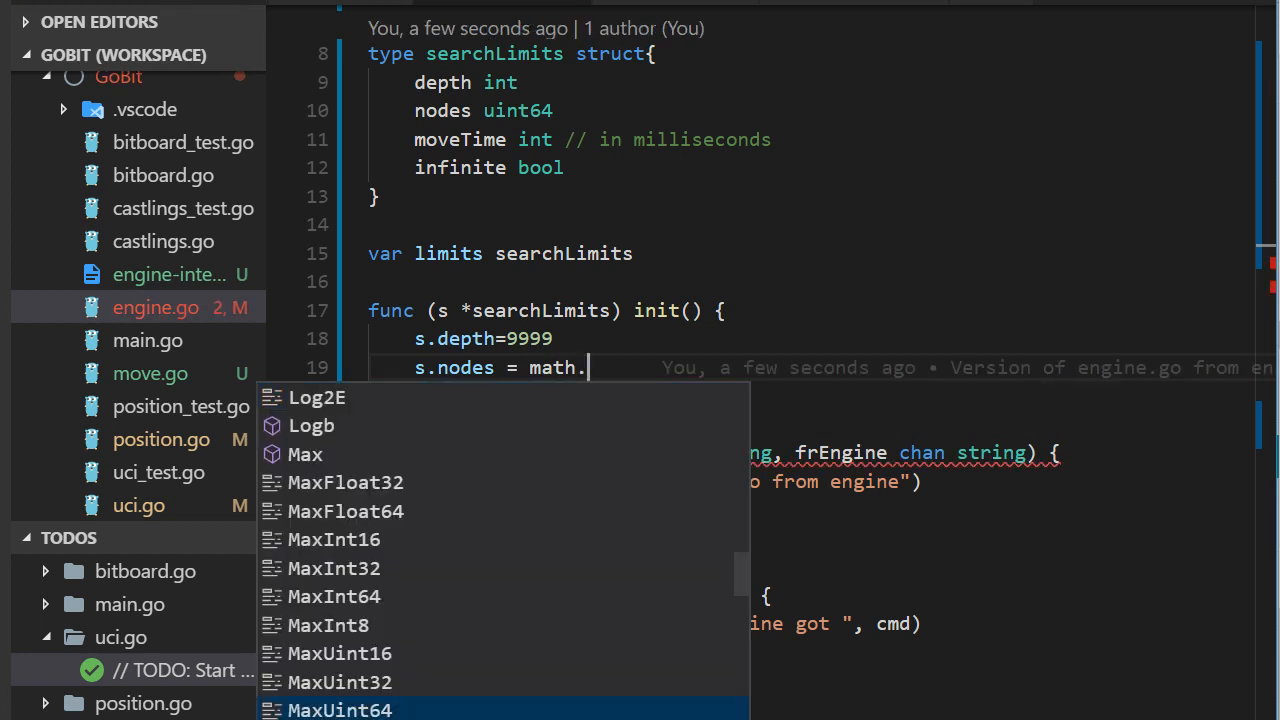
text(Max)
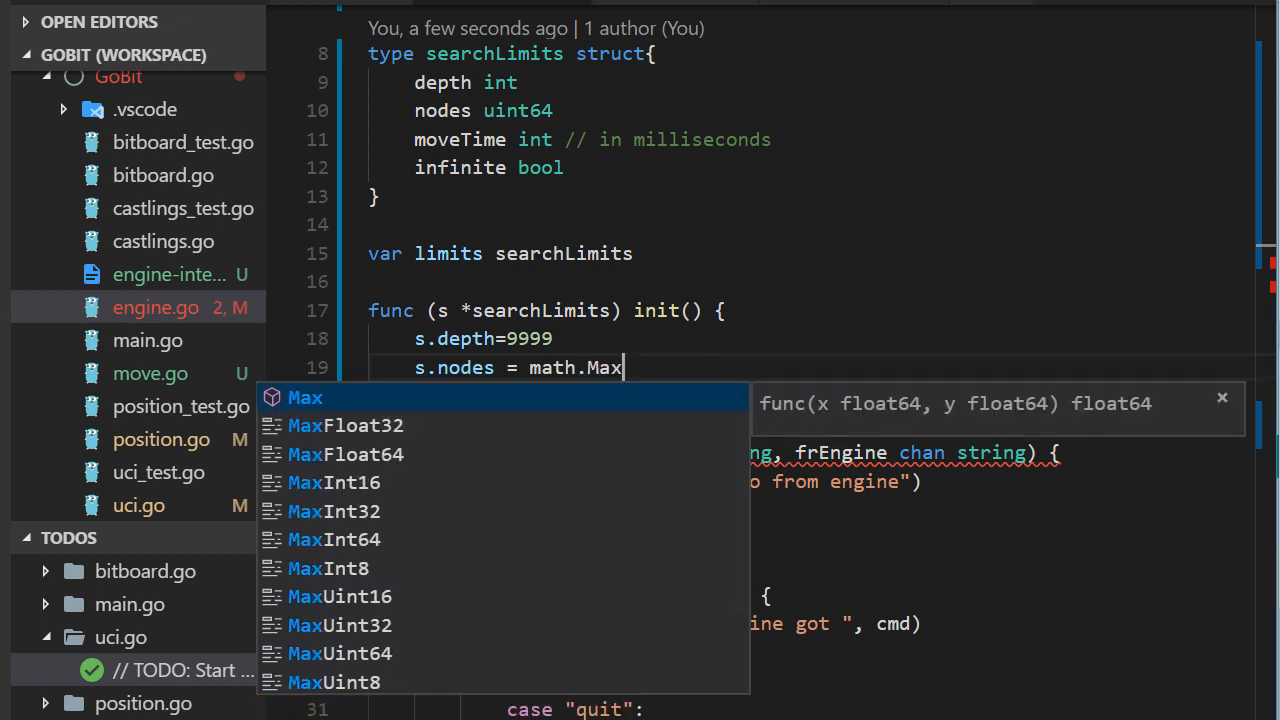
text(U)
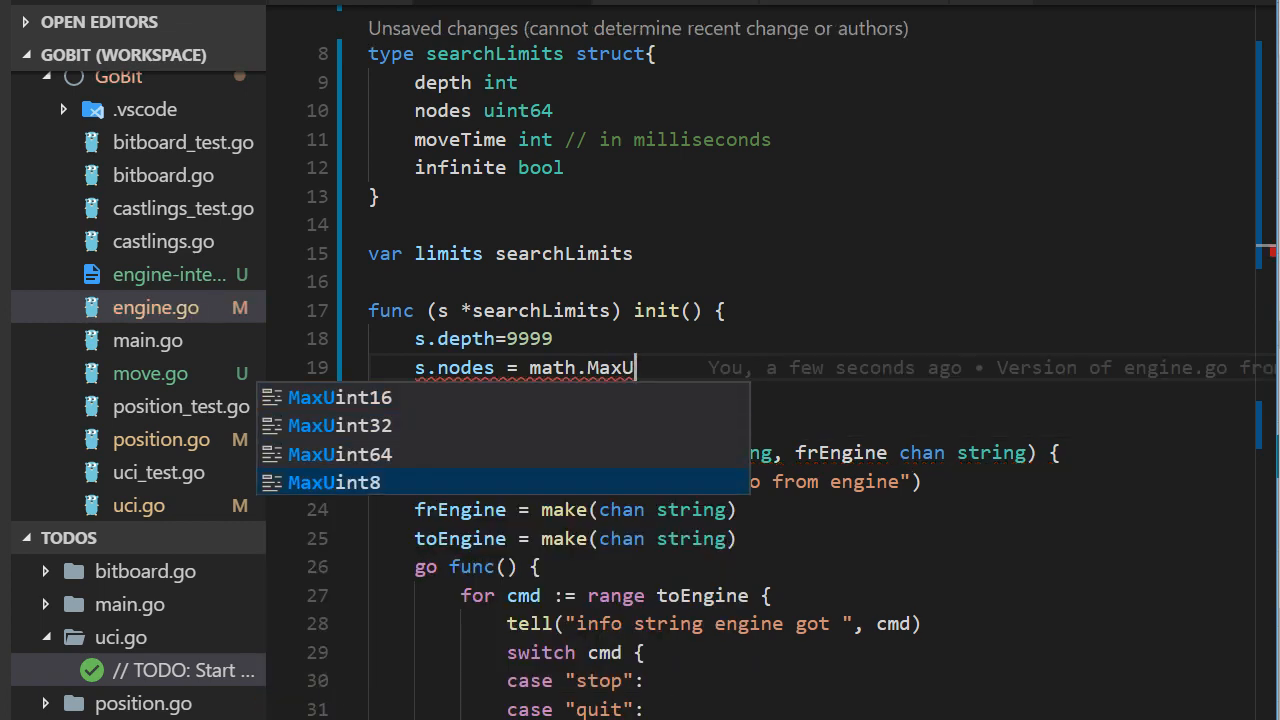
click(340, 454)
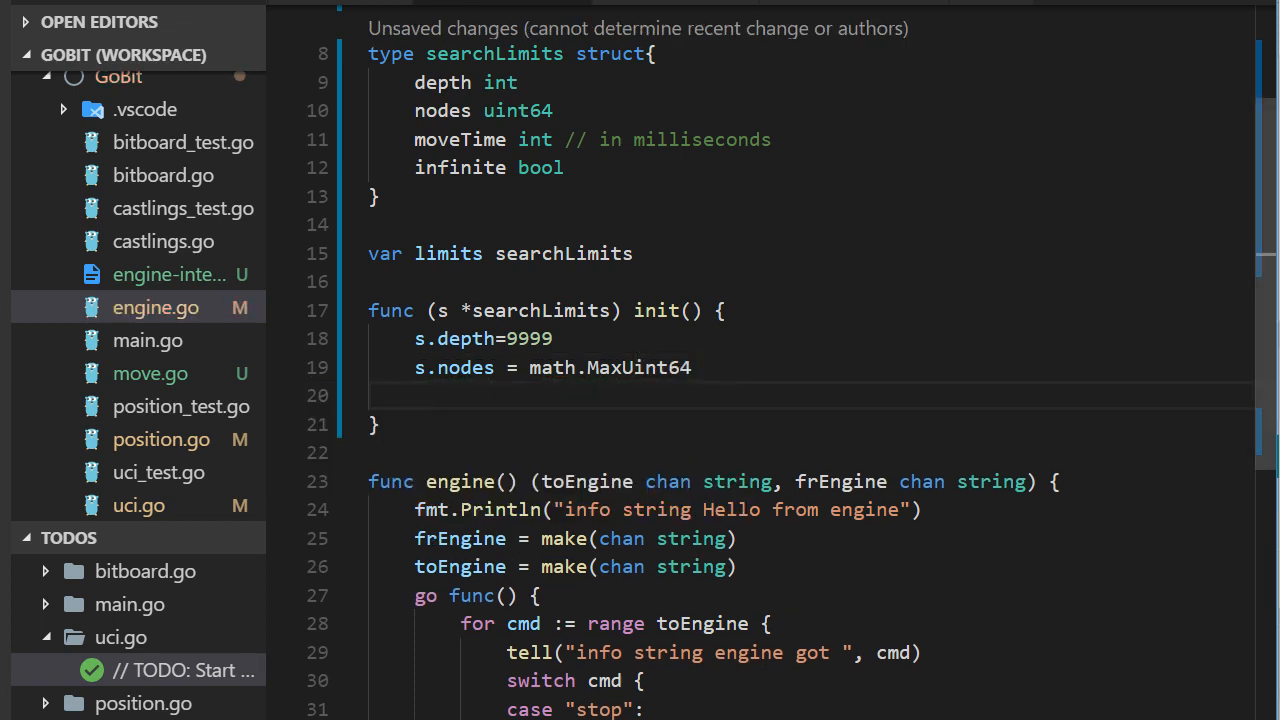
Complete init with moveTime 999999 and infinite = false
text(s.mo)
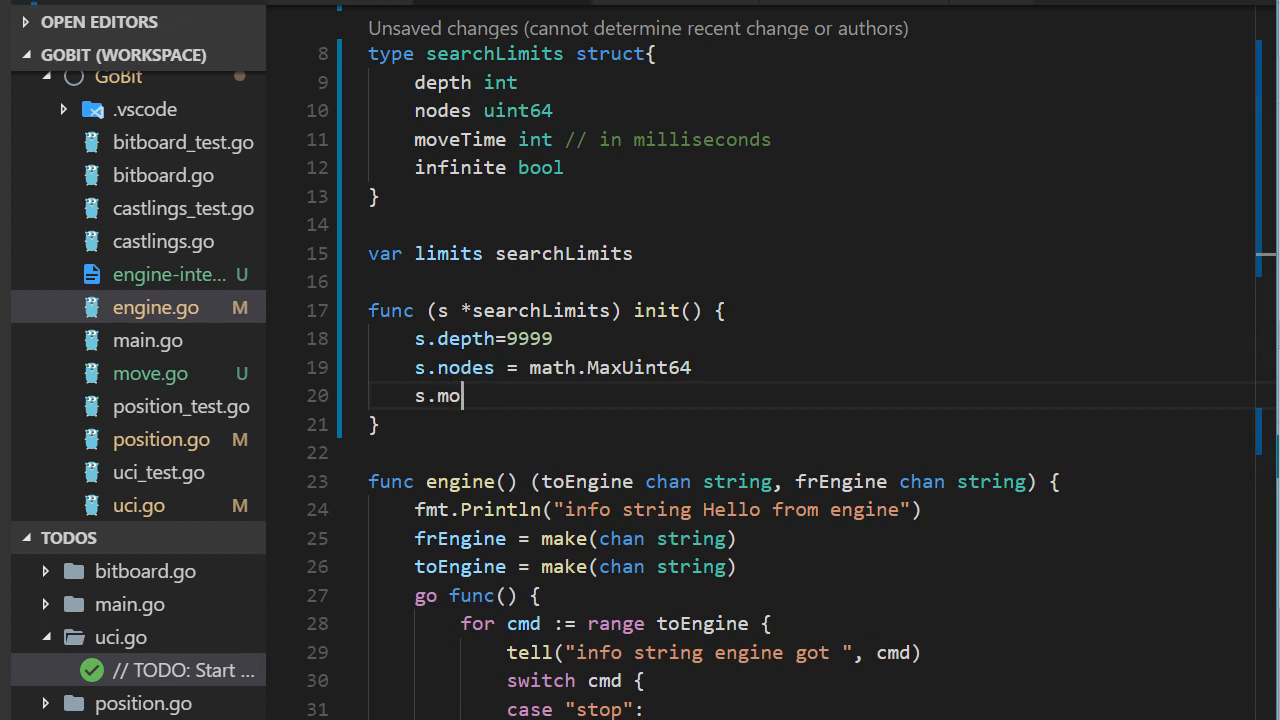
text(veT)
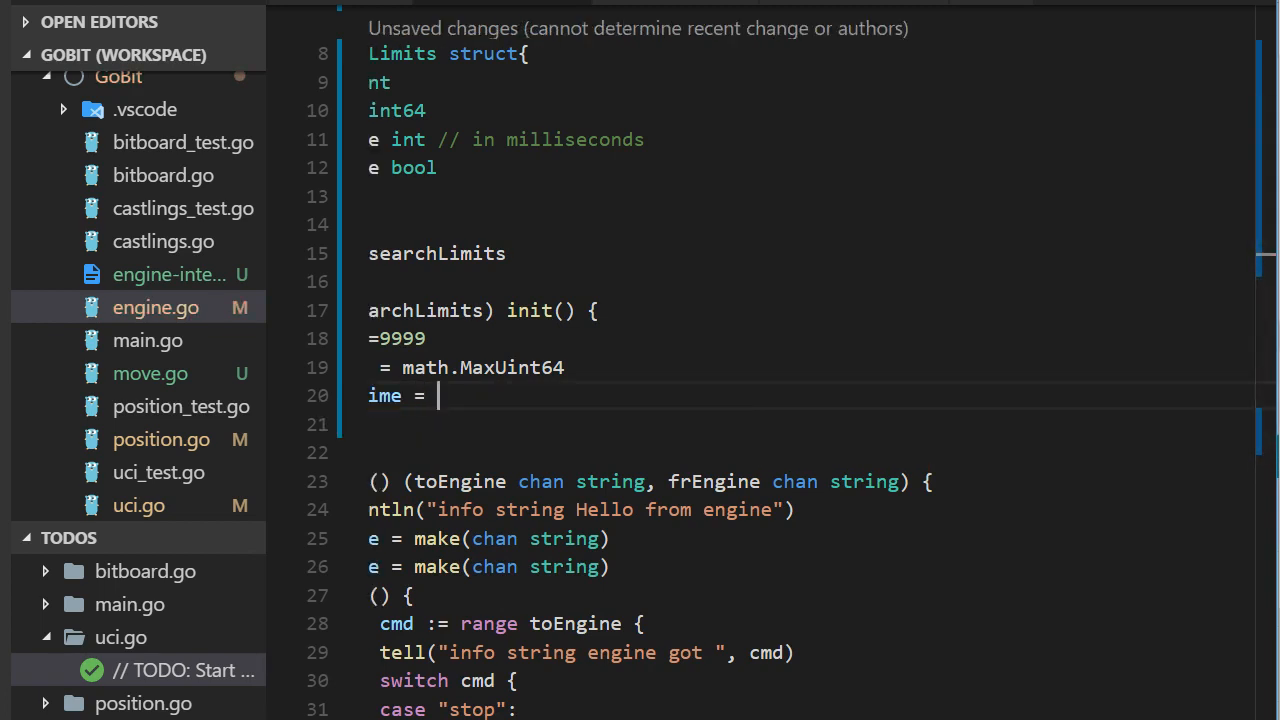
text(99999999999)
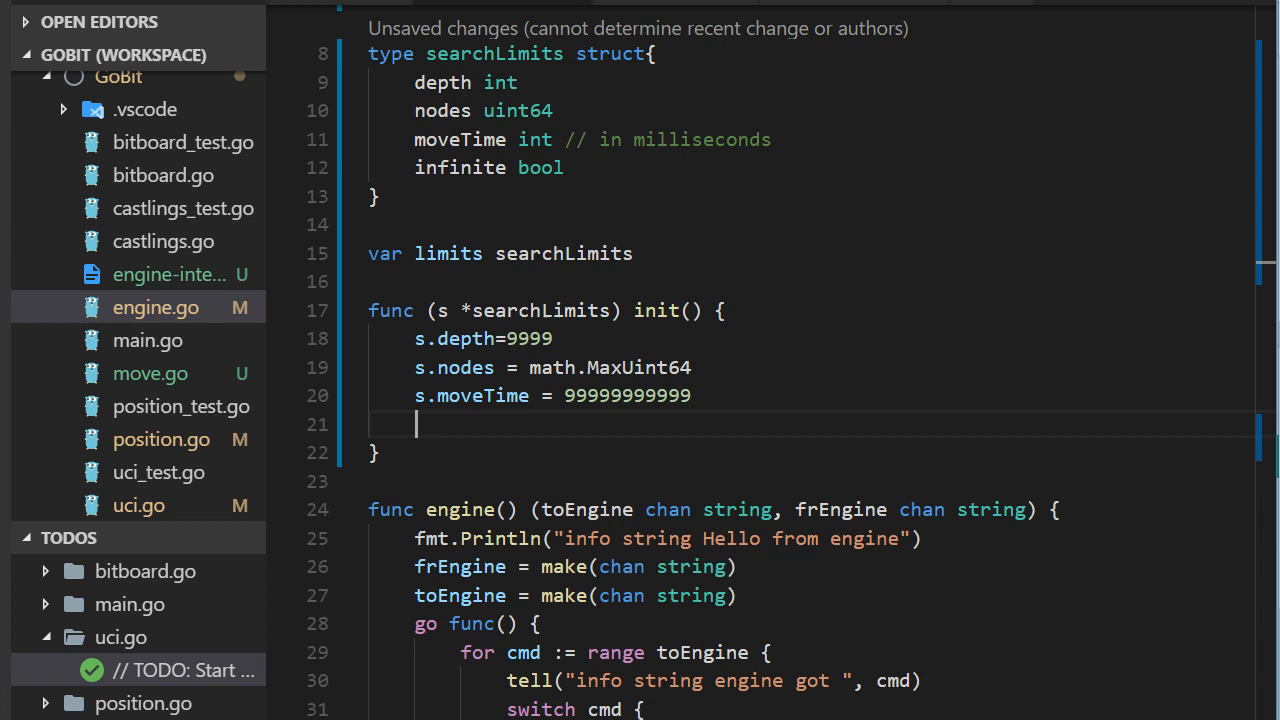
text(s.i)
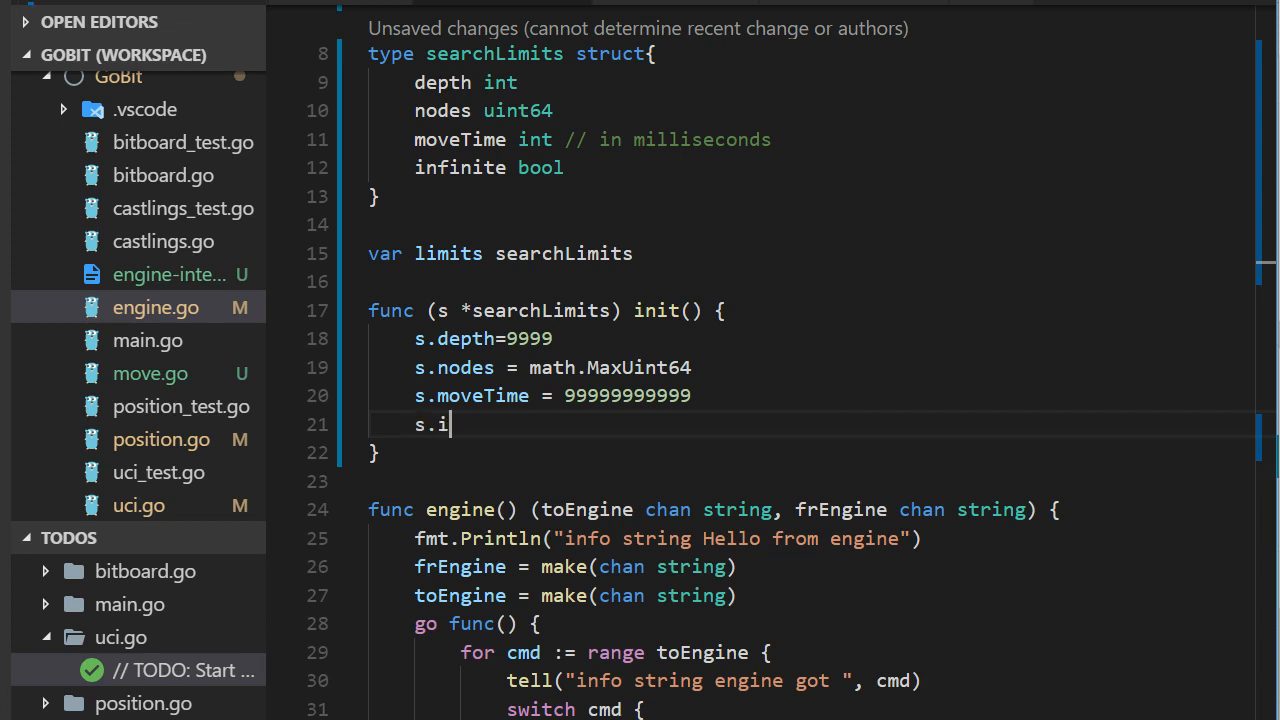
text(nfinite)
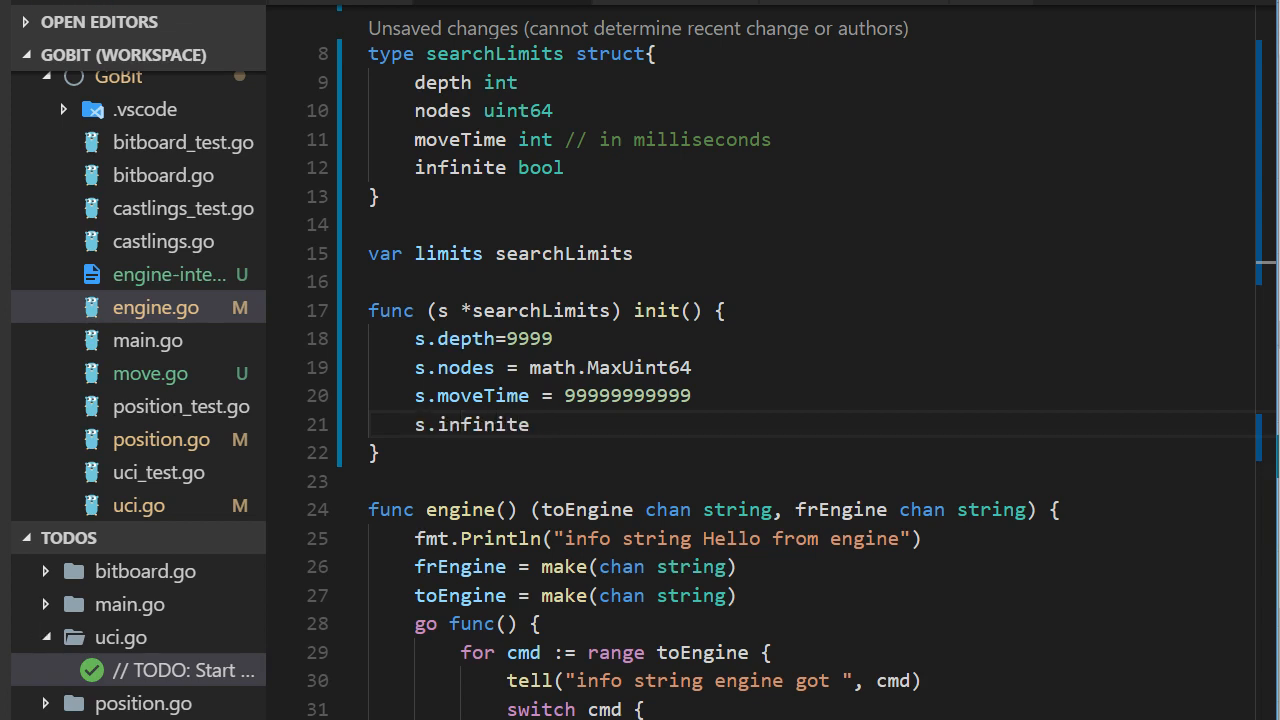
text(= false)
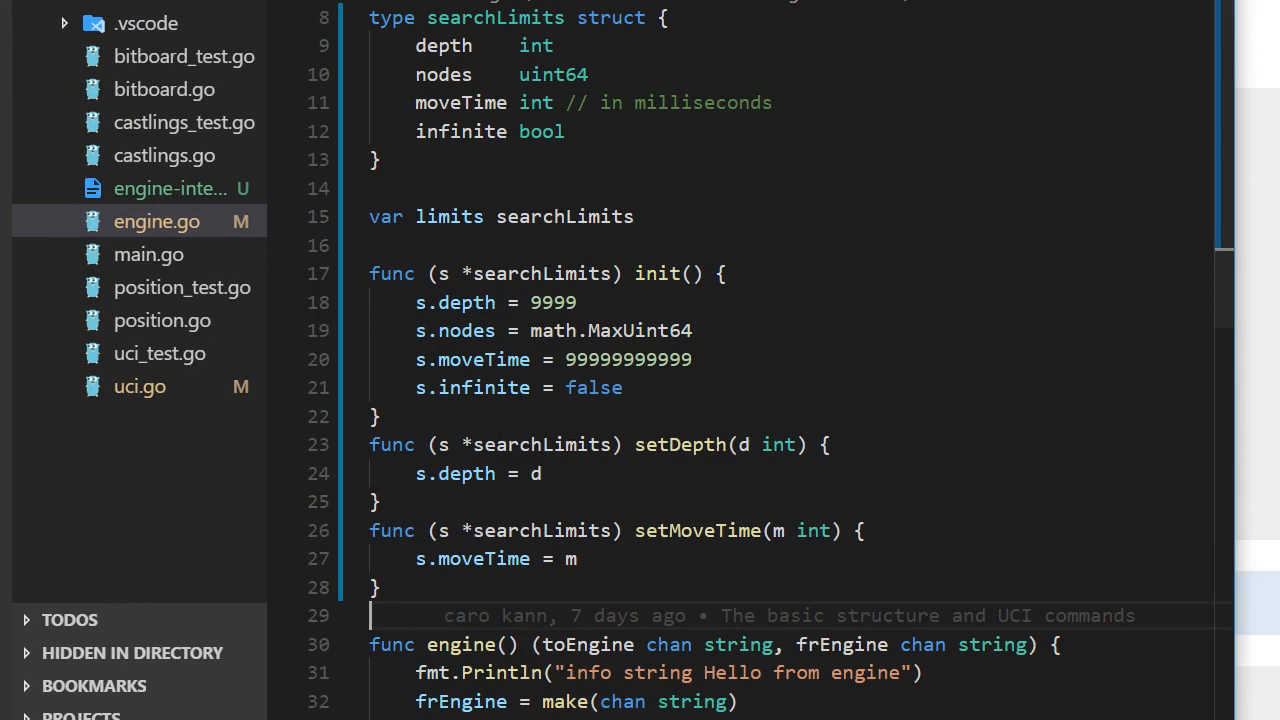
Add case "go": tell("info string Im thinking") to the engine's command switch
scroll(down, 3)
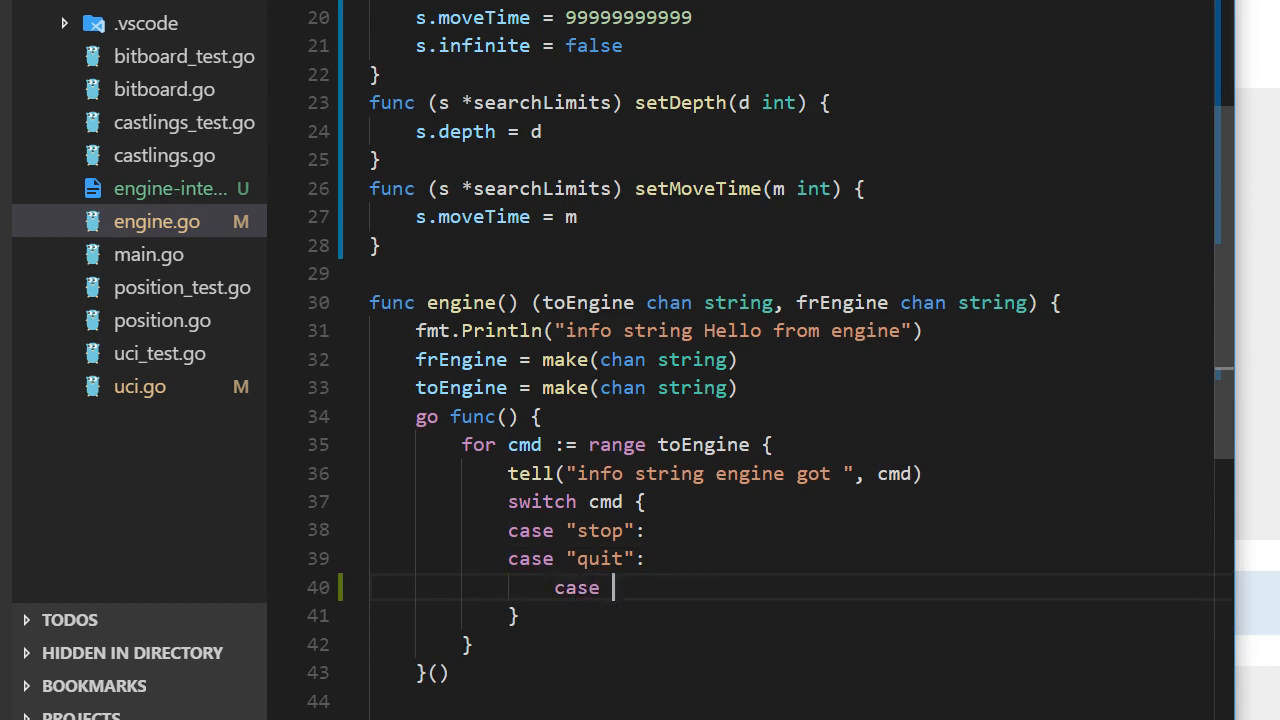
text("go" :)
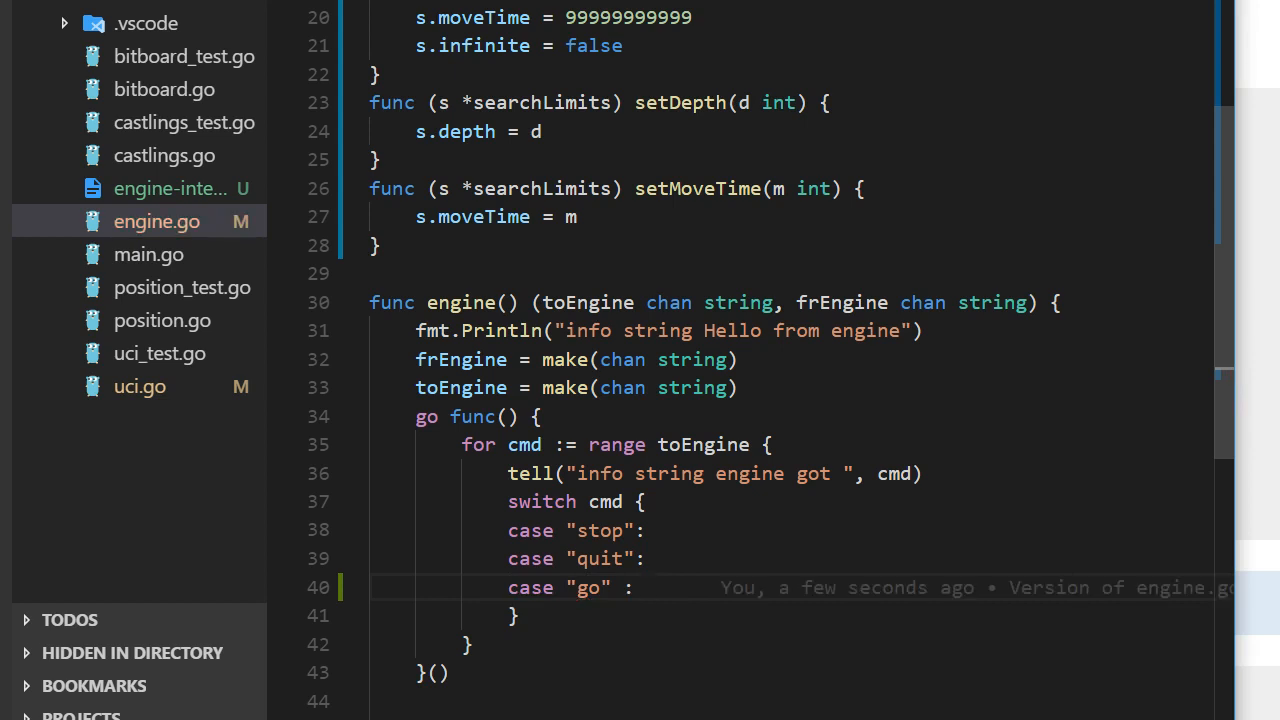
text(tell(info string Im thinking")
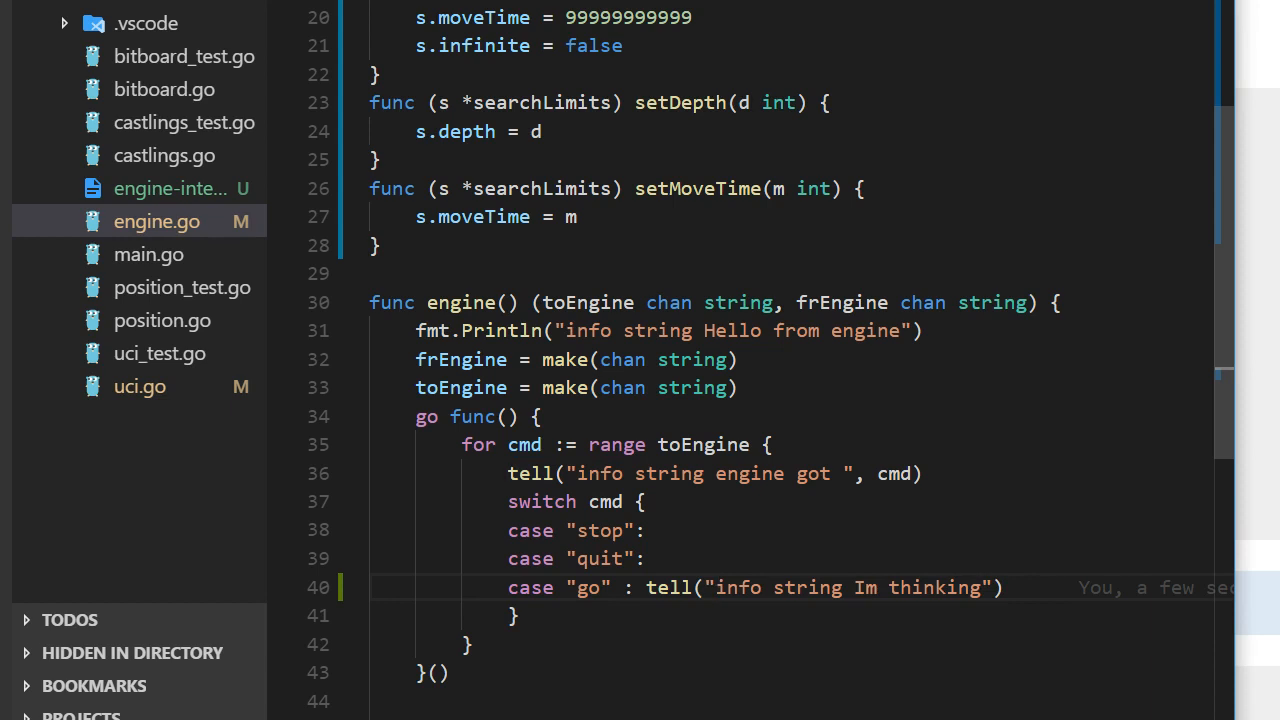
click(716, 588)
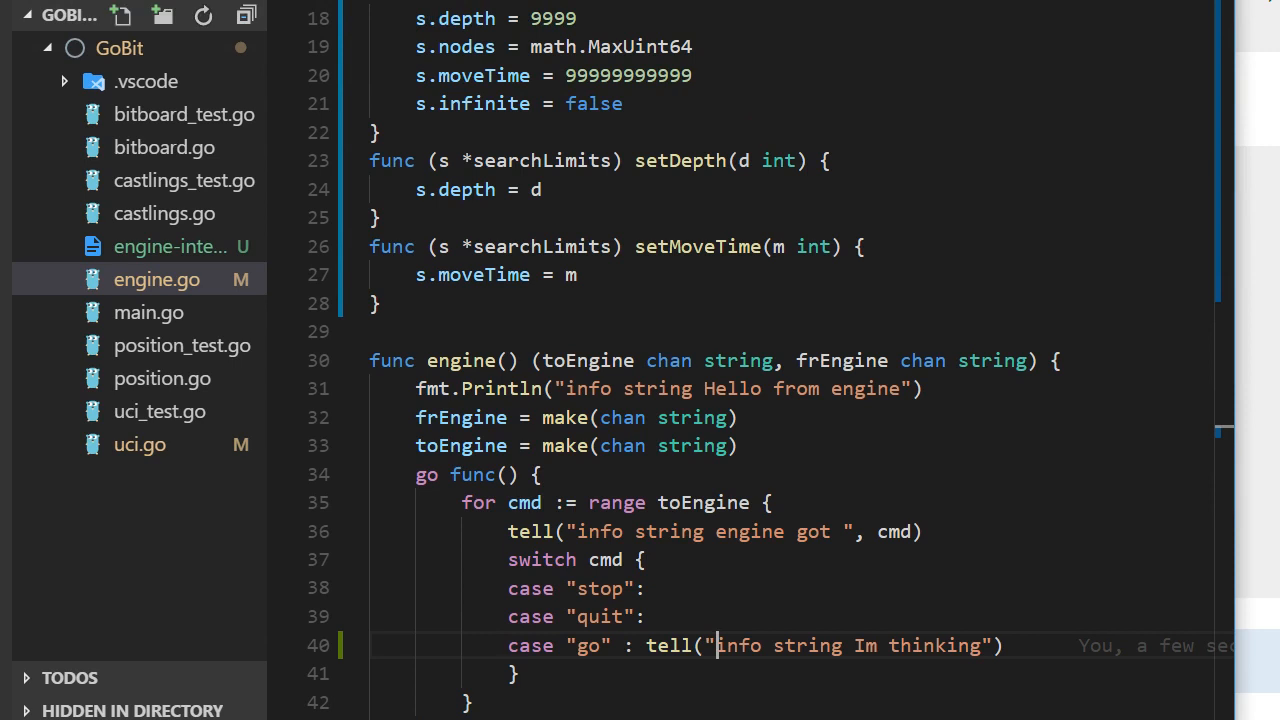
Create move.go defining type move, a moveList struct of moves and var ml moveList
click(120, 16)
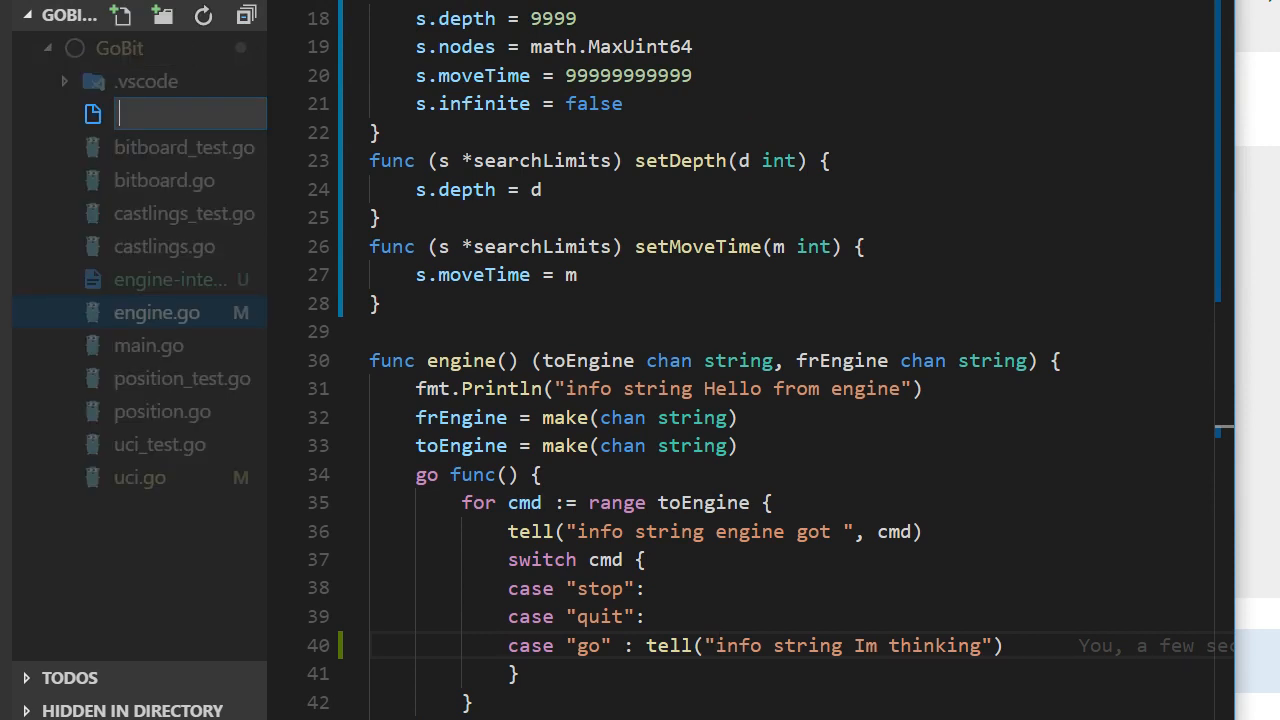
text(move.)
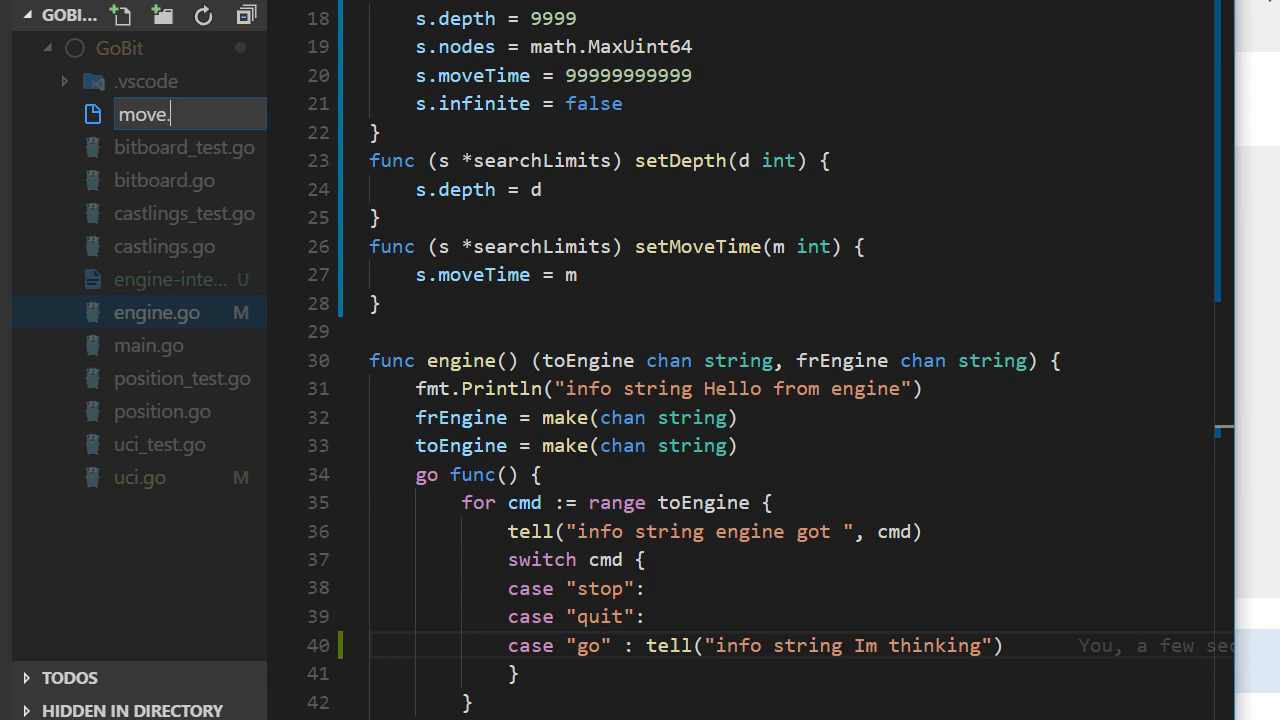
text(go)
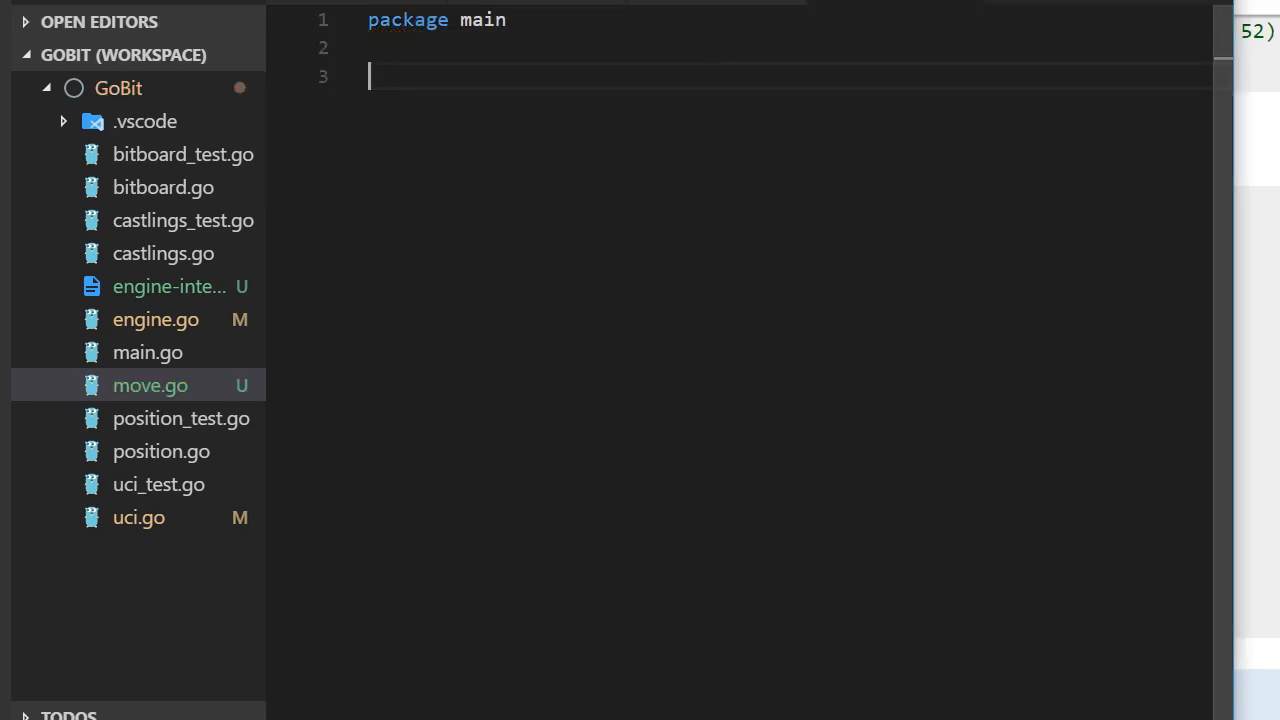
text(type)
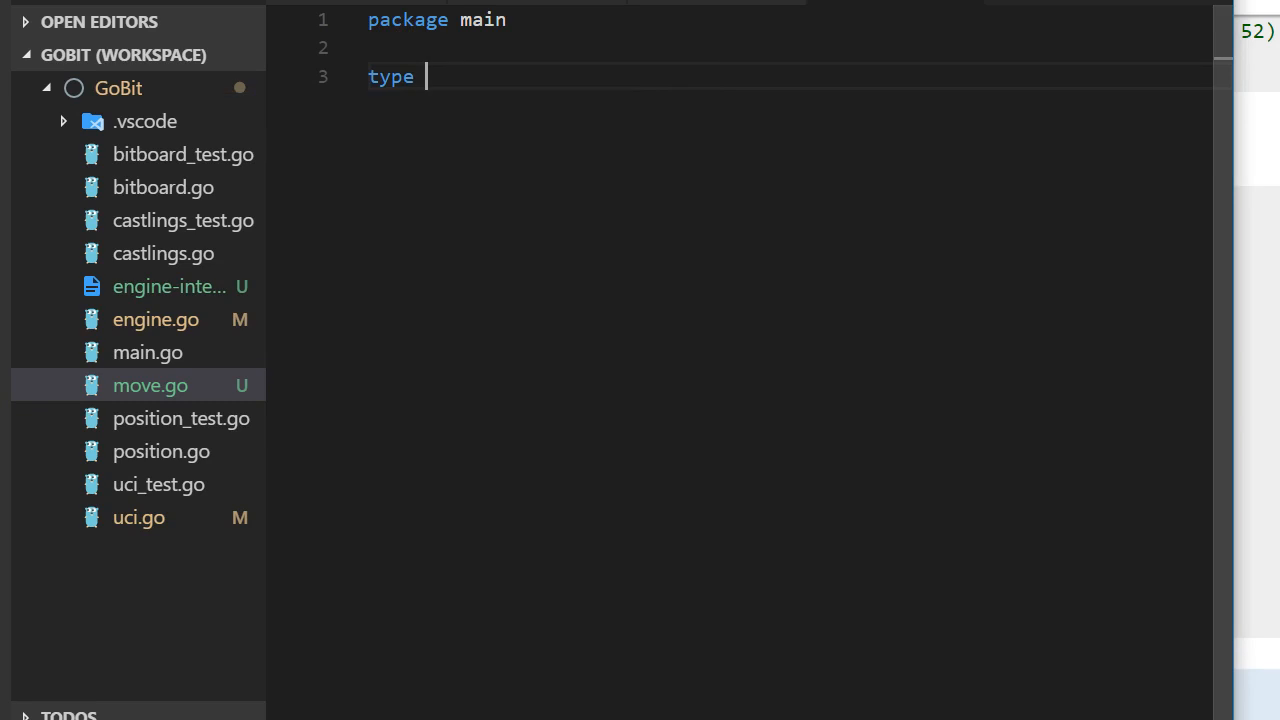
text(moveList)
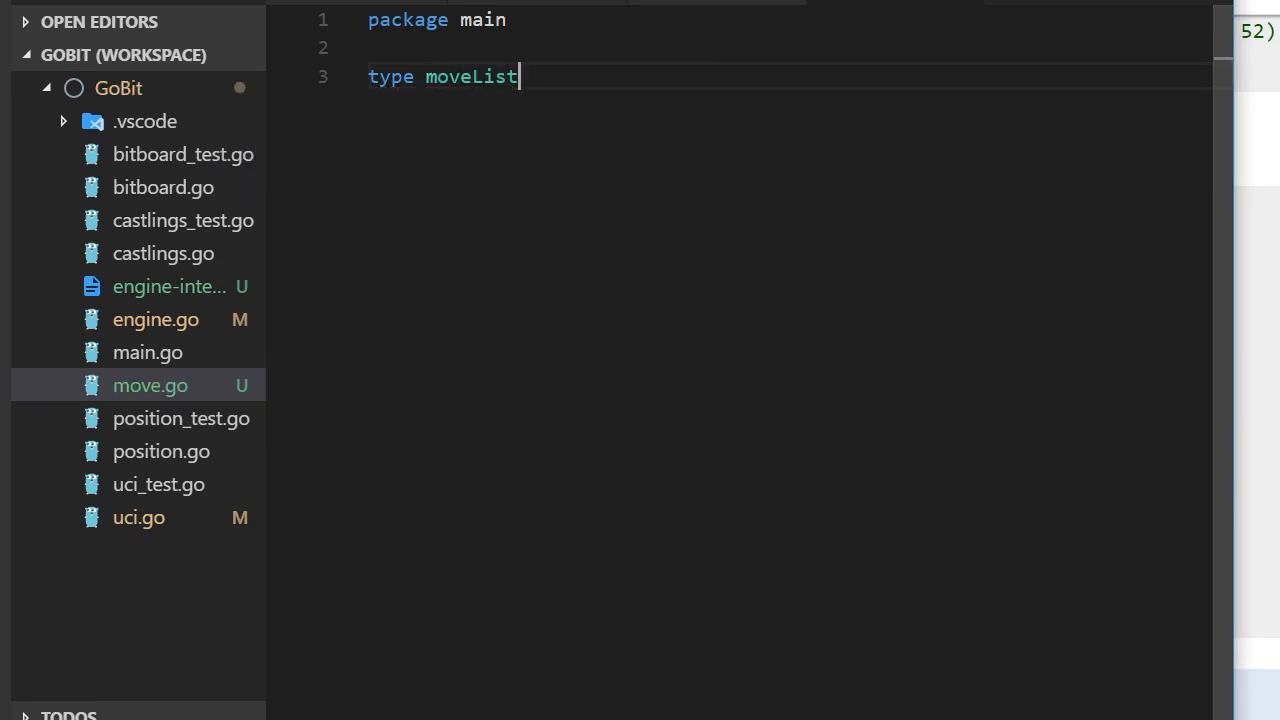
text(struct{})
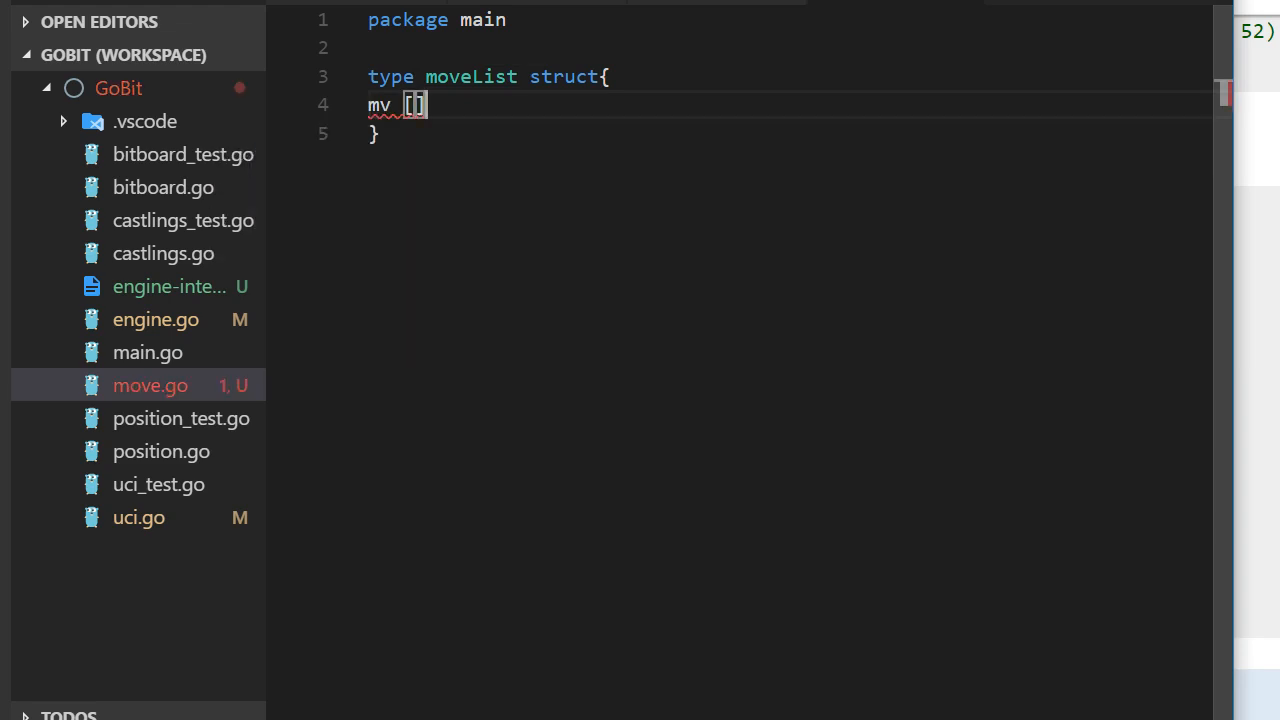
text(move)
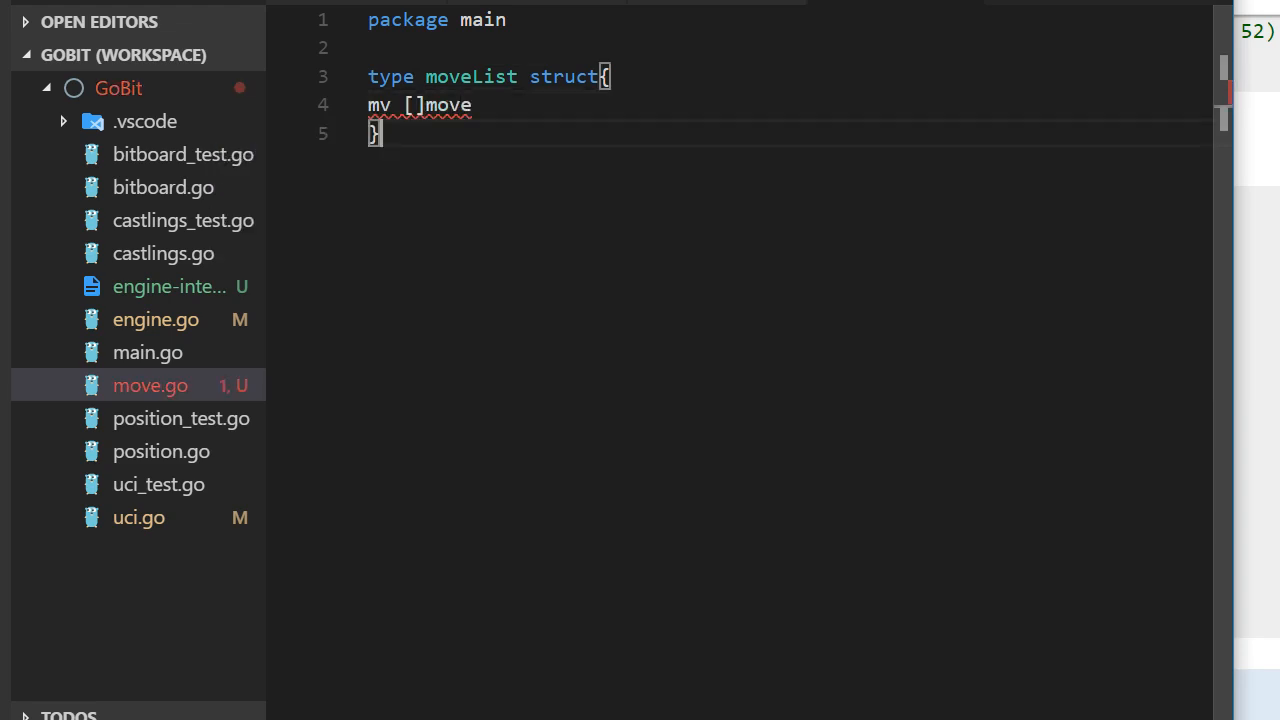
text(move uint64)
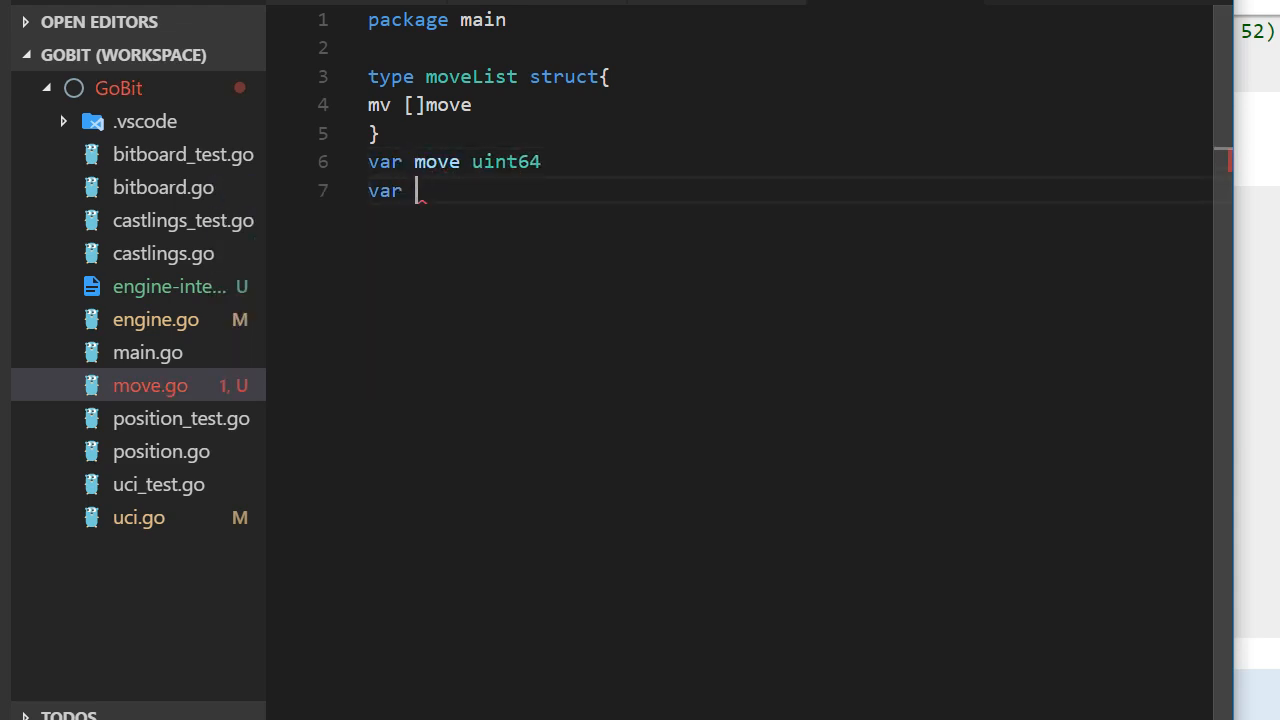
text(ml moveList{)
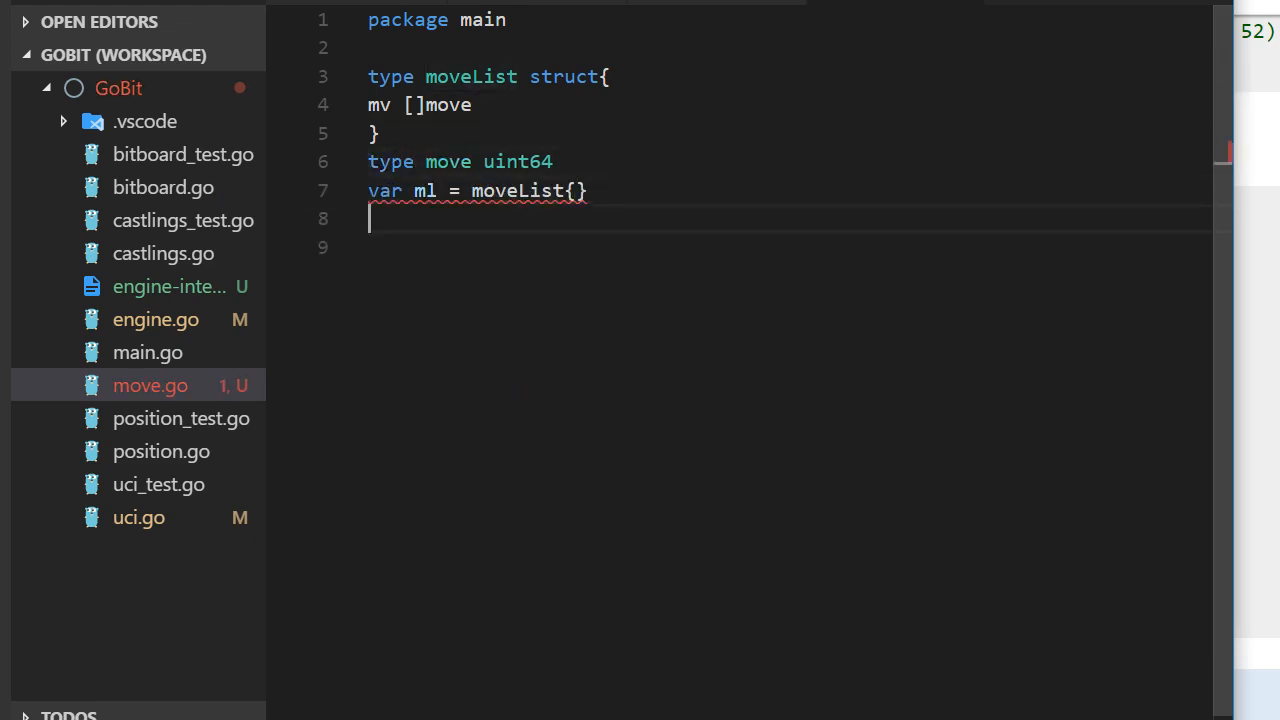
Write func (ml *moveList) add(mv move) appending mv to the list
text(func (ml *moveList))
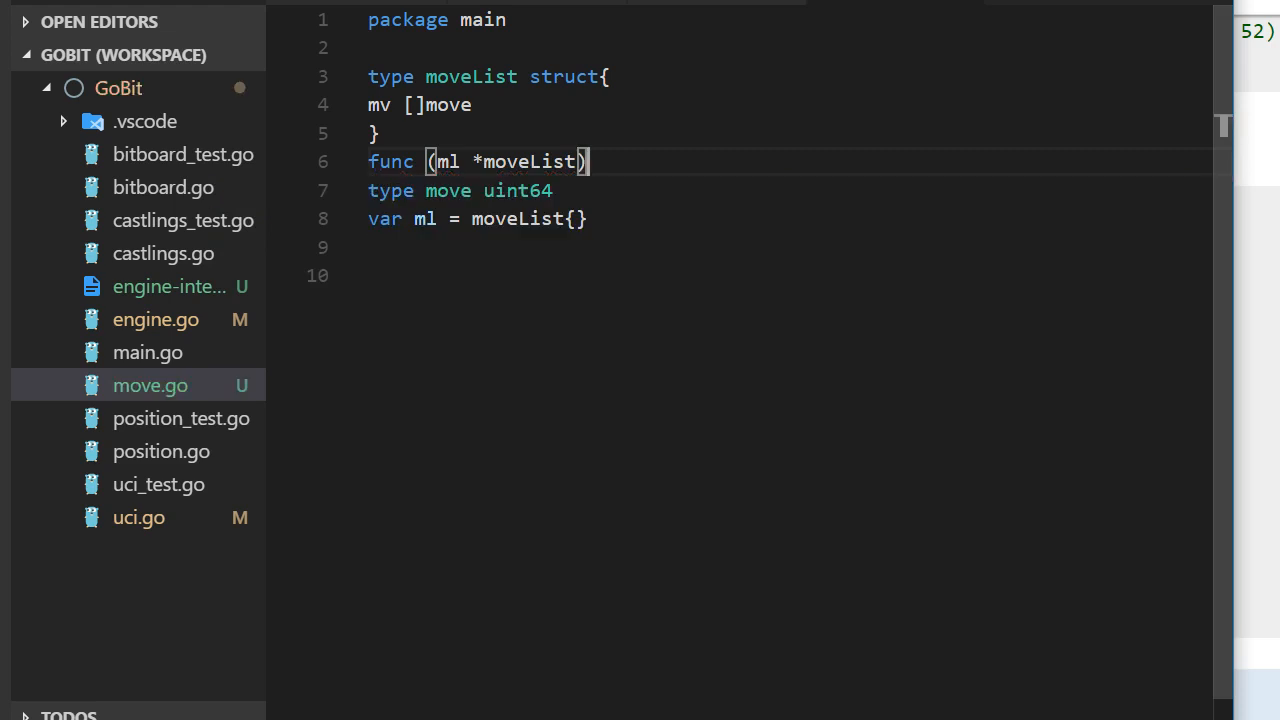
text(add(mv move){)
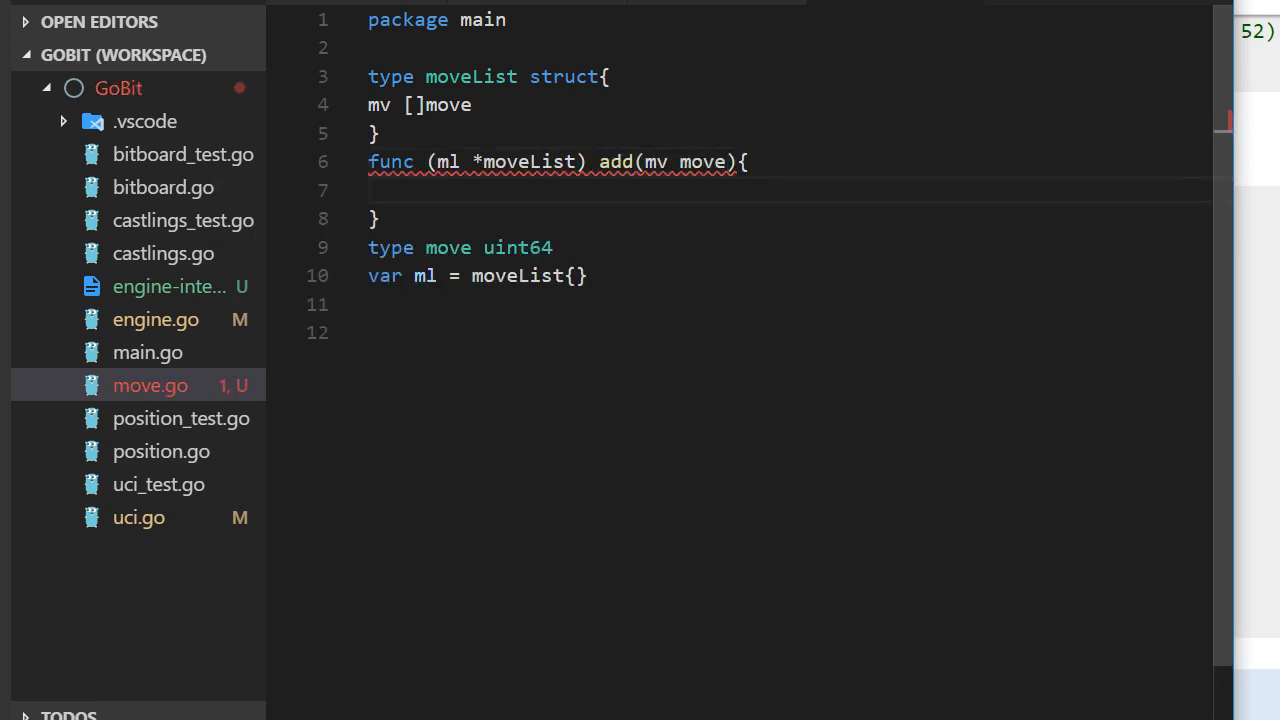
text(ml = appendce)
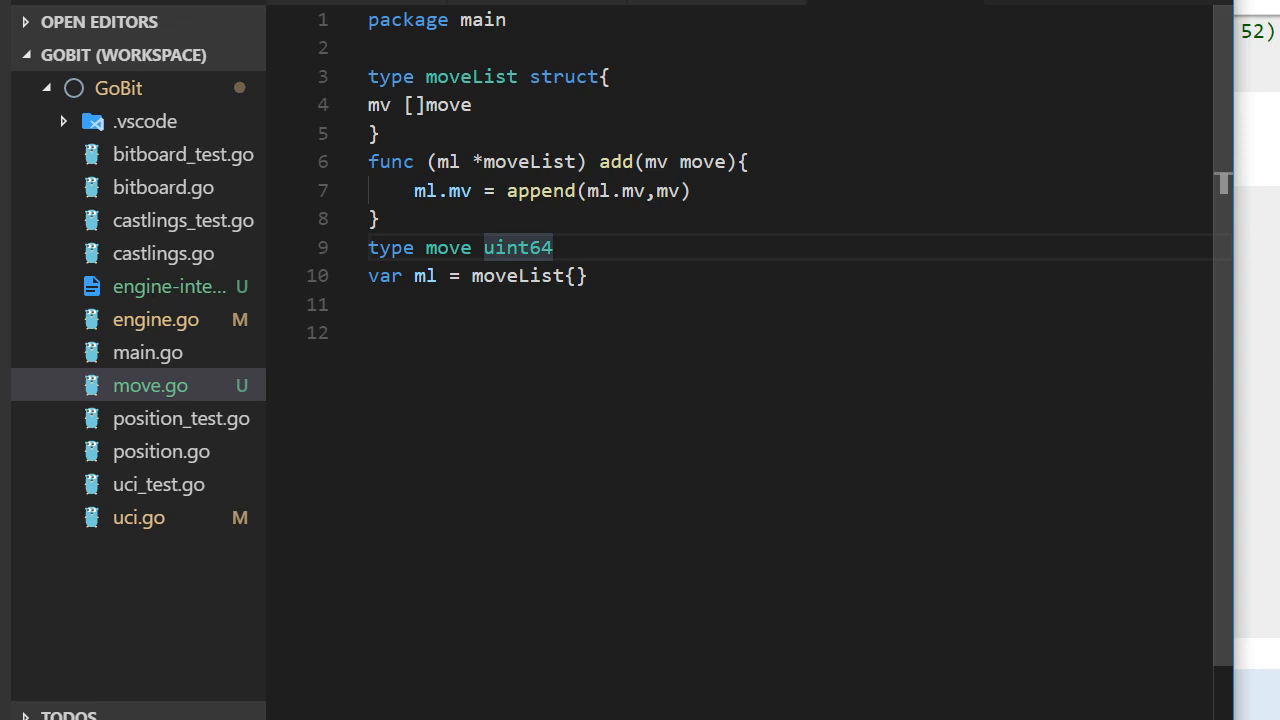
click(160, 452)
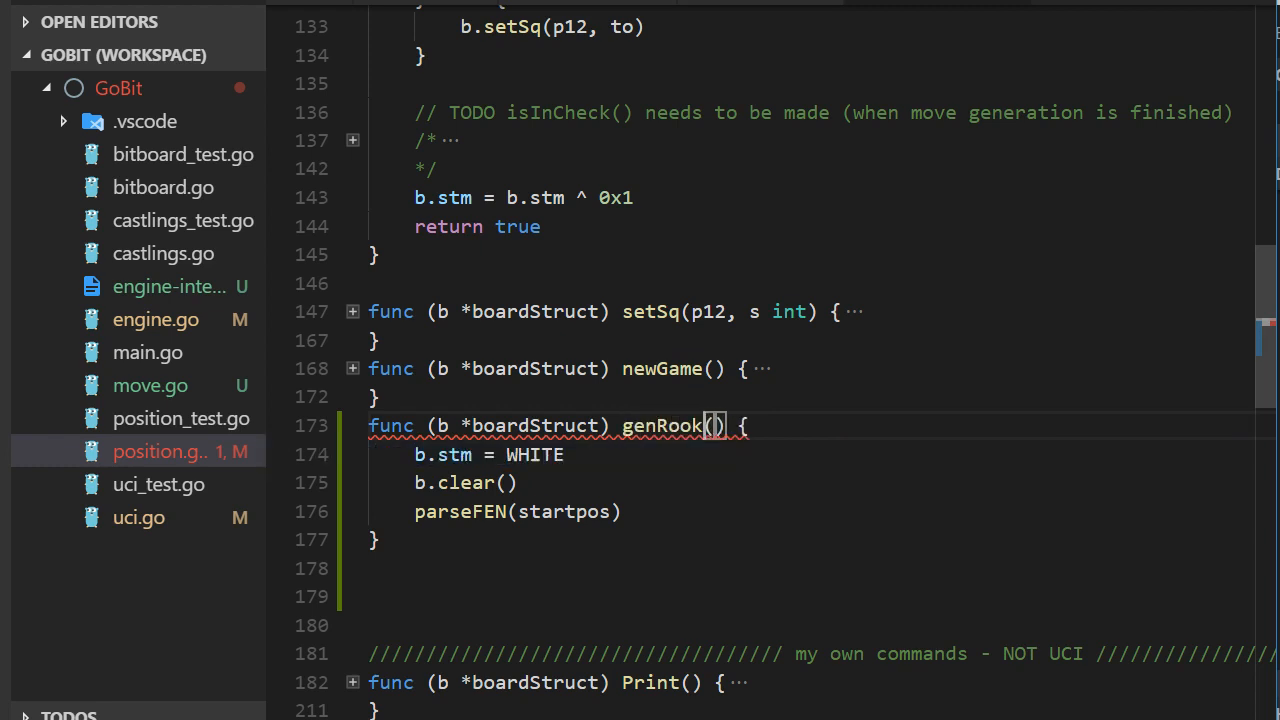
Rename to genRookMoves and compute sd := b.stm, frBB from pieceBB[Rook], p12 := pc2P12(Rook,sd)
text(Moves)
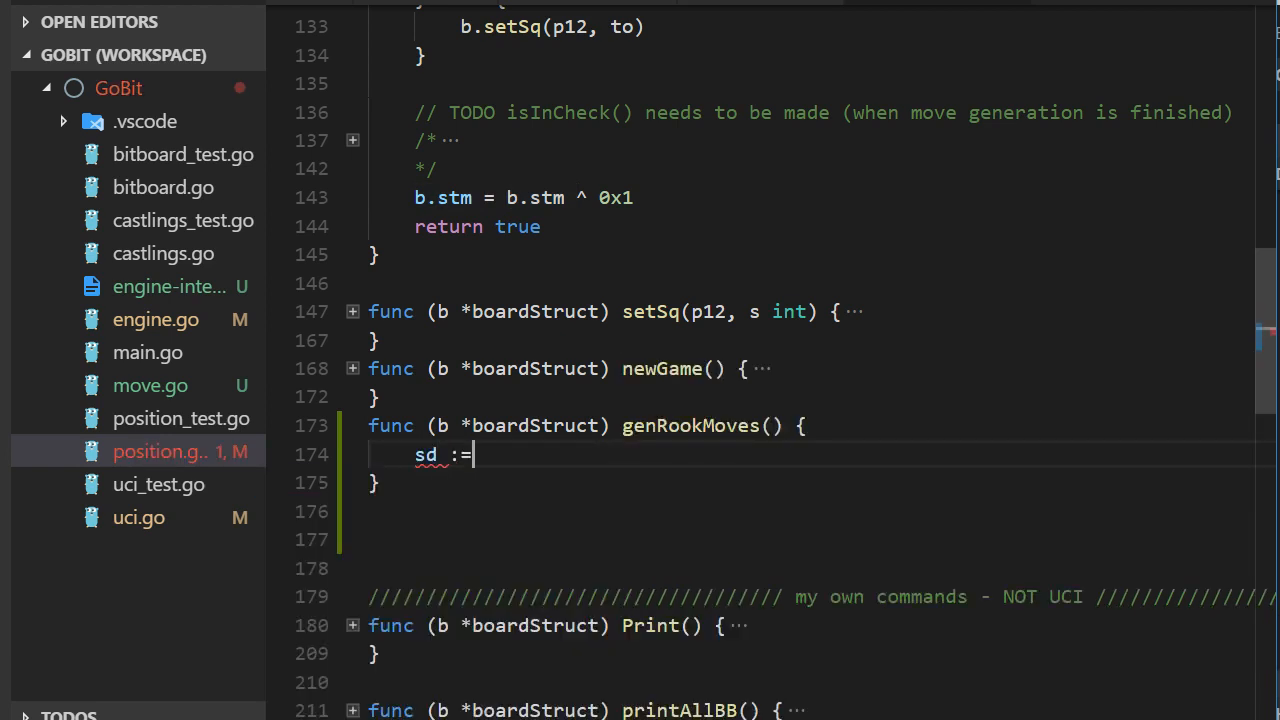
text(b.stm)
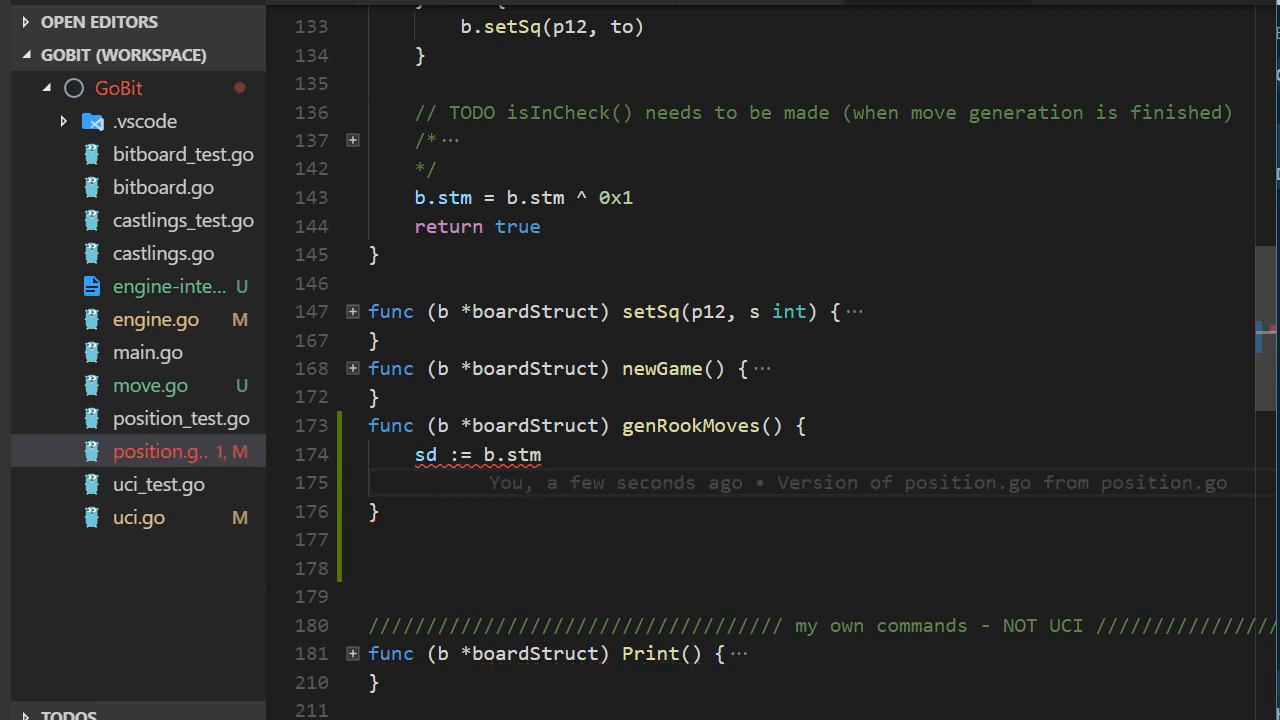
text(frBB)
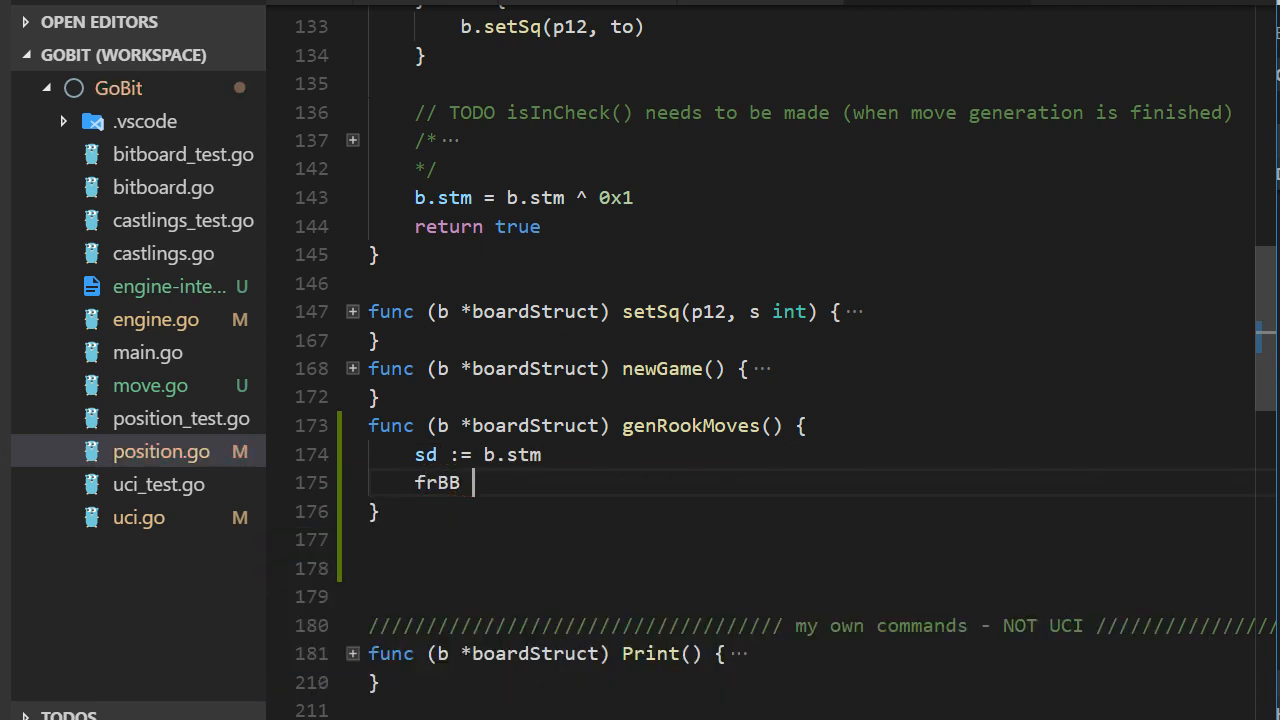
text(:= b.)
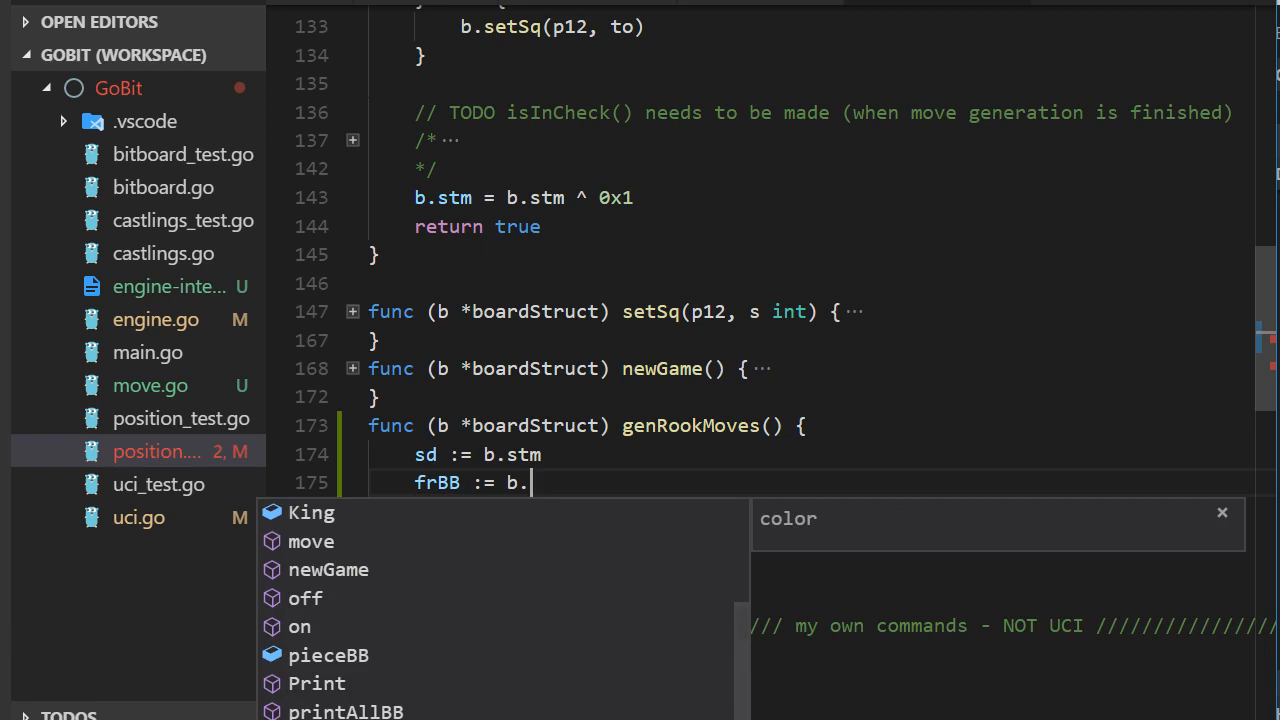
text(pieceBB[] &)
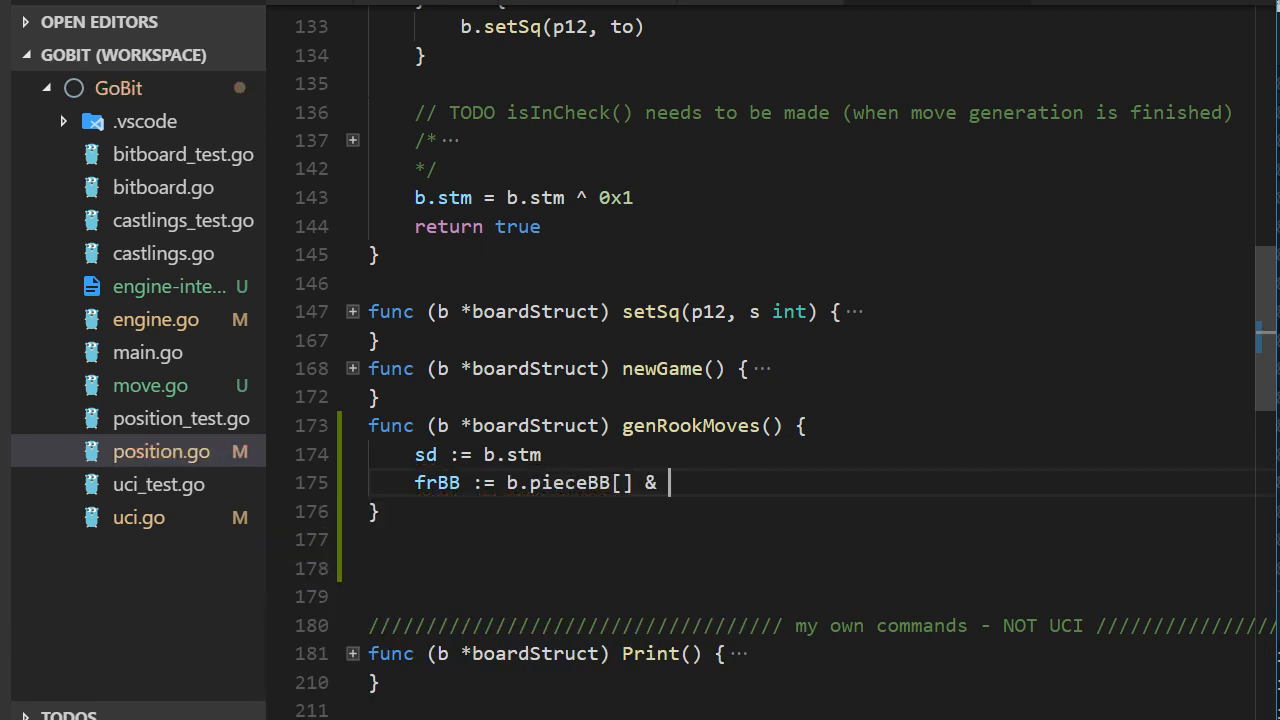
text(b.abBB[sd)
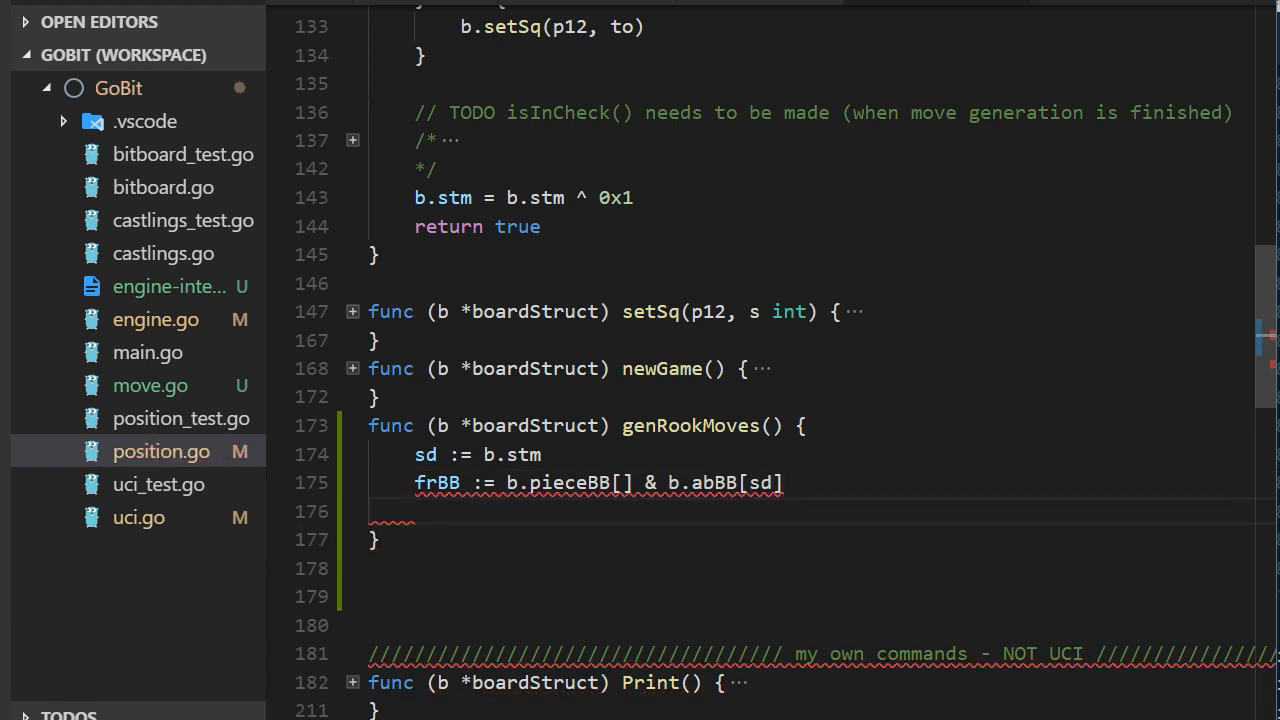
text(Rook)
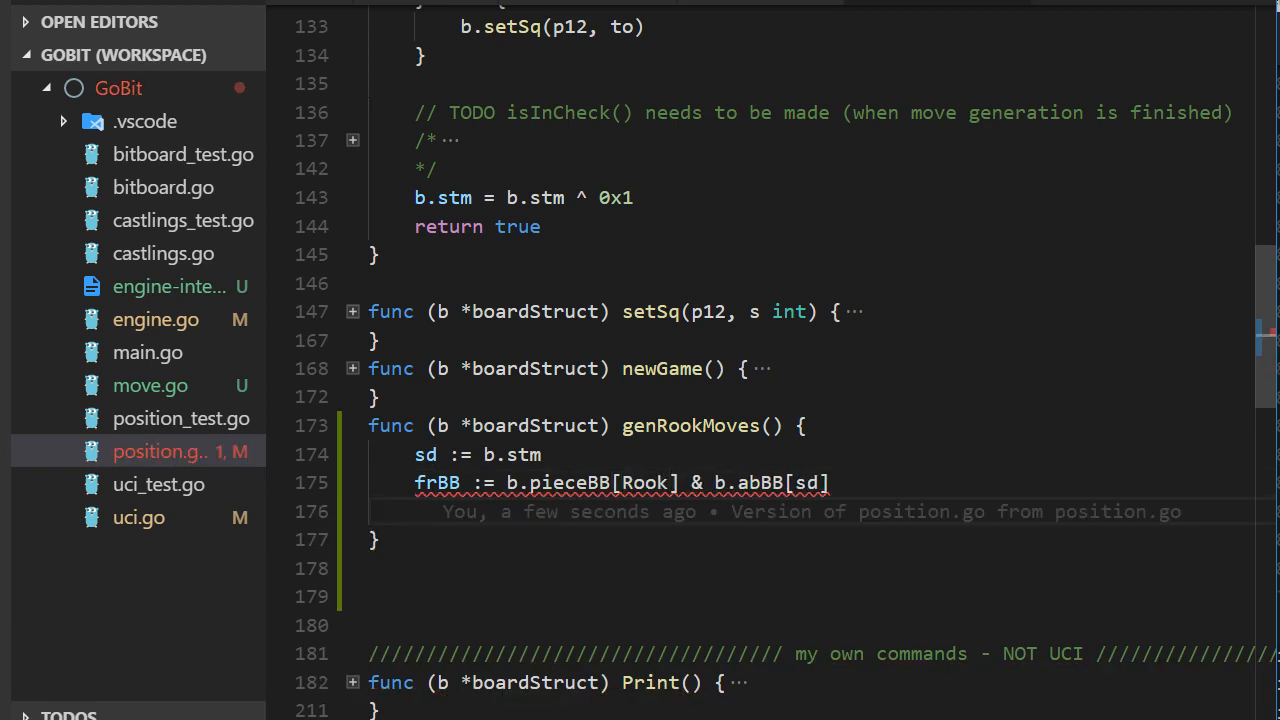
text(p12 := pc2P12()
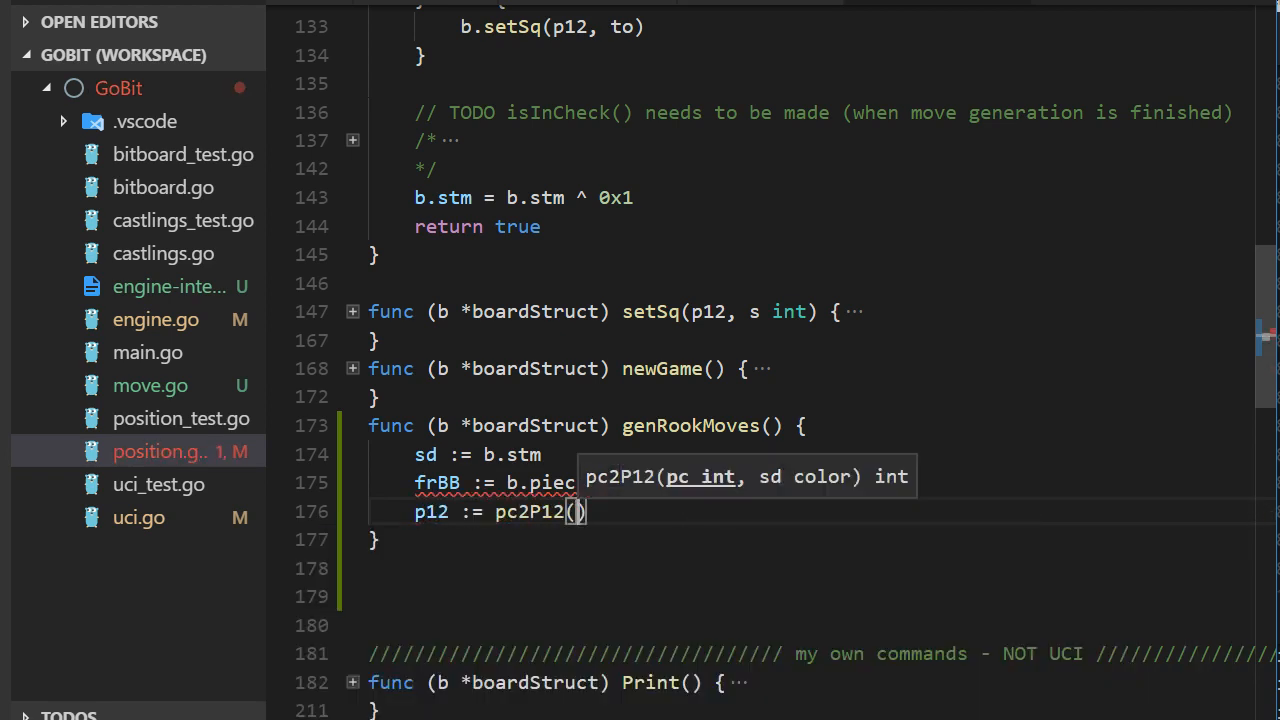
text(Rook,sd)
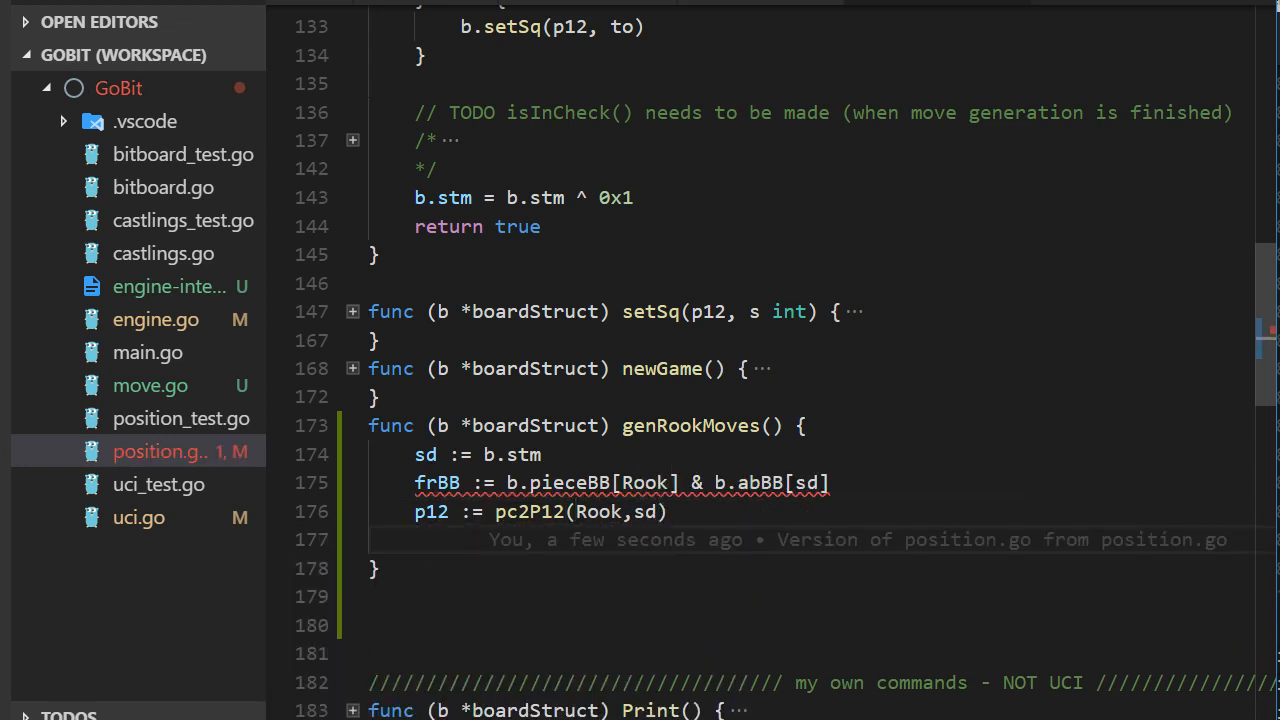
Call b.genFrMoves(p12, frBB, &ml) and begin the genFrMoves func declaration
text(ml.gen)
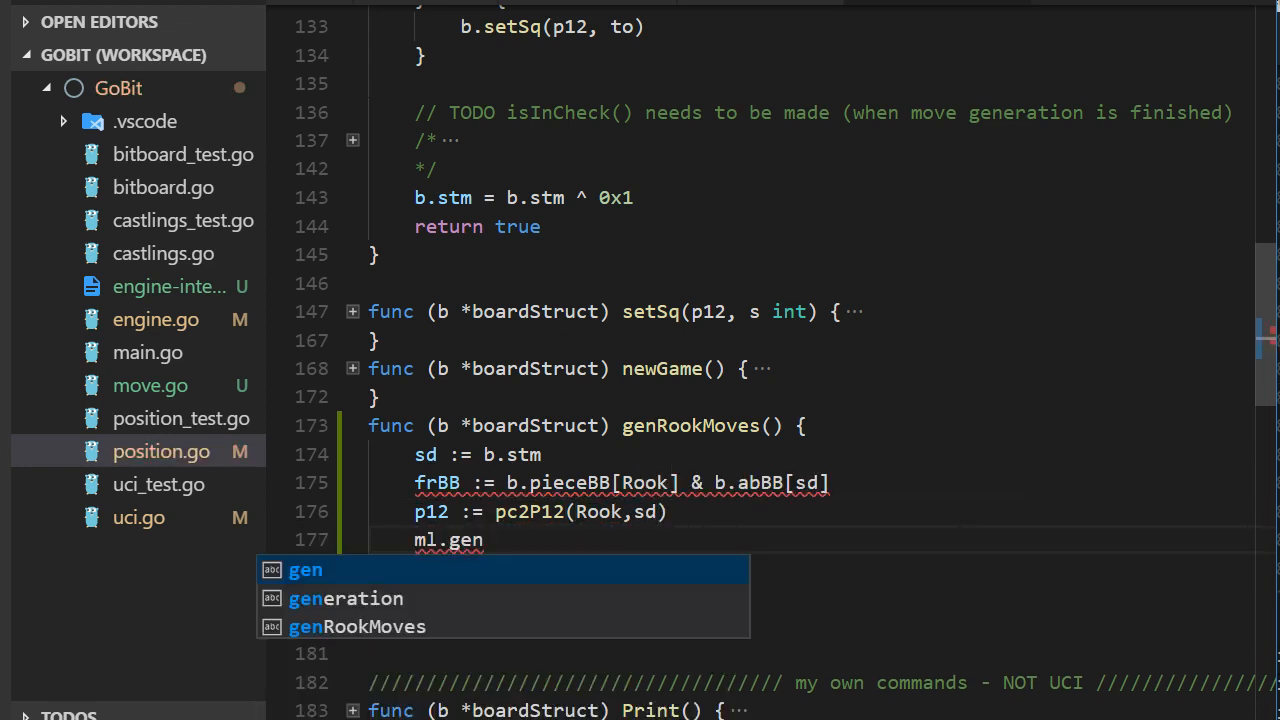
text(FrMoves(b)
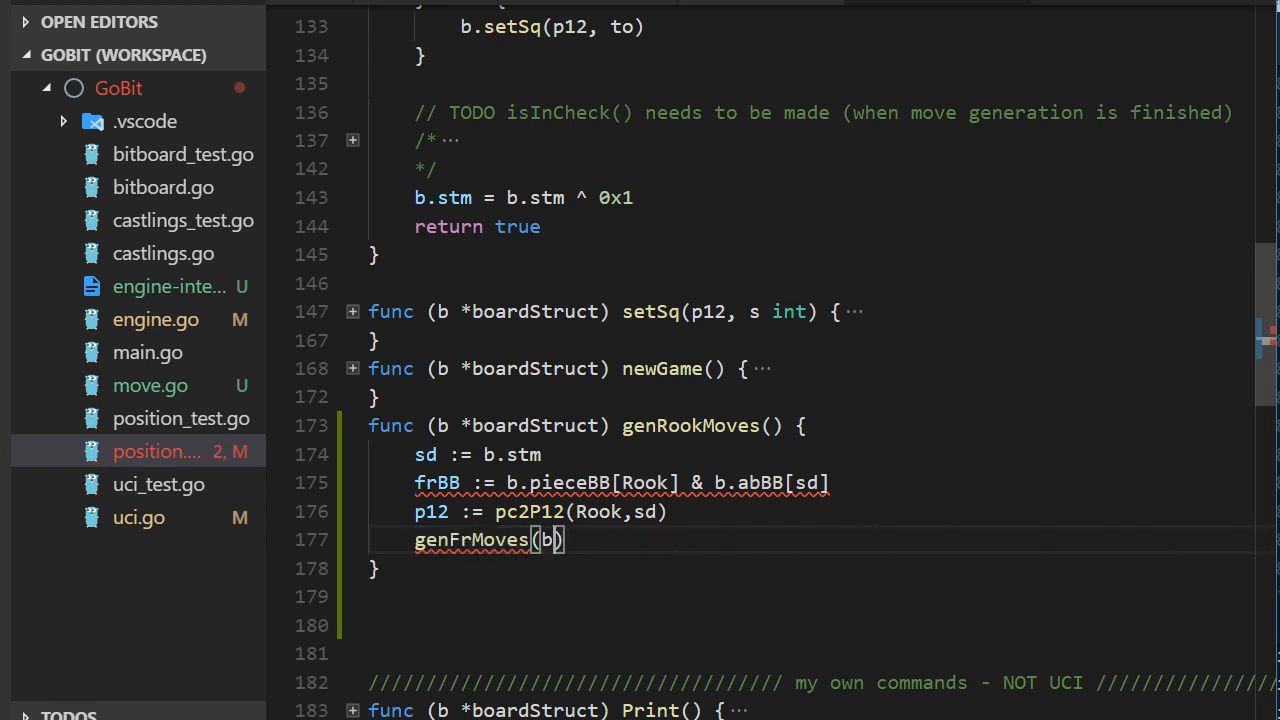
text(b.)
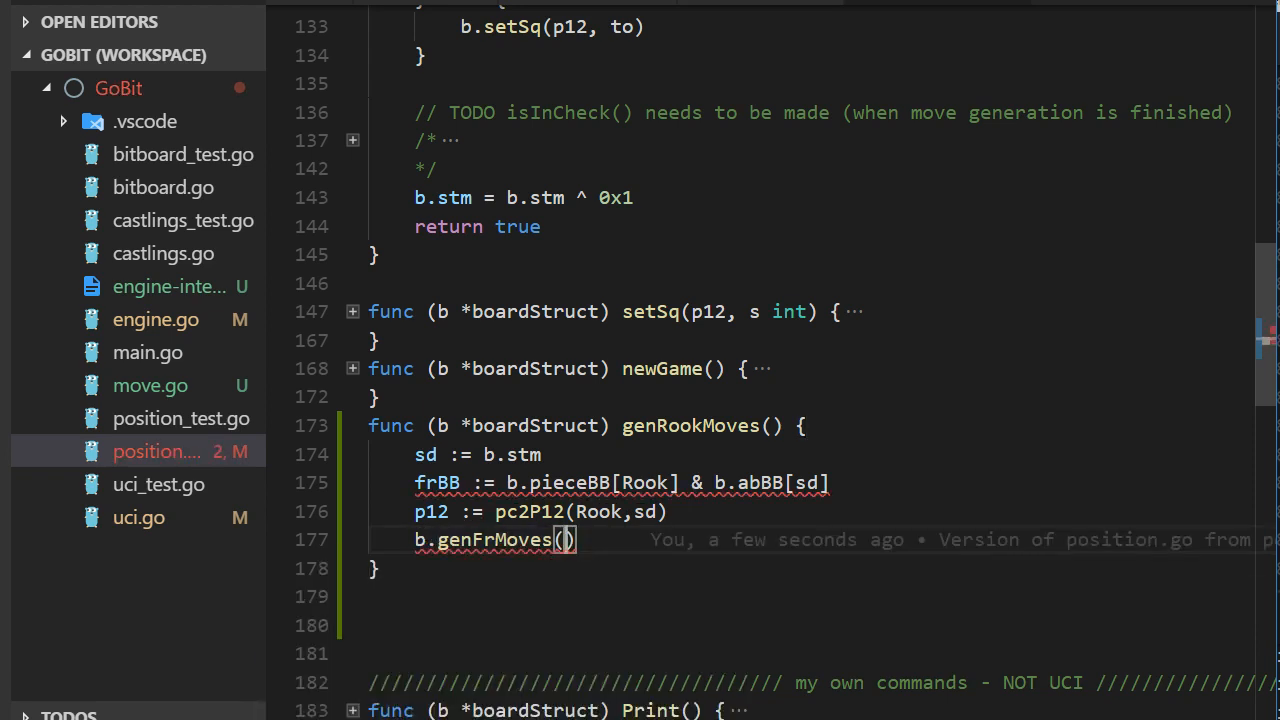
text(p12,frBB,)
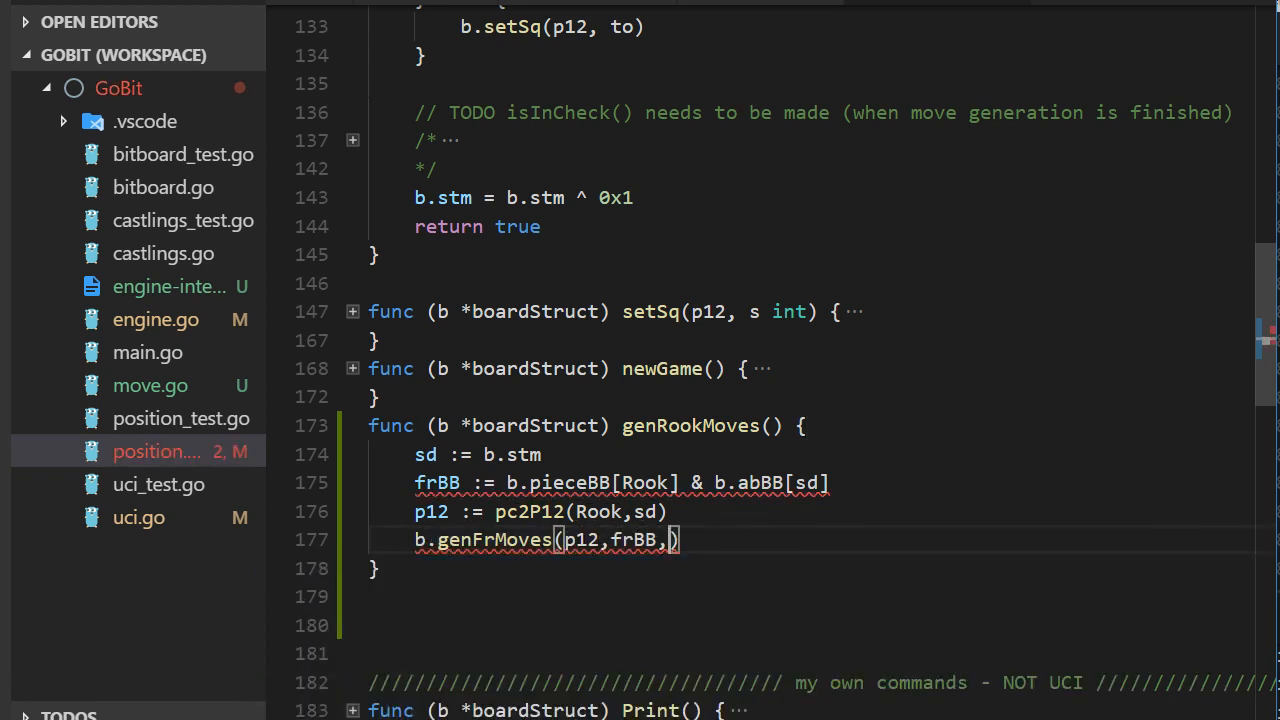
text(&ml)
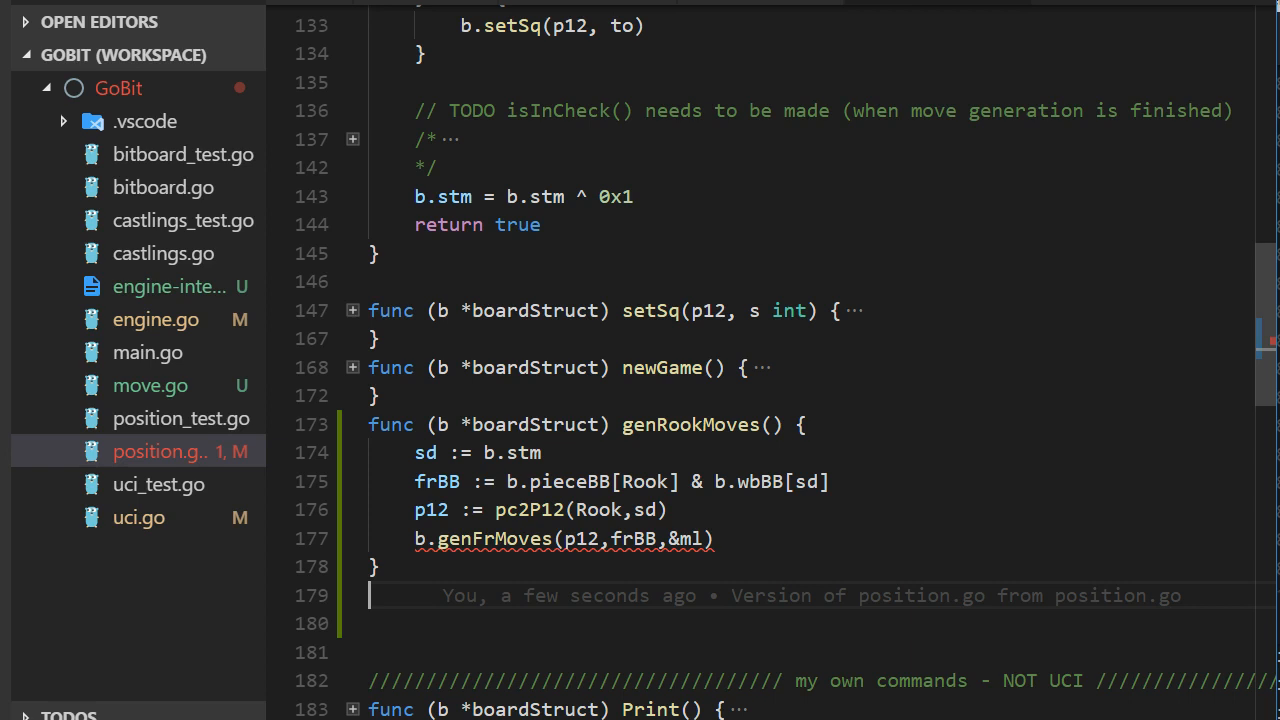
text(fu)
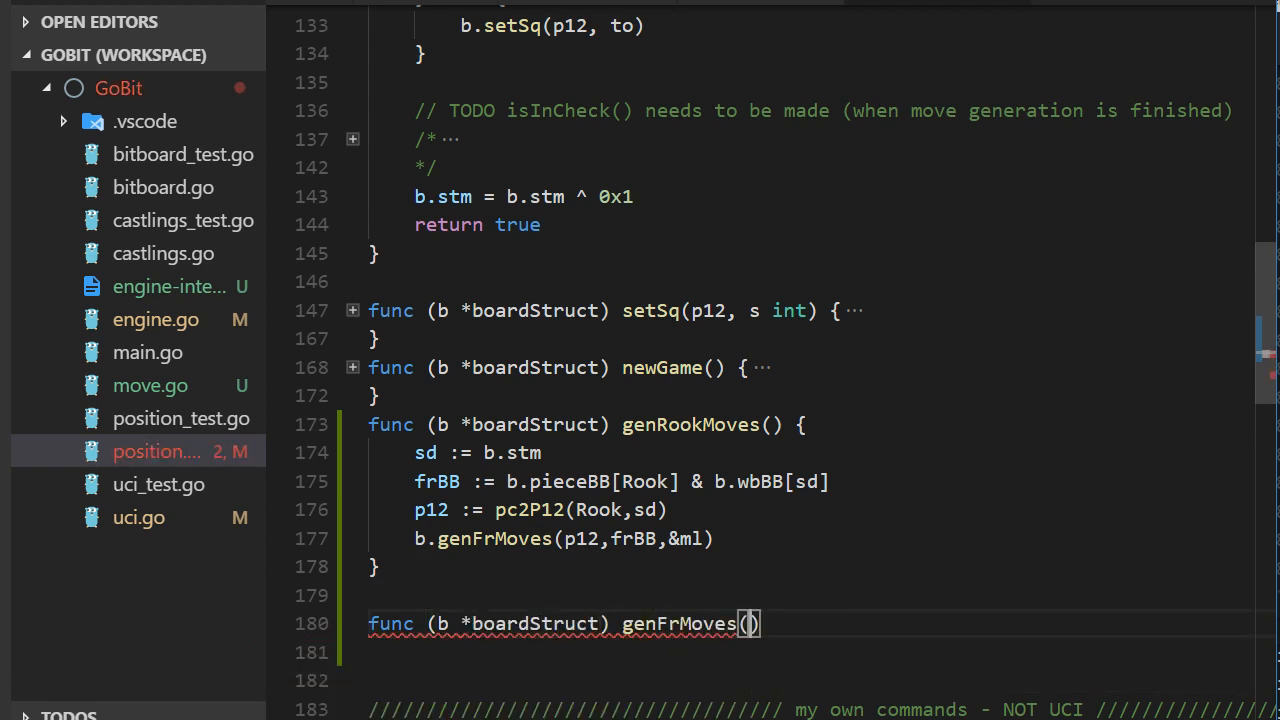
Give genFrMoves the parameters p12 int, frBB bitBoard and ml *moveList with an empty body
text(p12,)
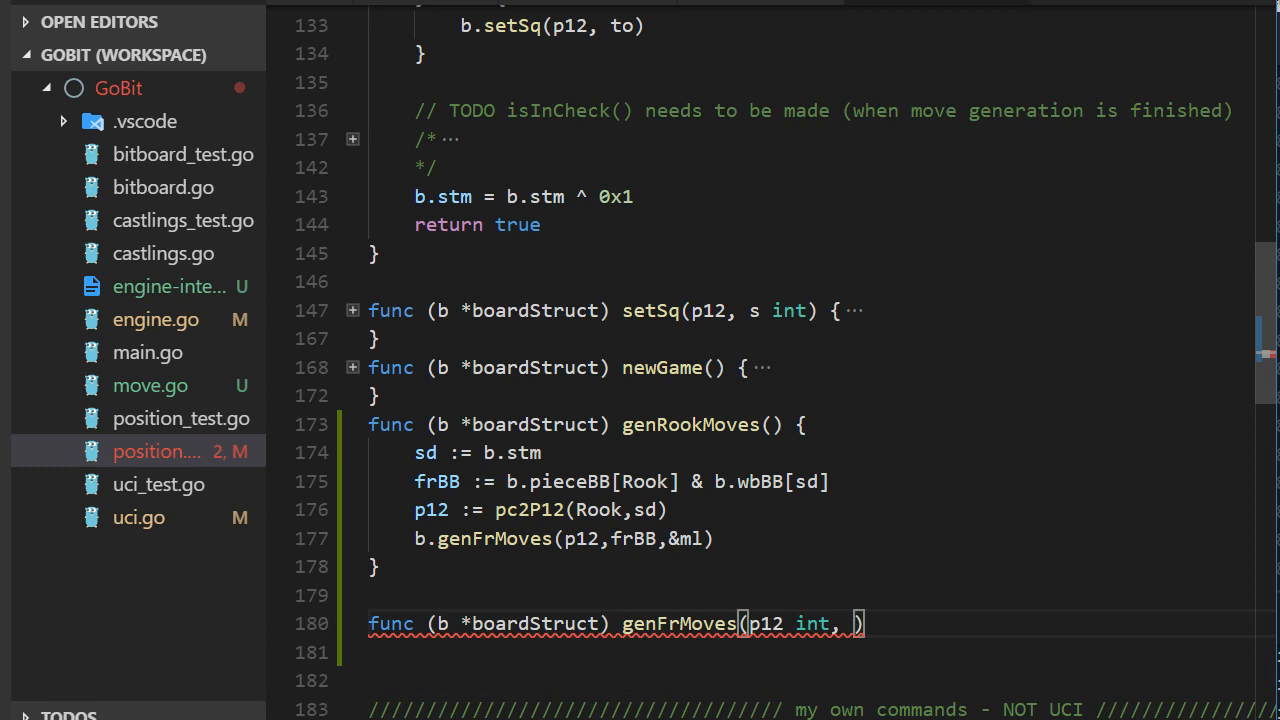
text(frBB)
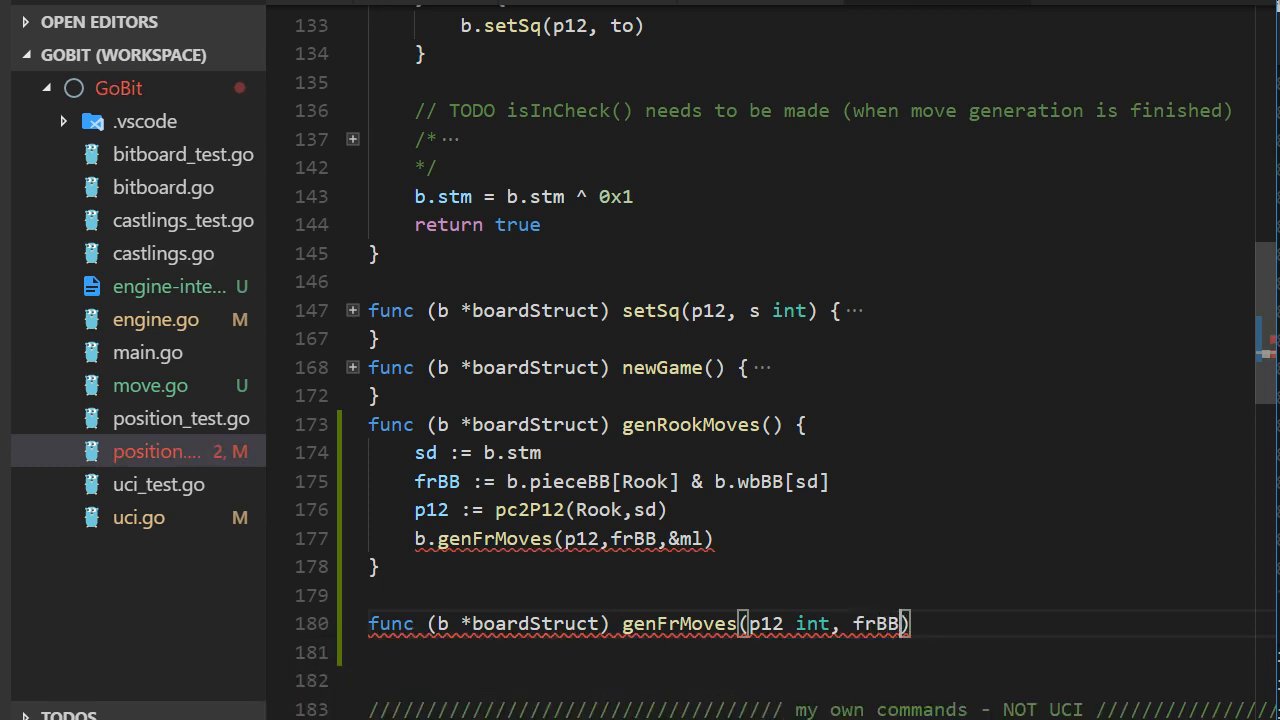
text(bitBoard,)
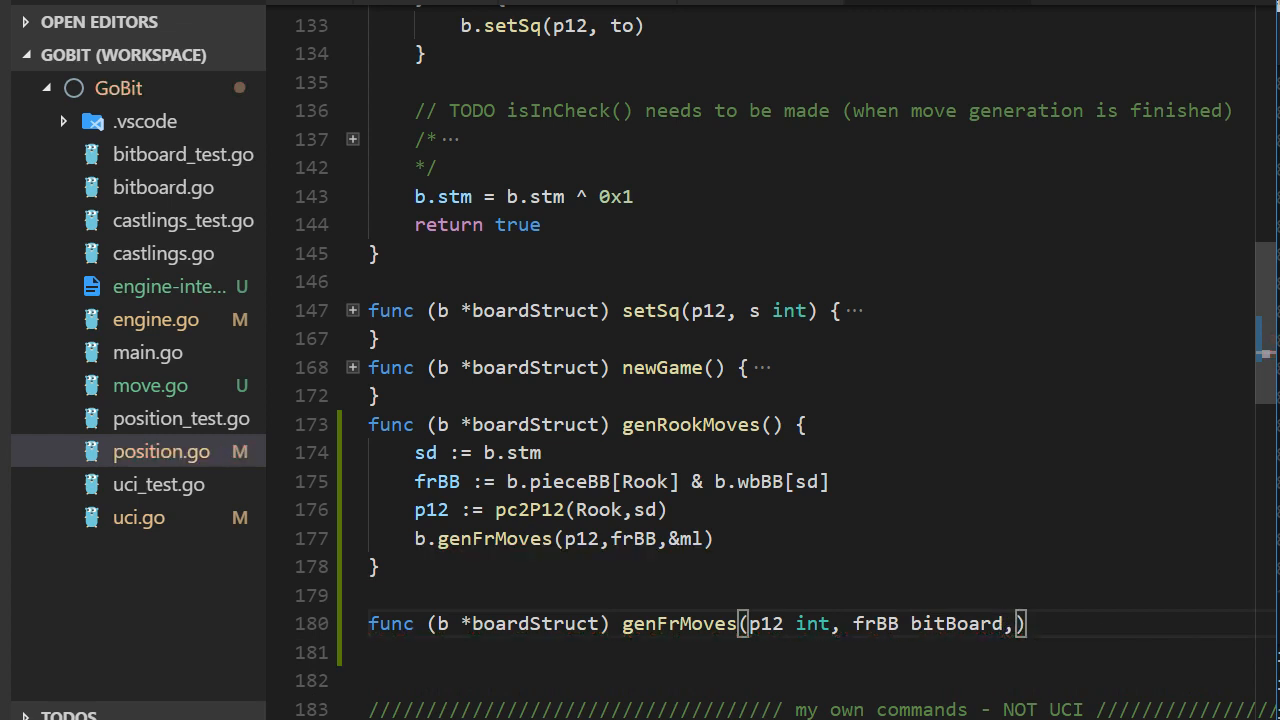
text(*moveList)
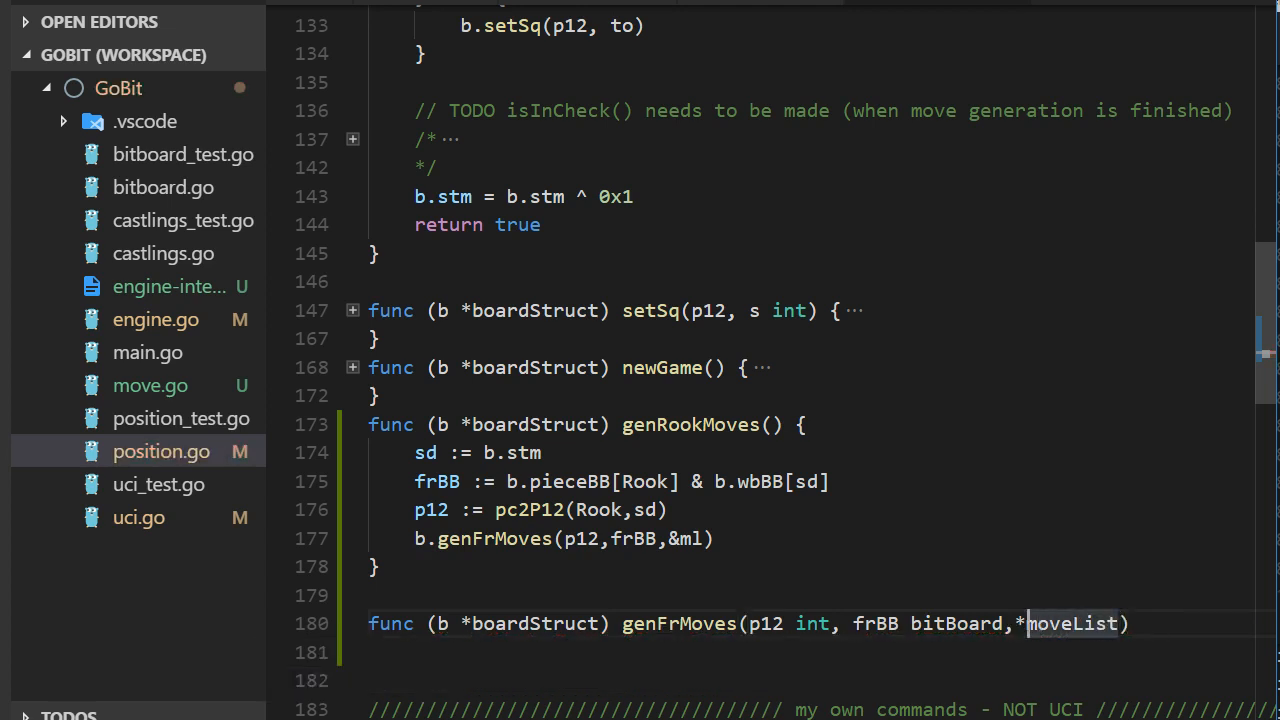
text(ml)
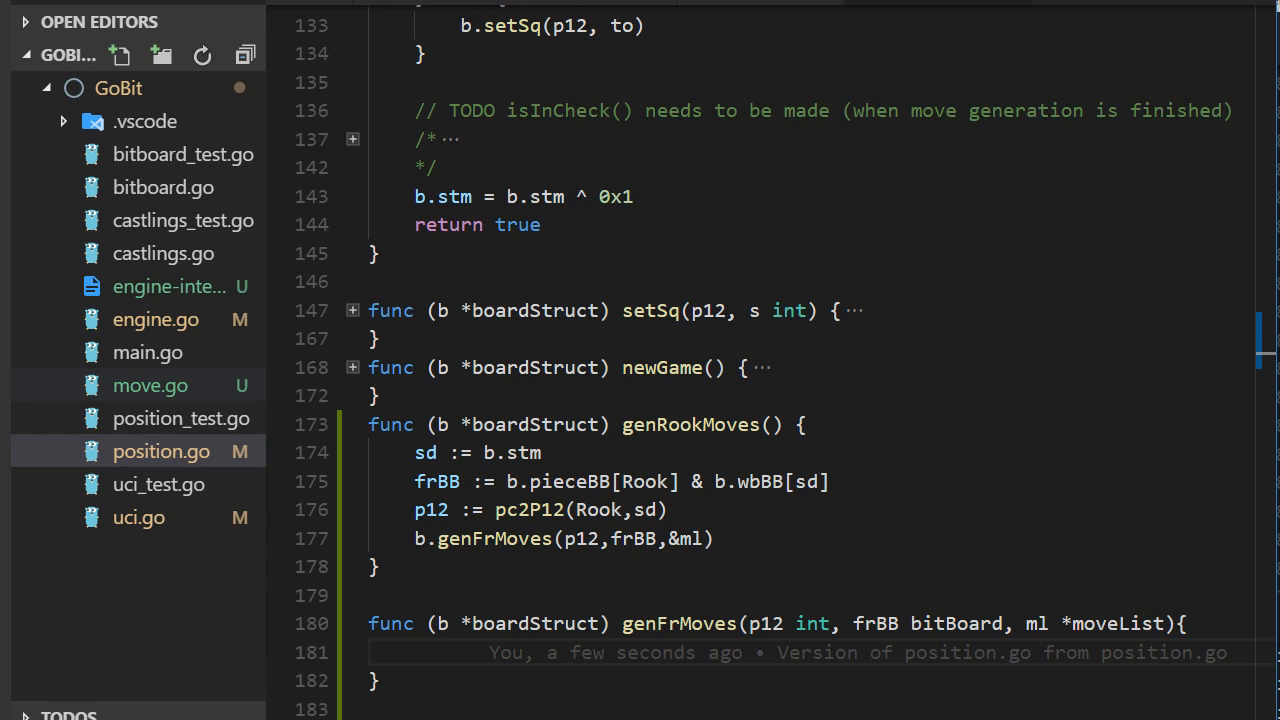
In move.go start a directions const block with E=+1, W=-1 and N=8
click(150, 384)
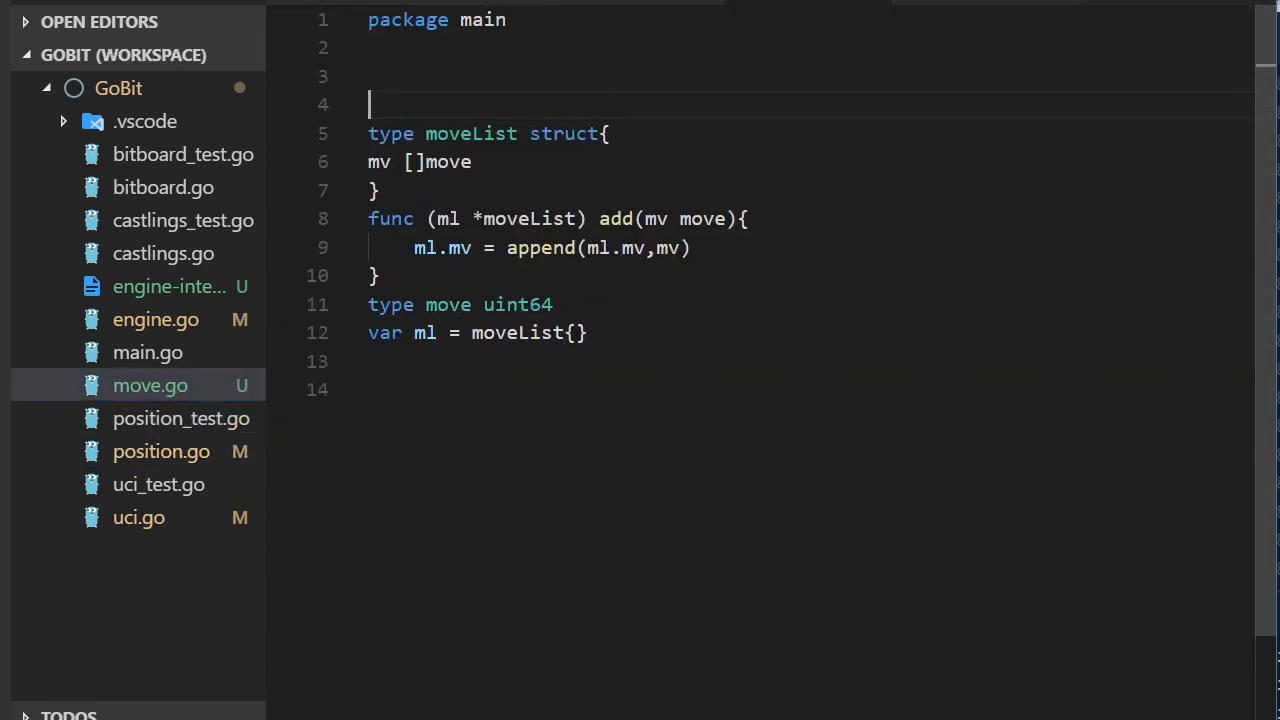
text(const)
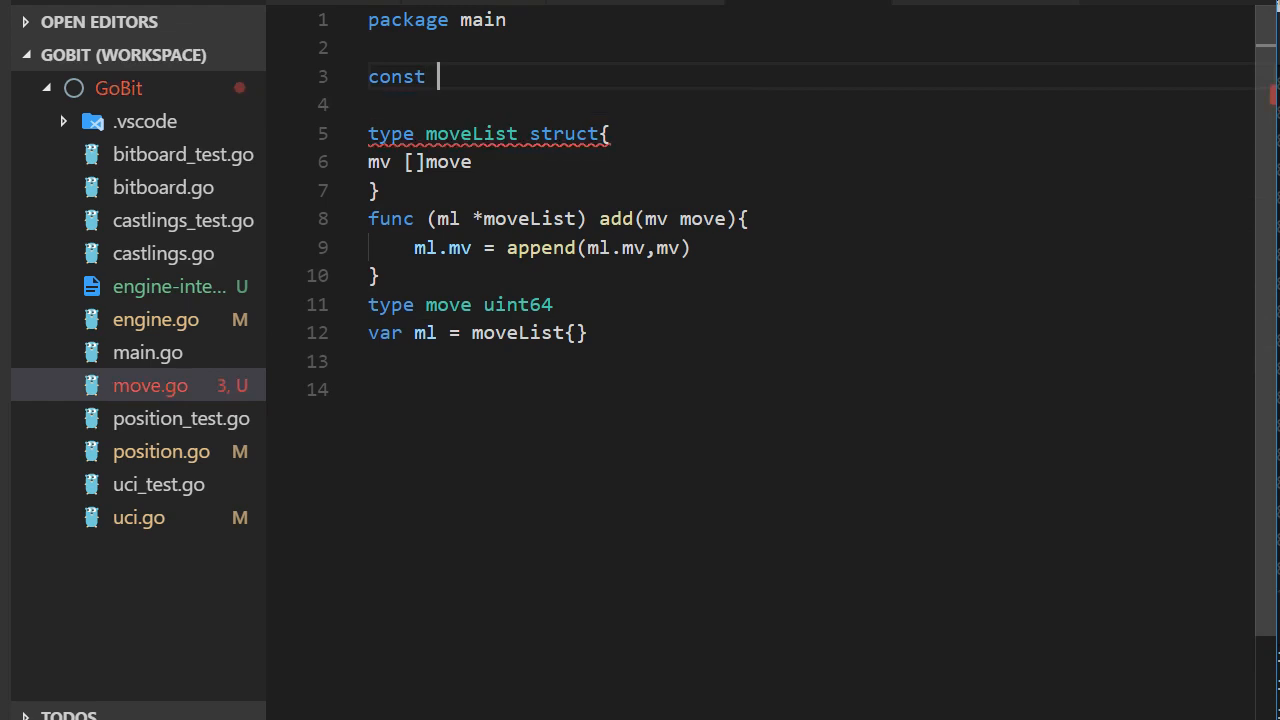
text({)
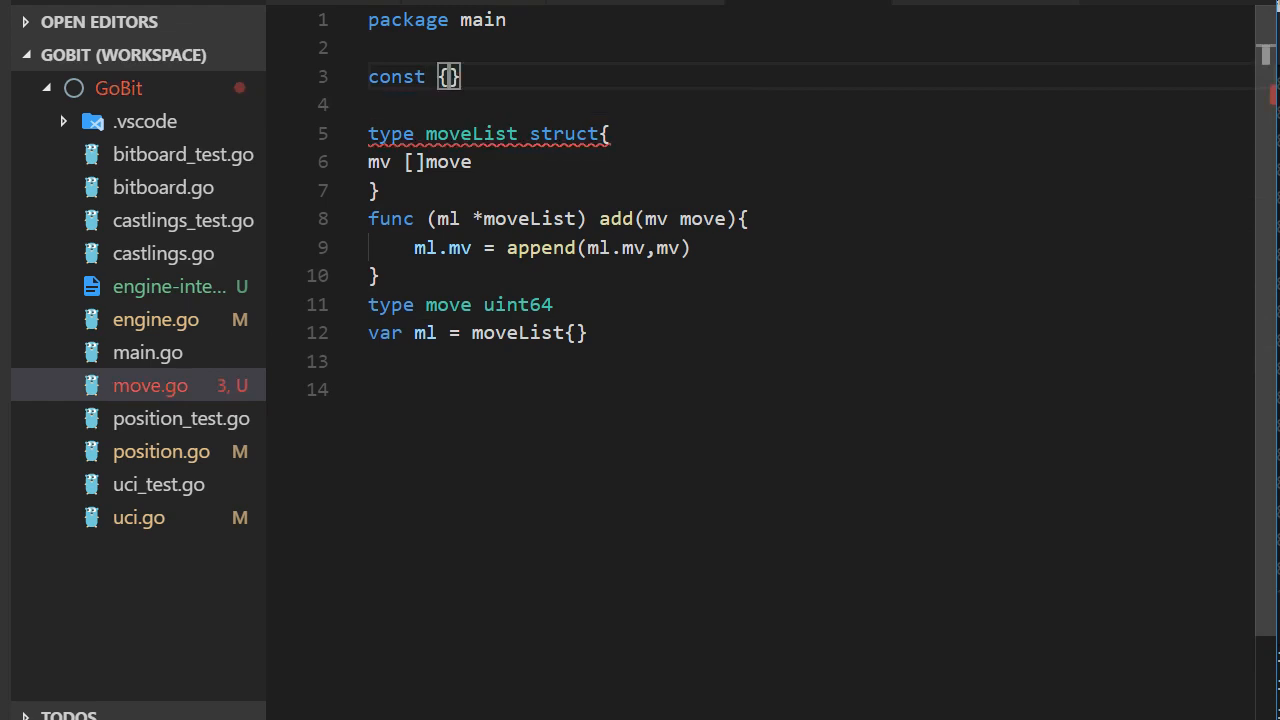
key(Enter)
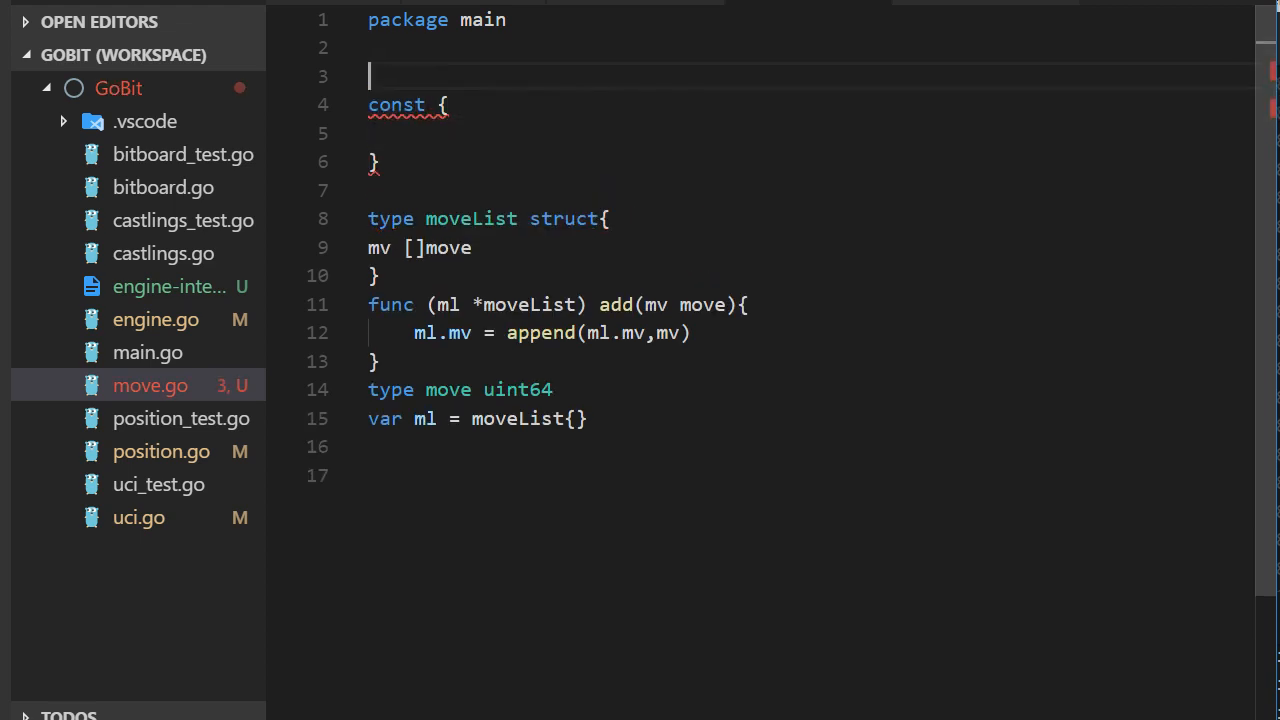
text(// directions)
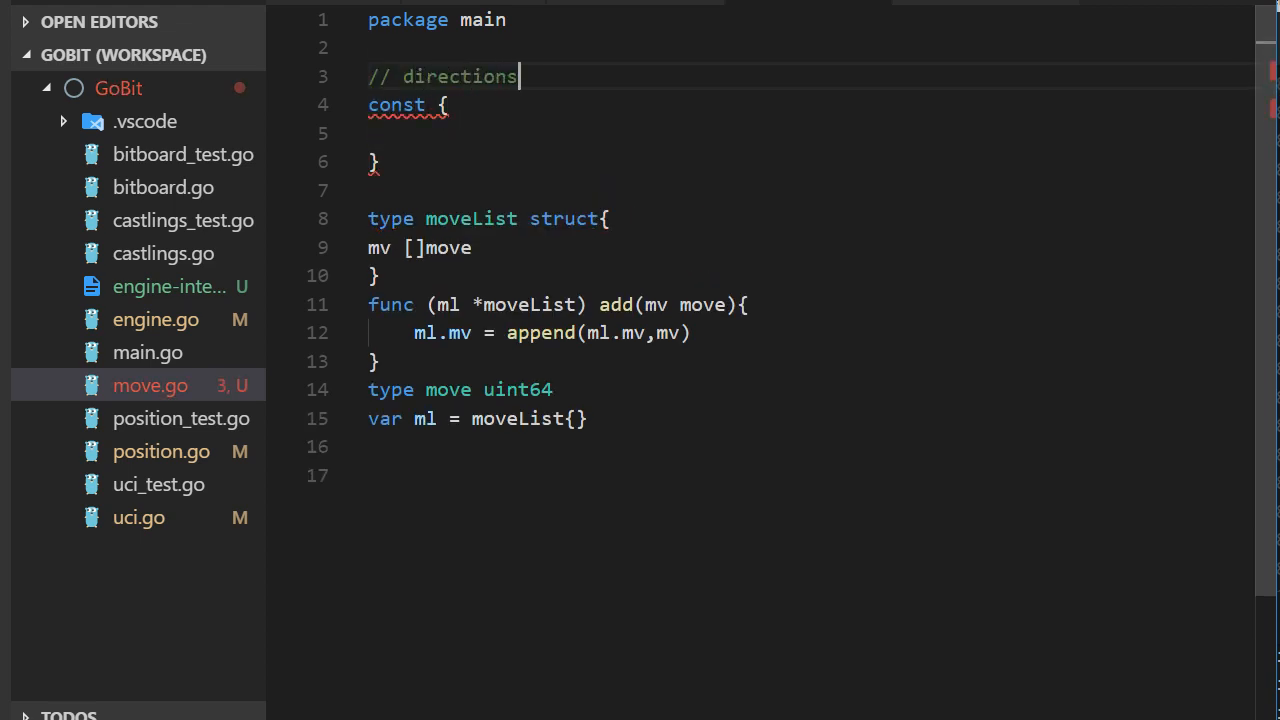
text(E = +1)
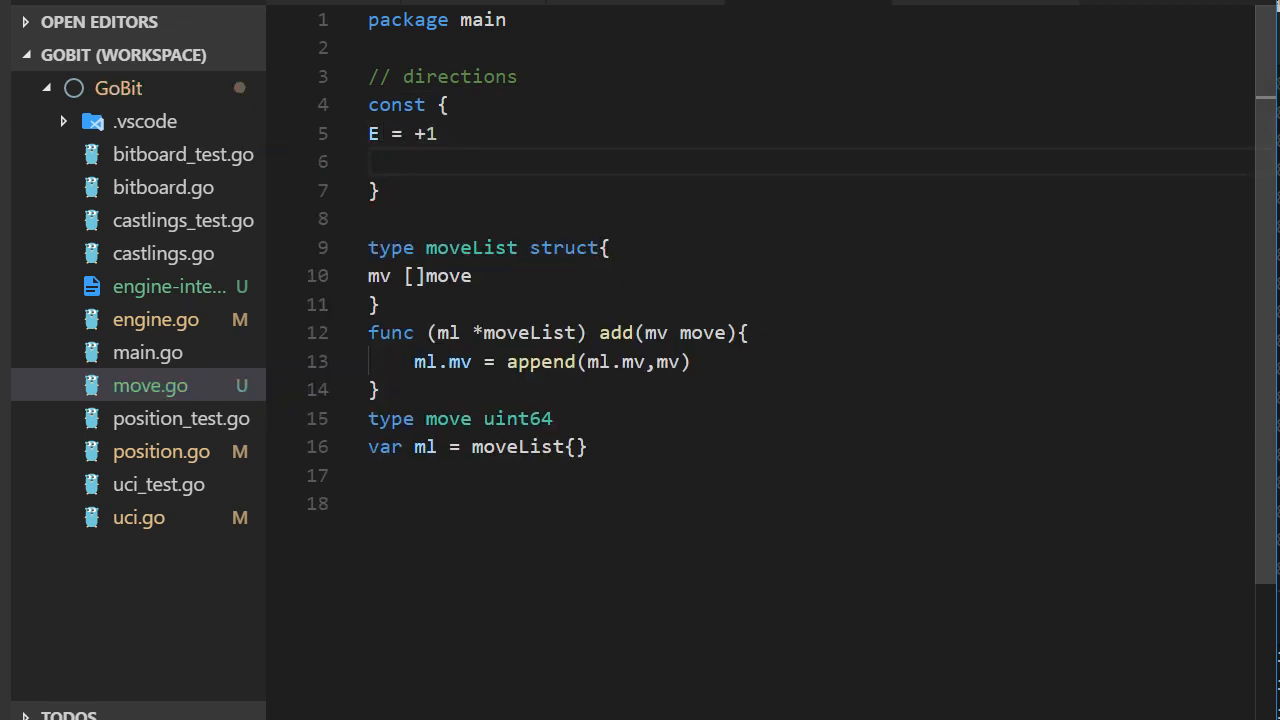
text(W=-1)
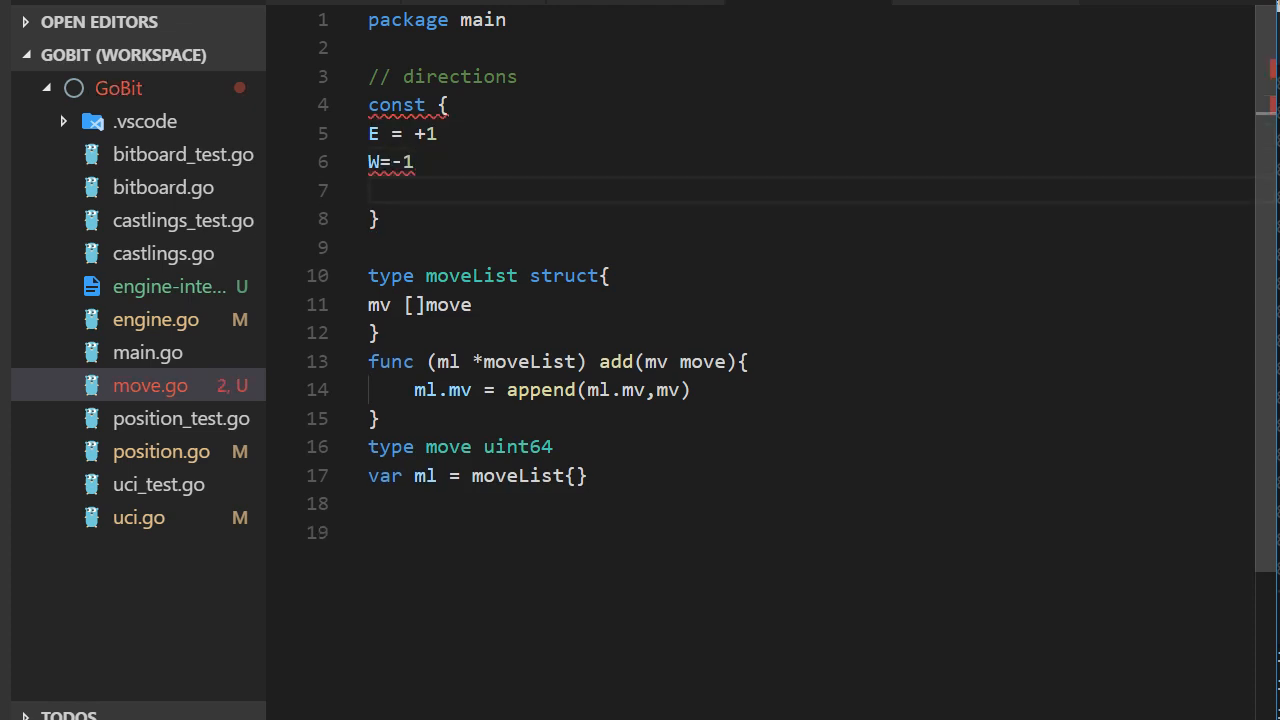
text(N)
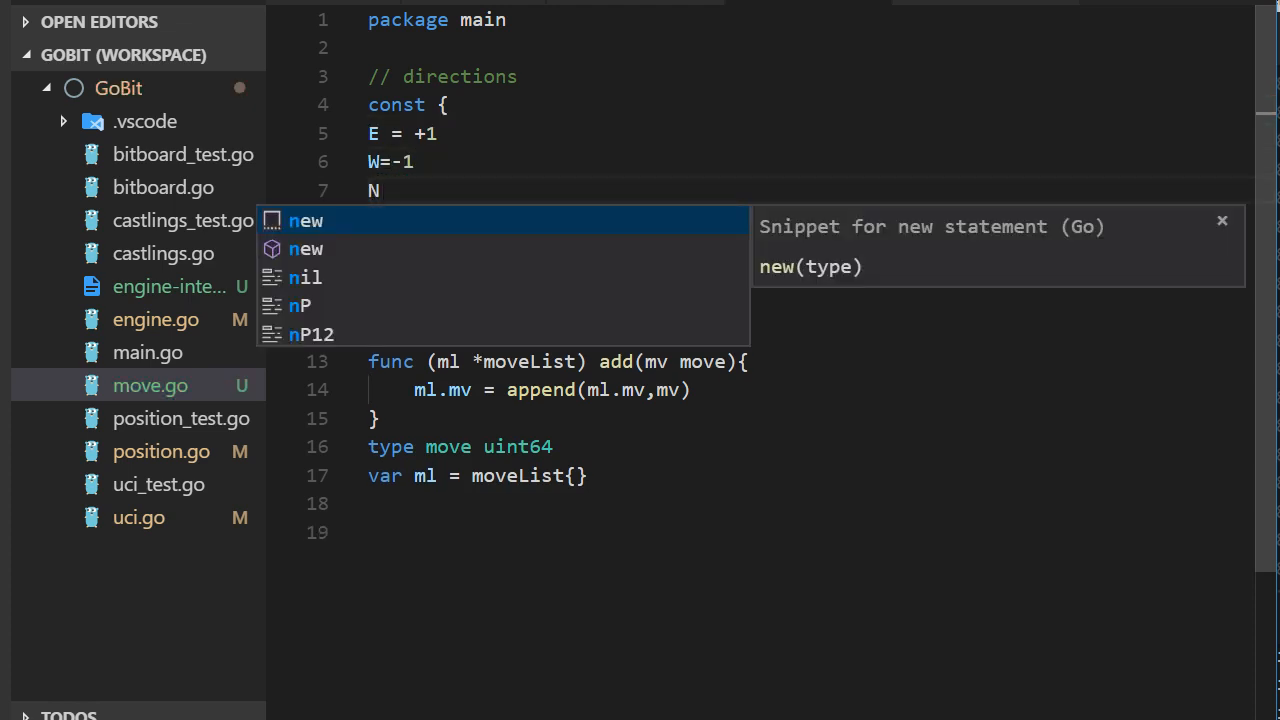
text(=8)
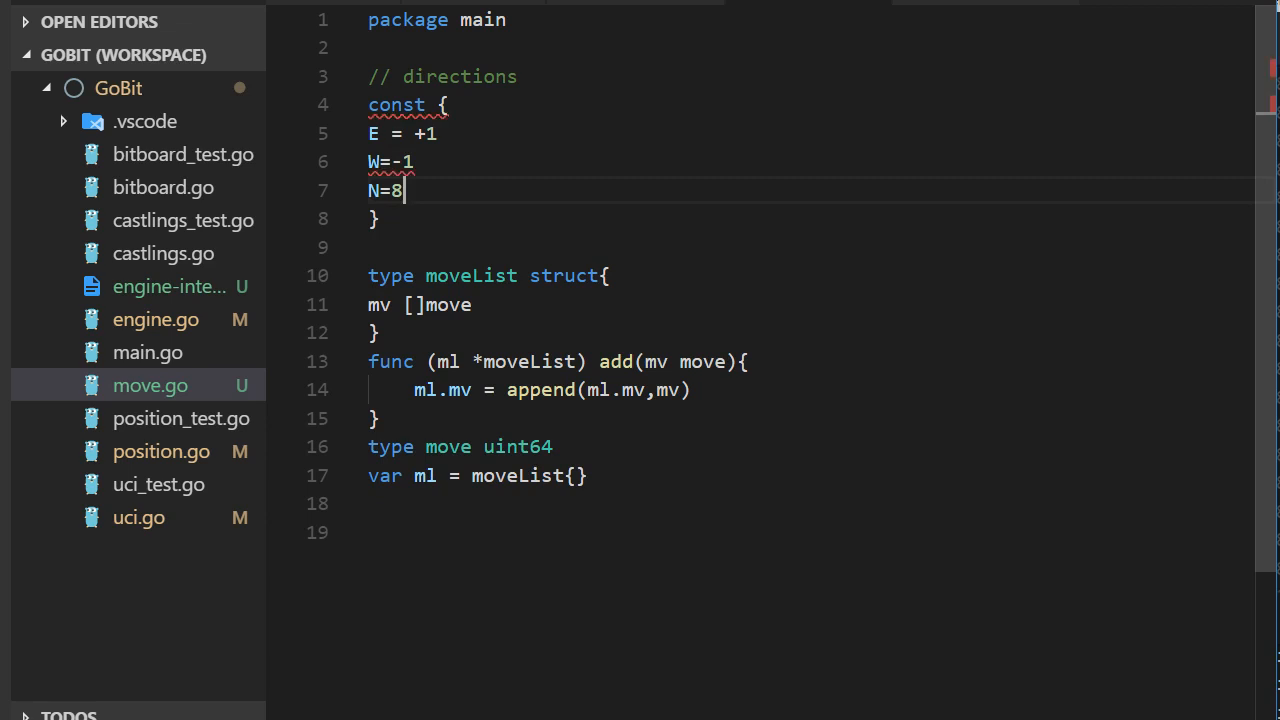
key(enter)
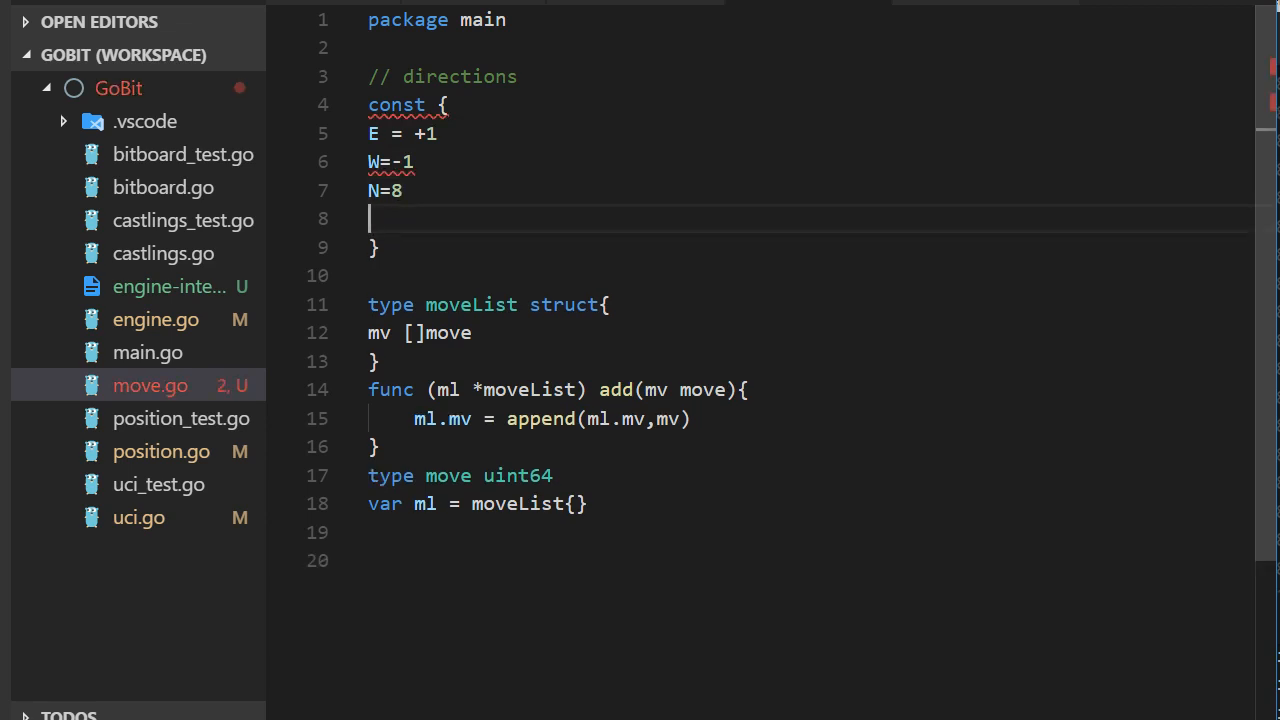
Add S=-8, NW=+7, NE=+9, SW=-NE and SE=-NW to the const block
text(s=)
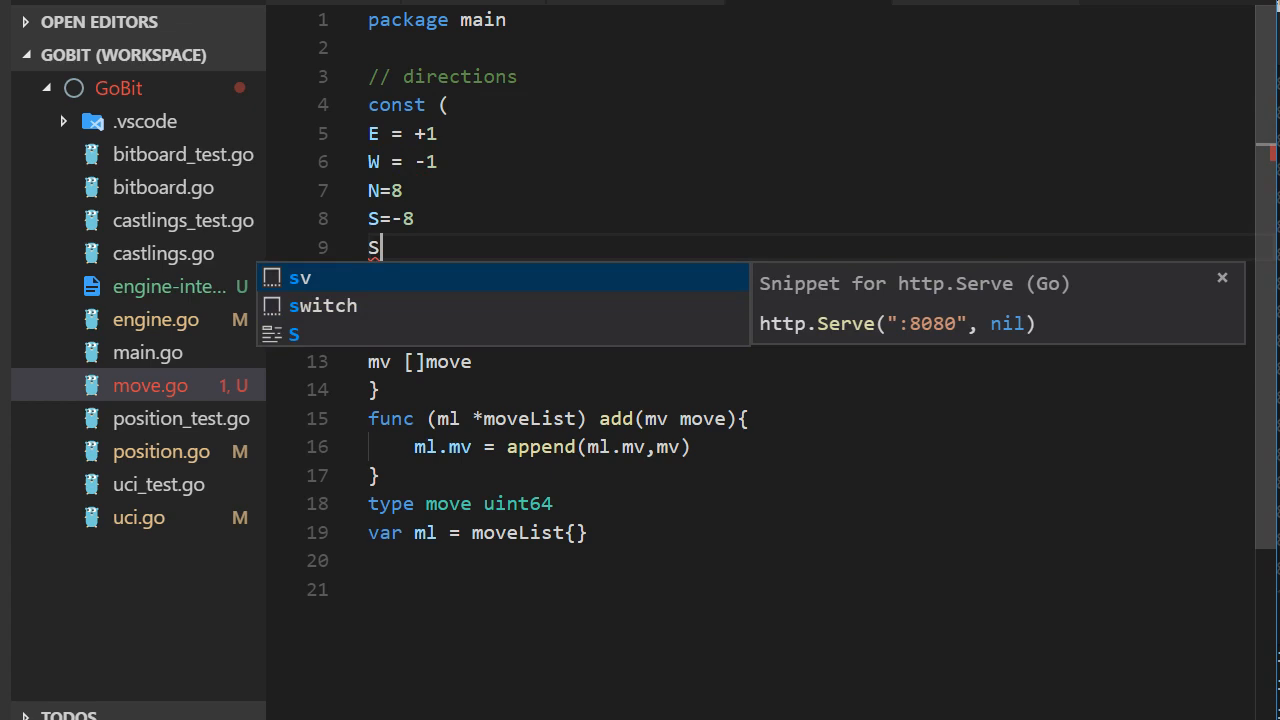
text(W)
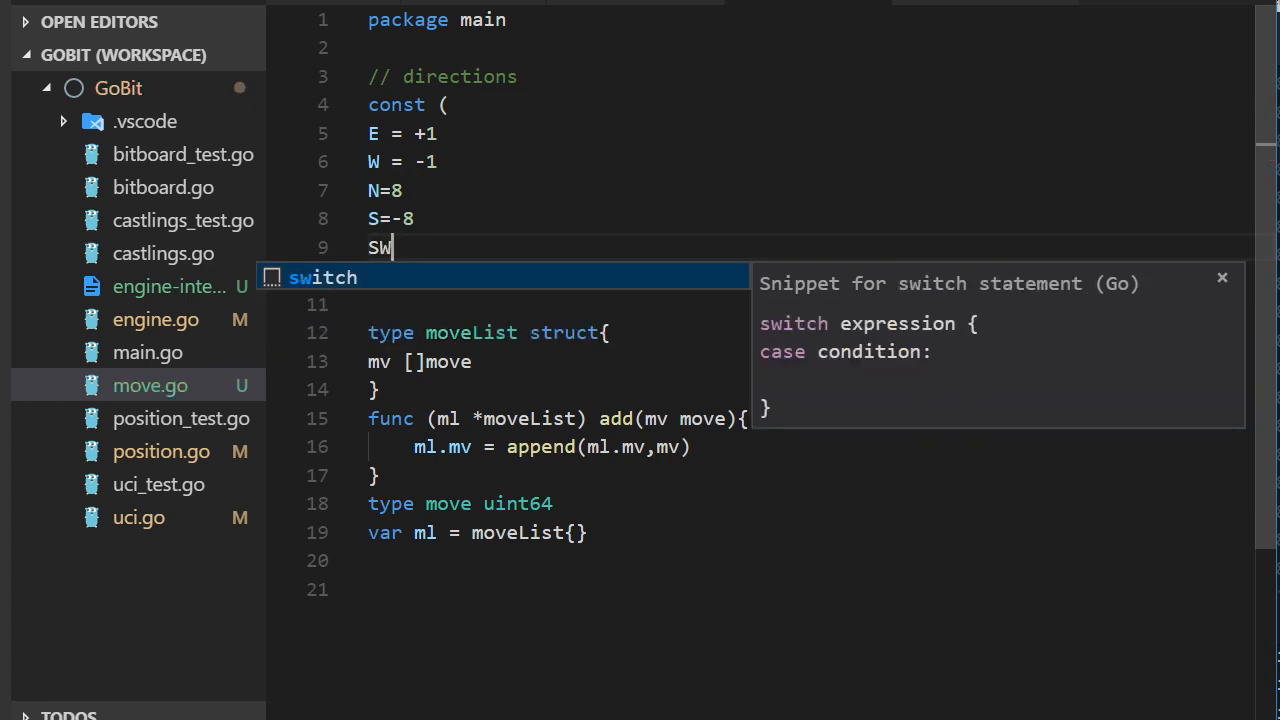
text(=)
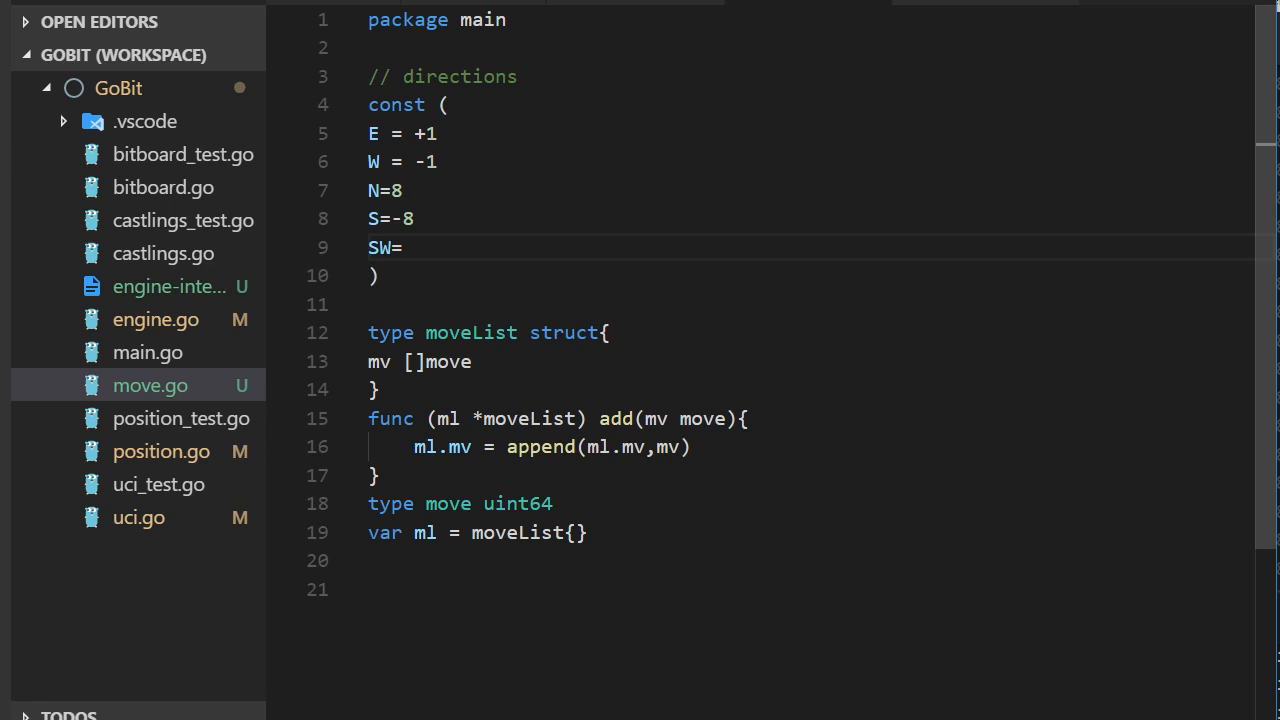
text(+7)
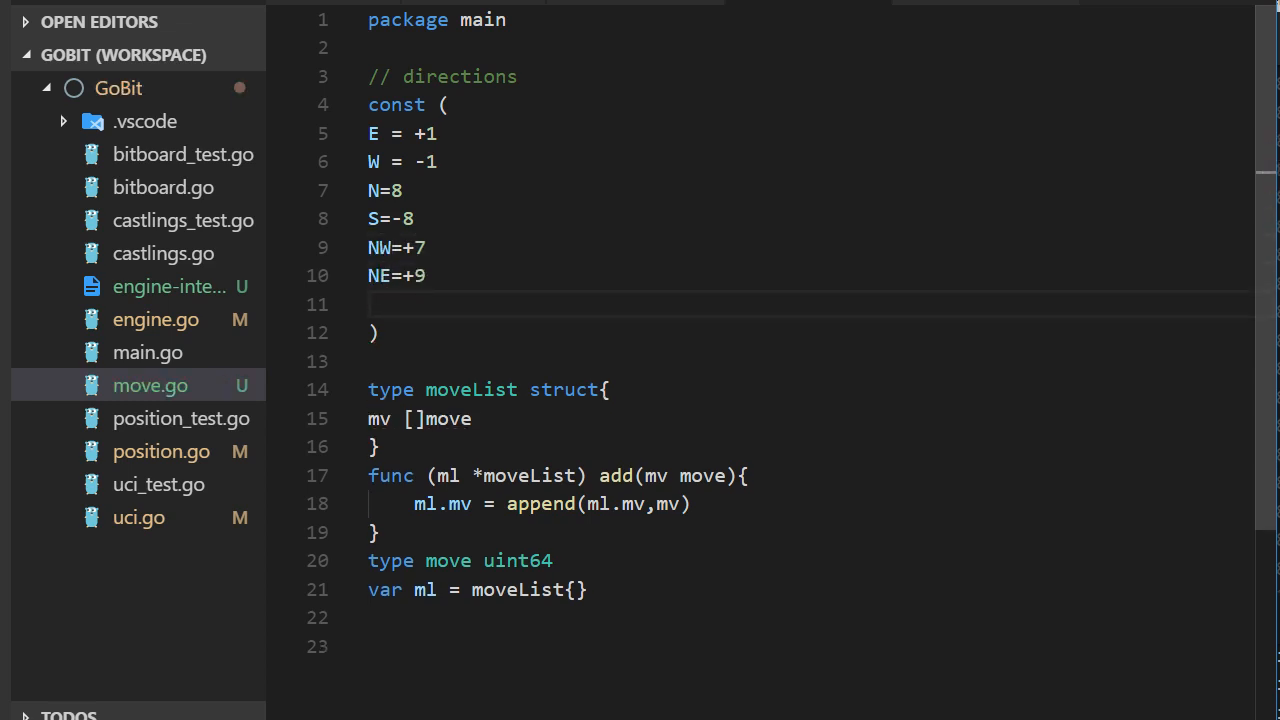
text(SW =)
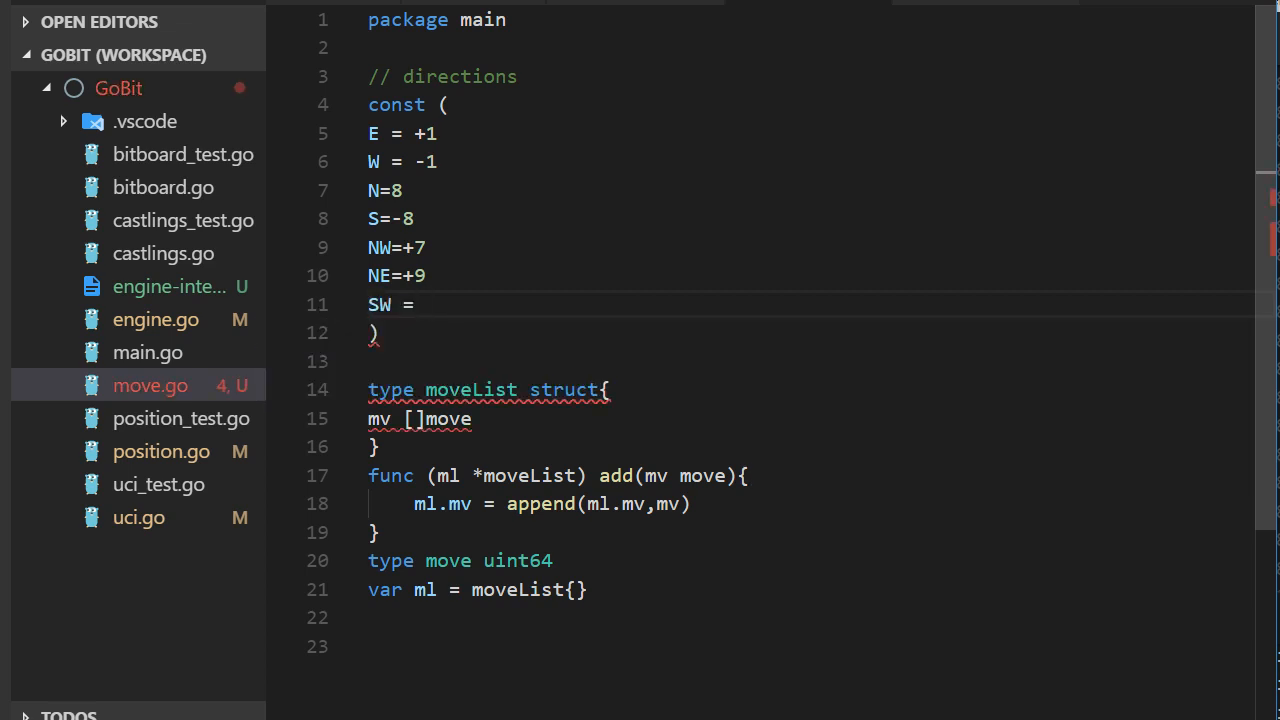
text(-NE)
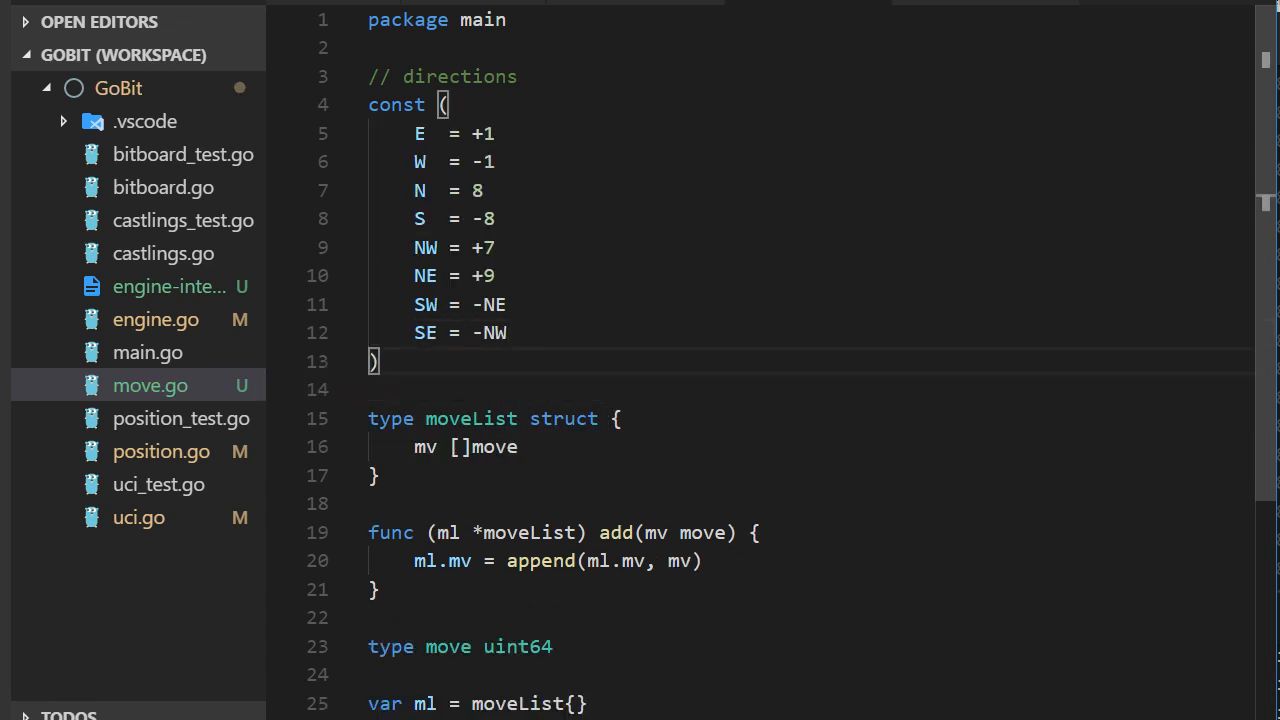
Declare 'var pieceRules [nP][]int // not pawns' as the slice table for non-pawn pieces
text(var pieceRule)
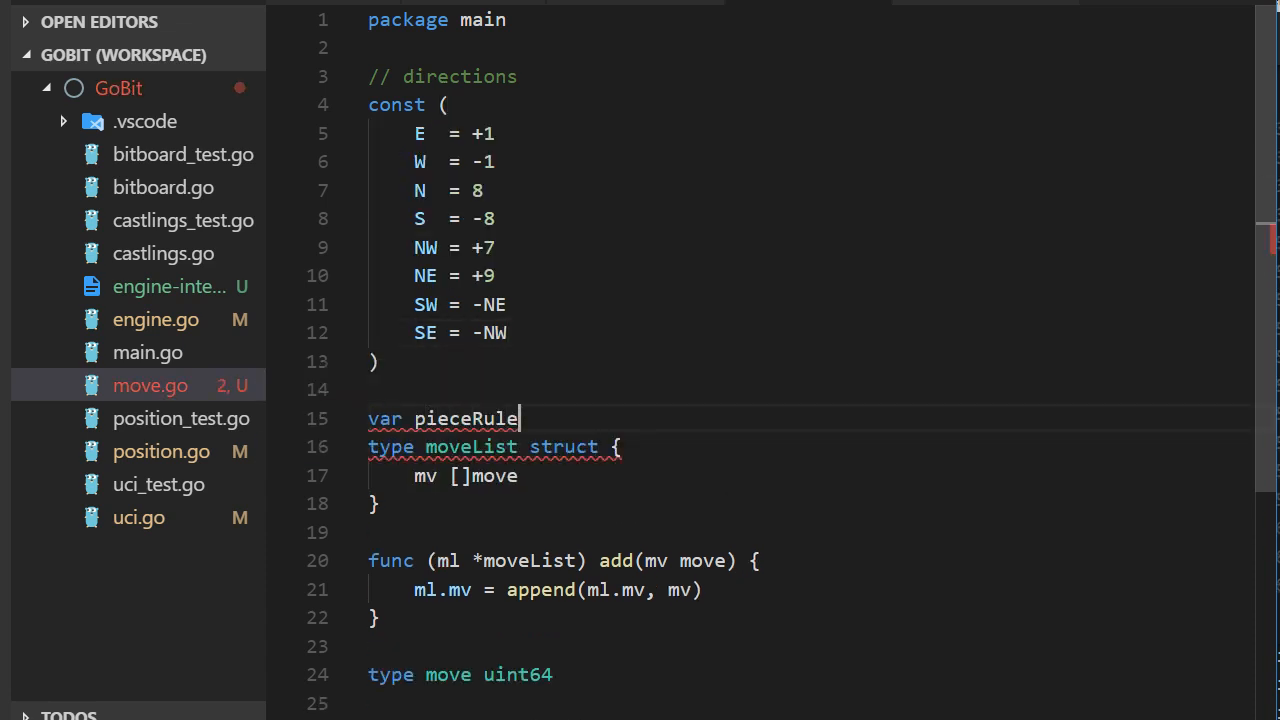
text(s)
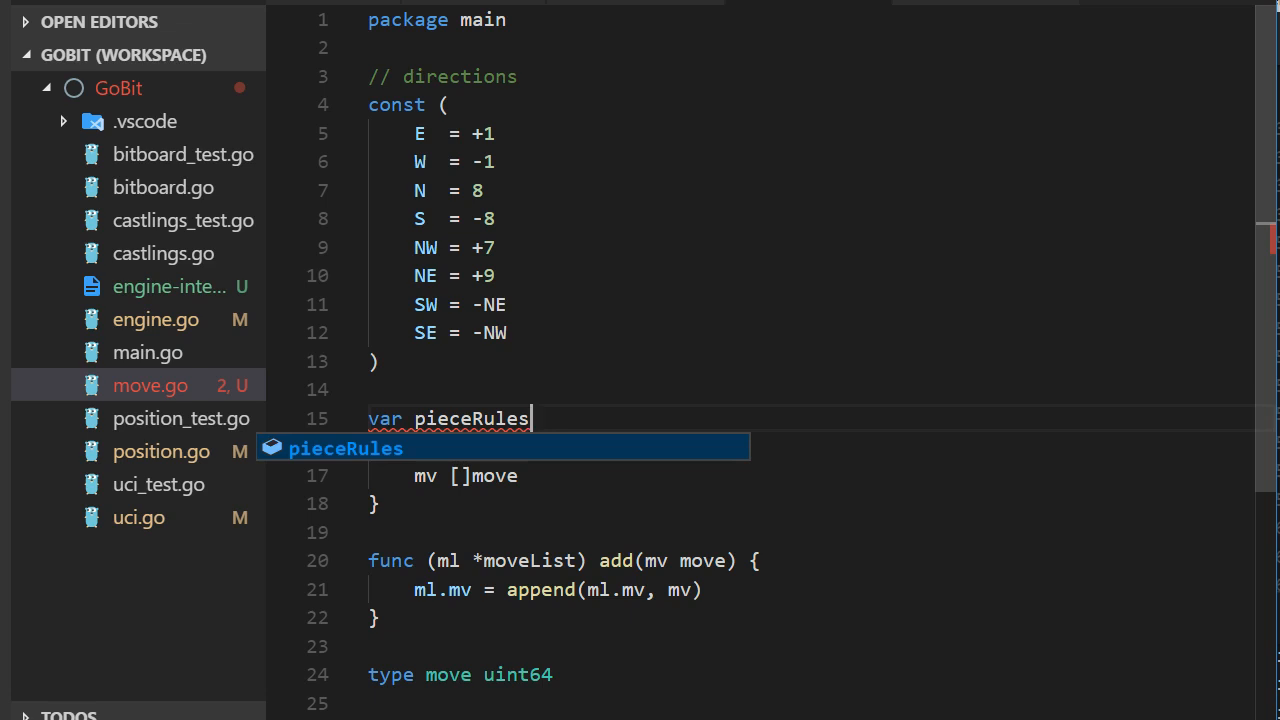
text([nP])
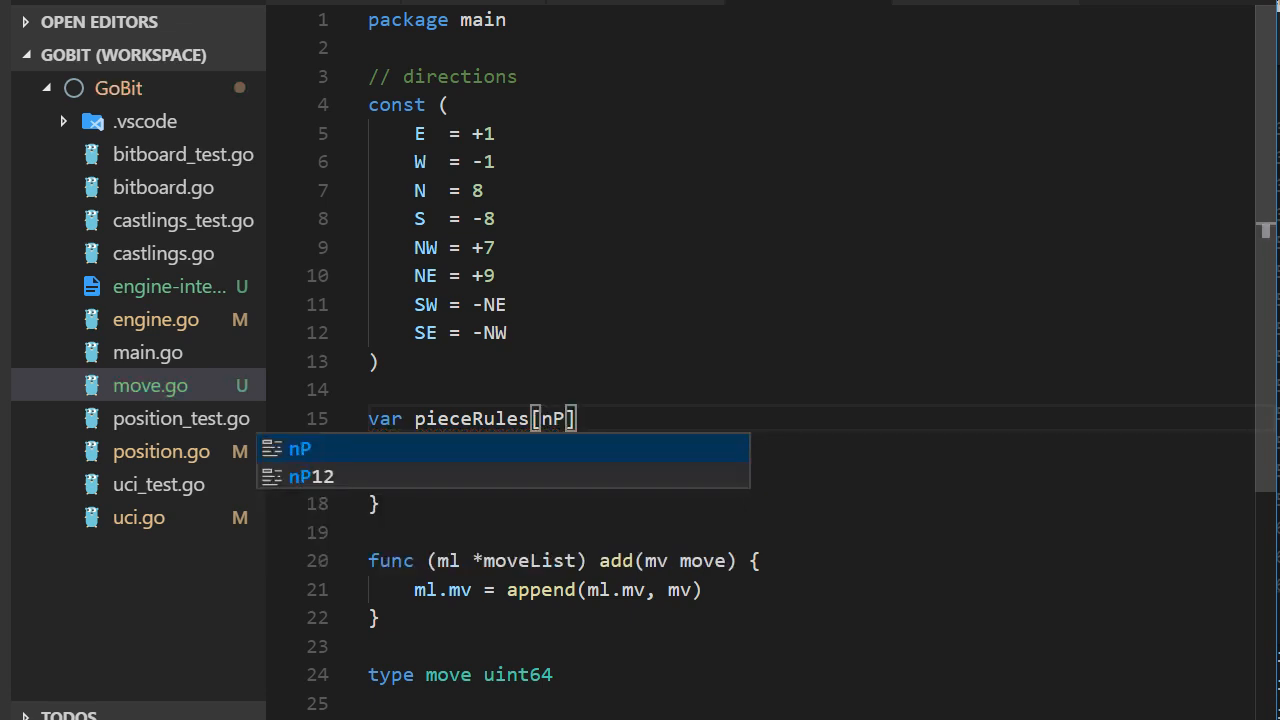
text([])
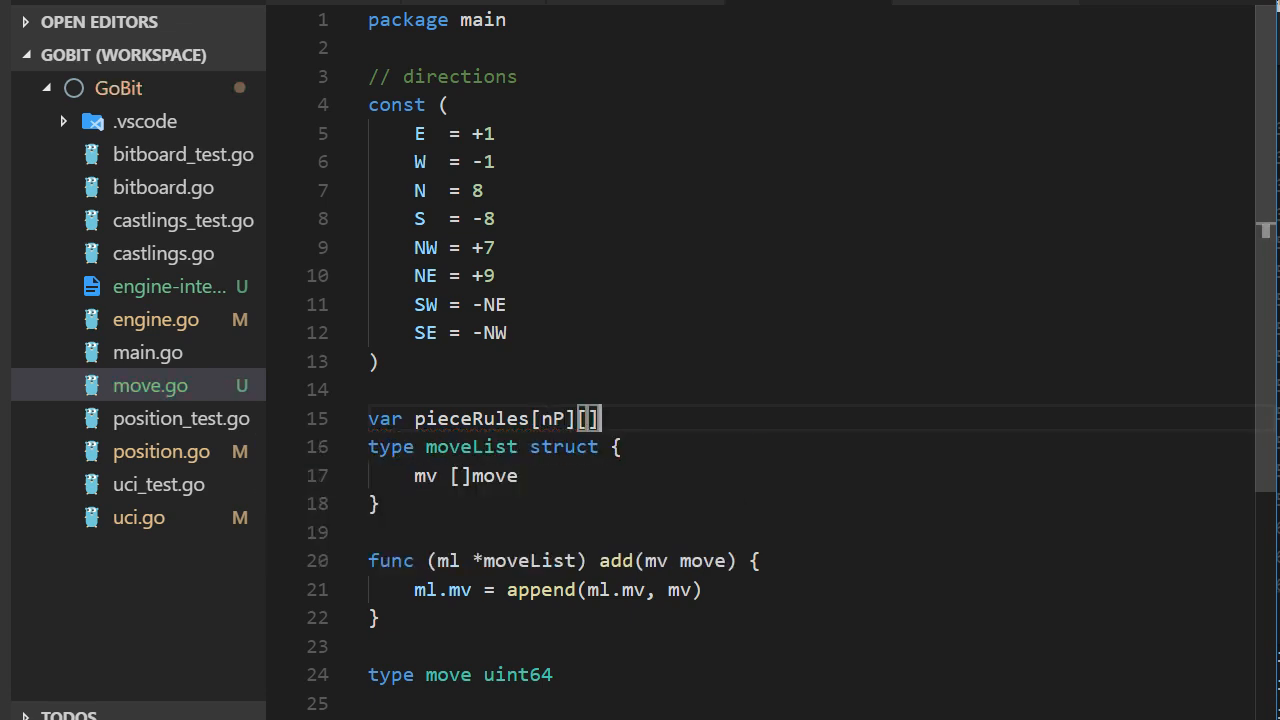
text(int)
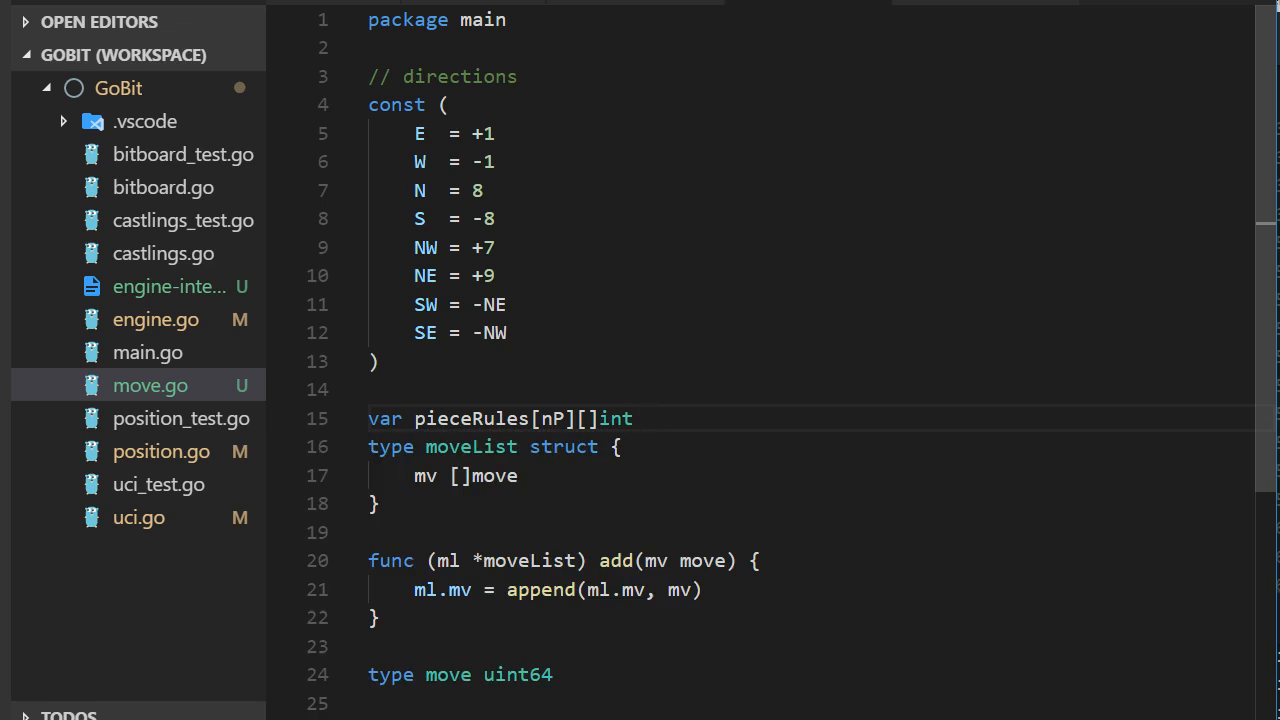
text(// not pa)
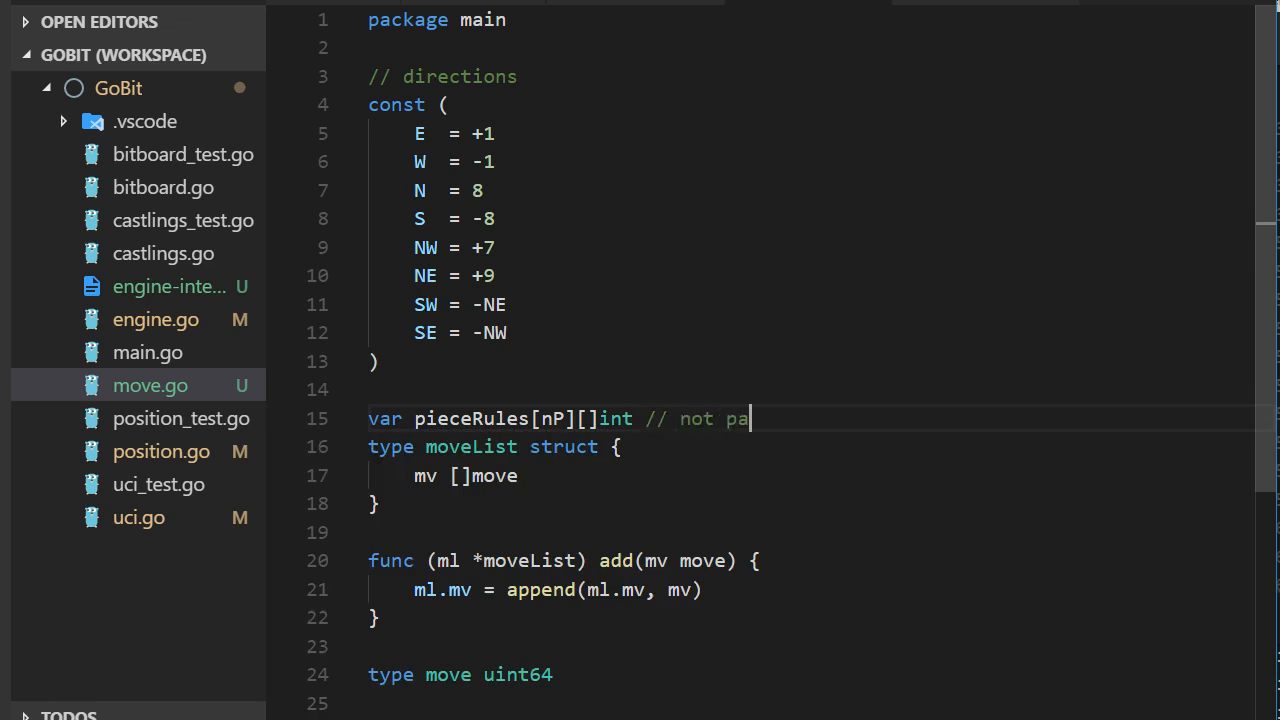
text(ens)
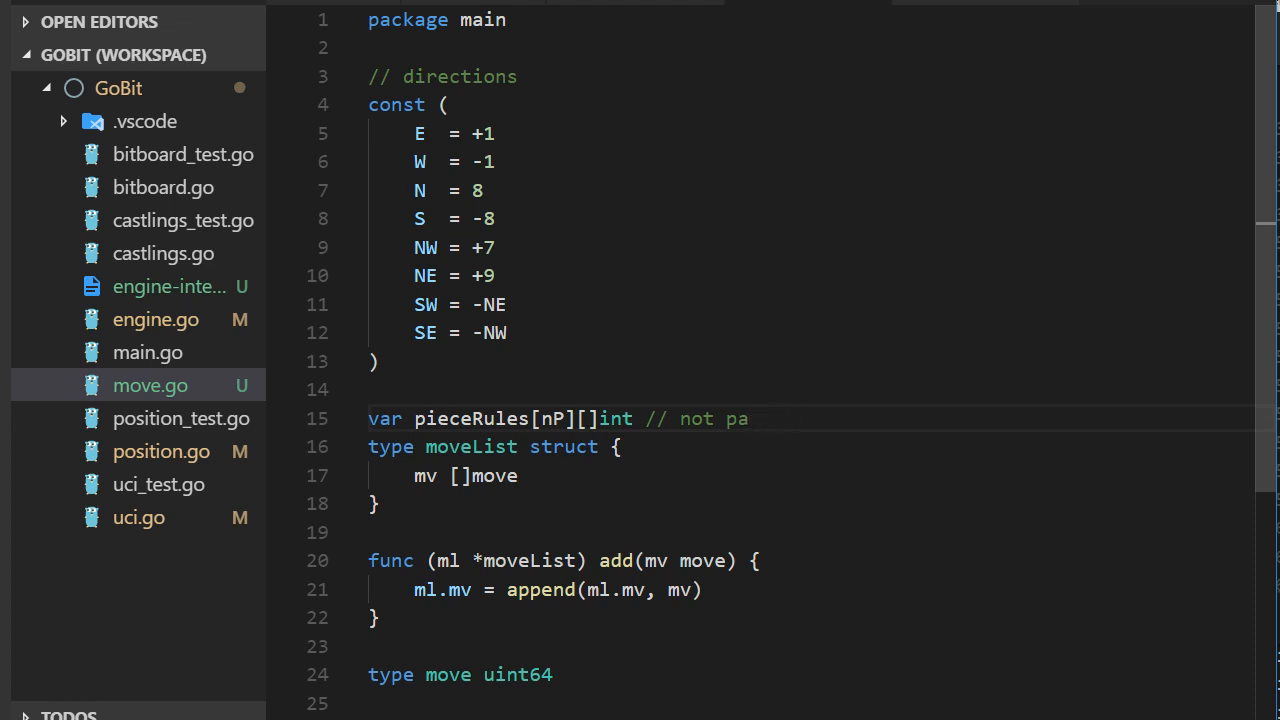
text(wns)
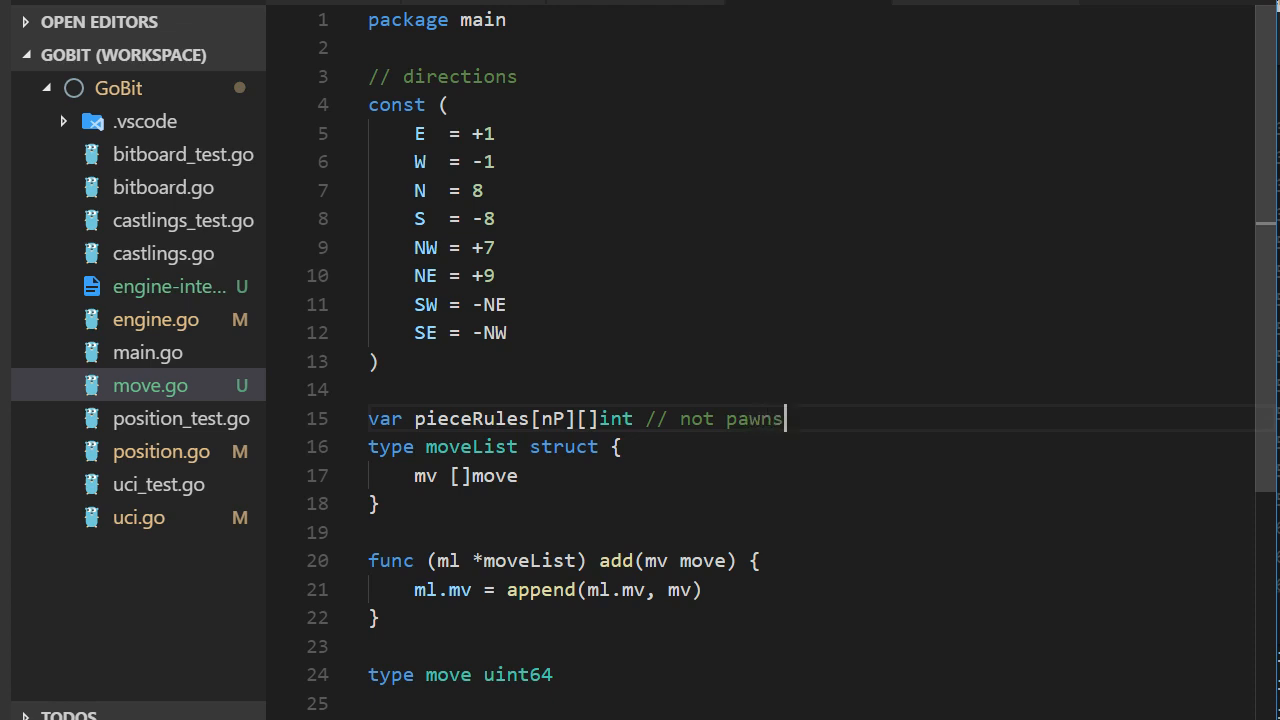
Begin the 'func init()' declaration after the moveList struct
text(in)
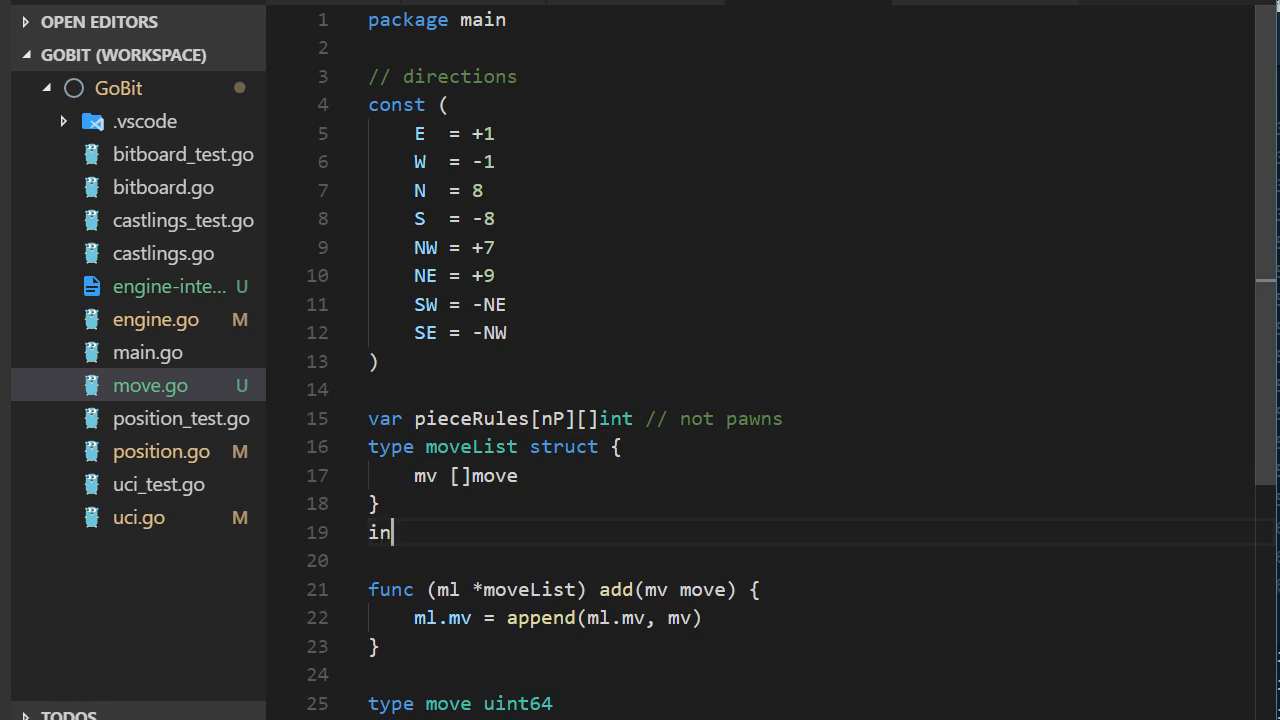
text(it()
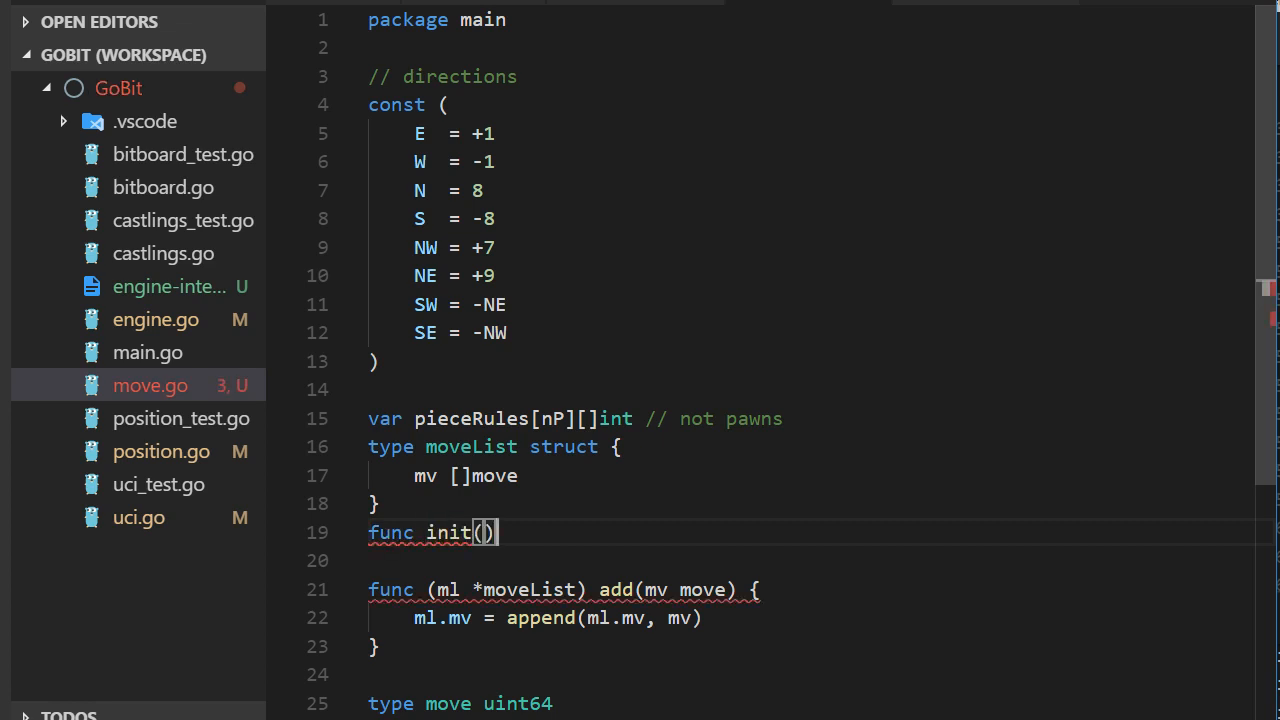
Inside init, append the straight-line directions E, W, N, S to pieceRules[Rook]
text({)
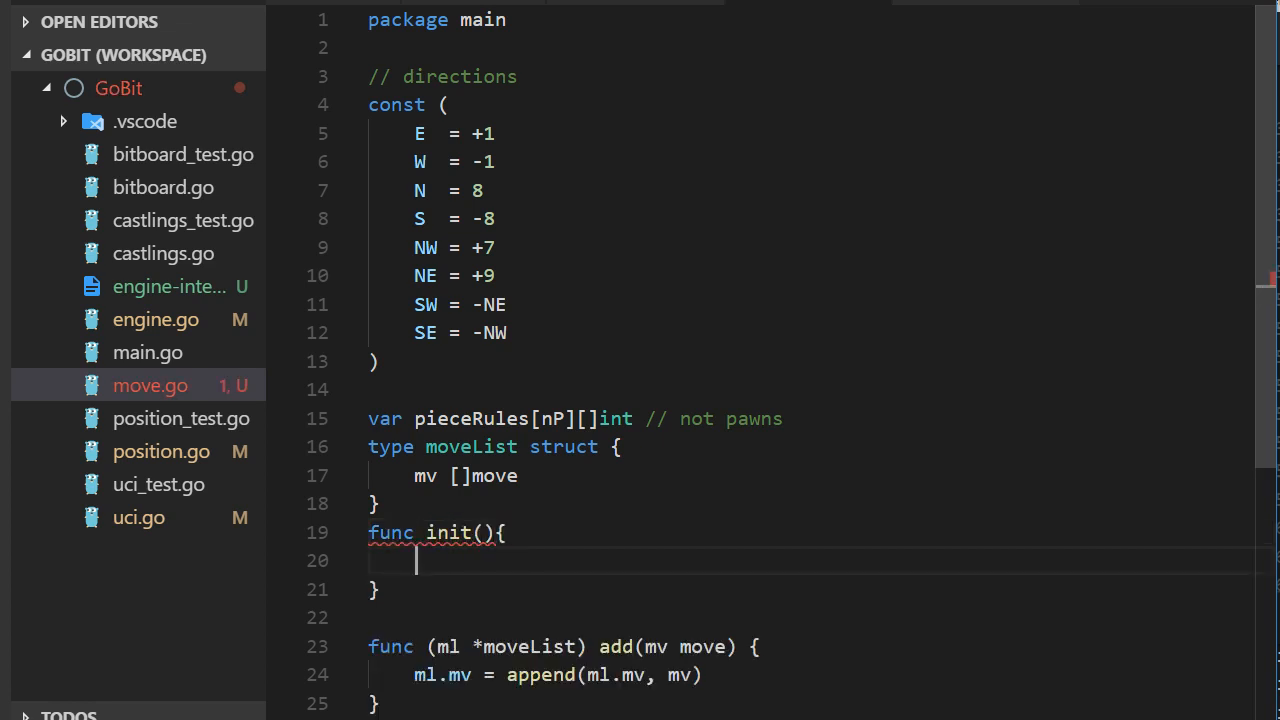
text(P)
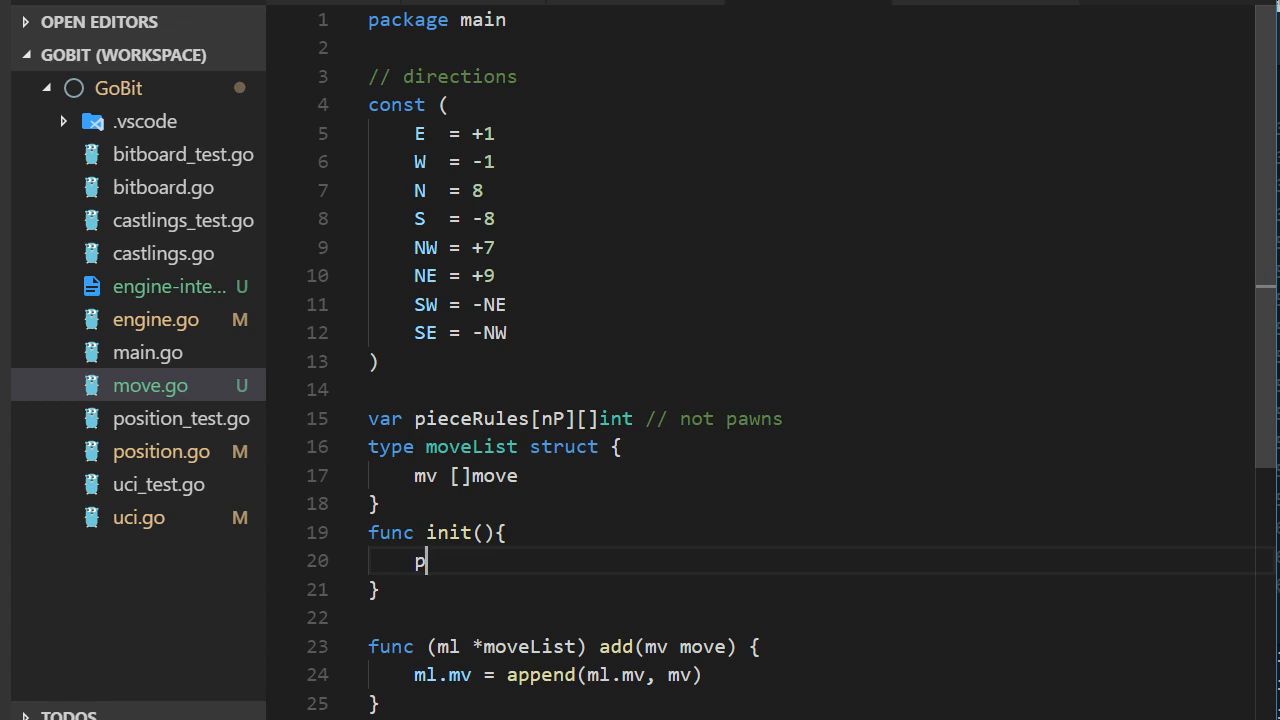
text(ieceRules)
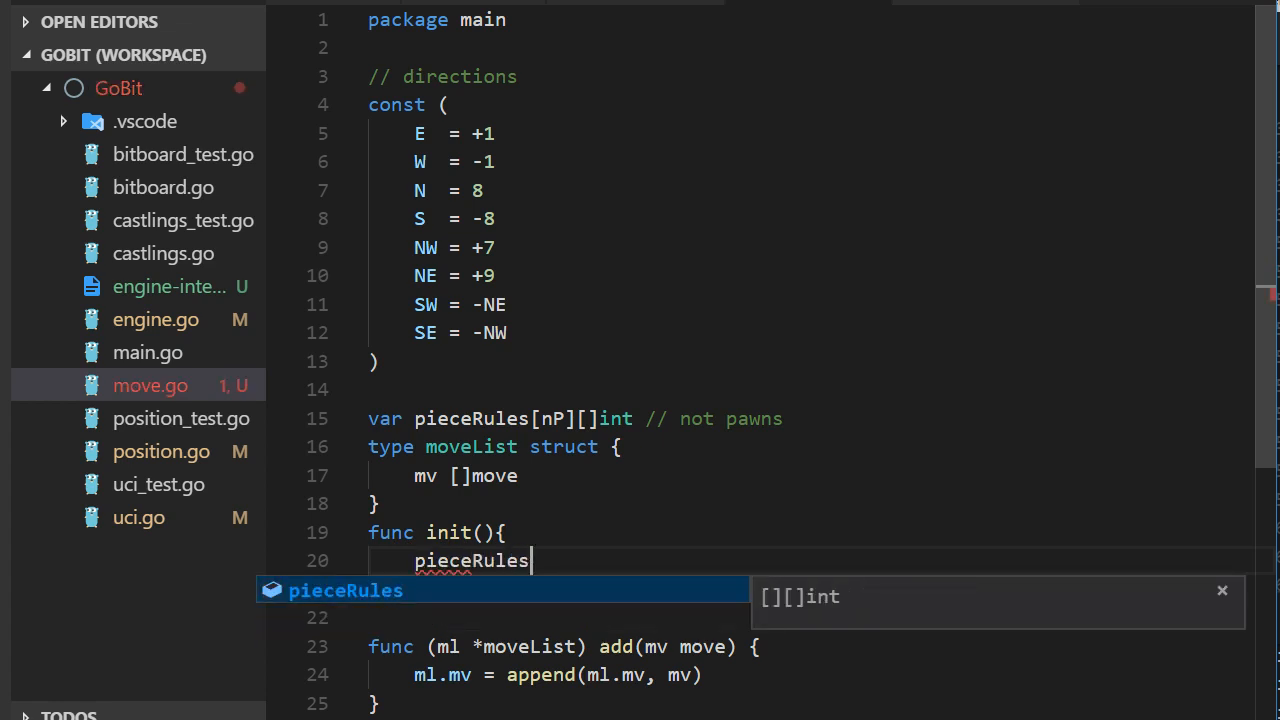
text([])
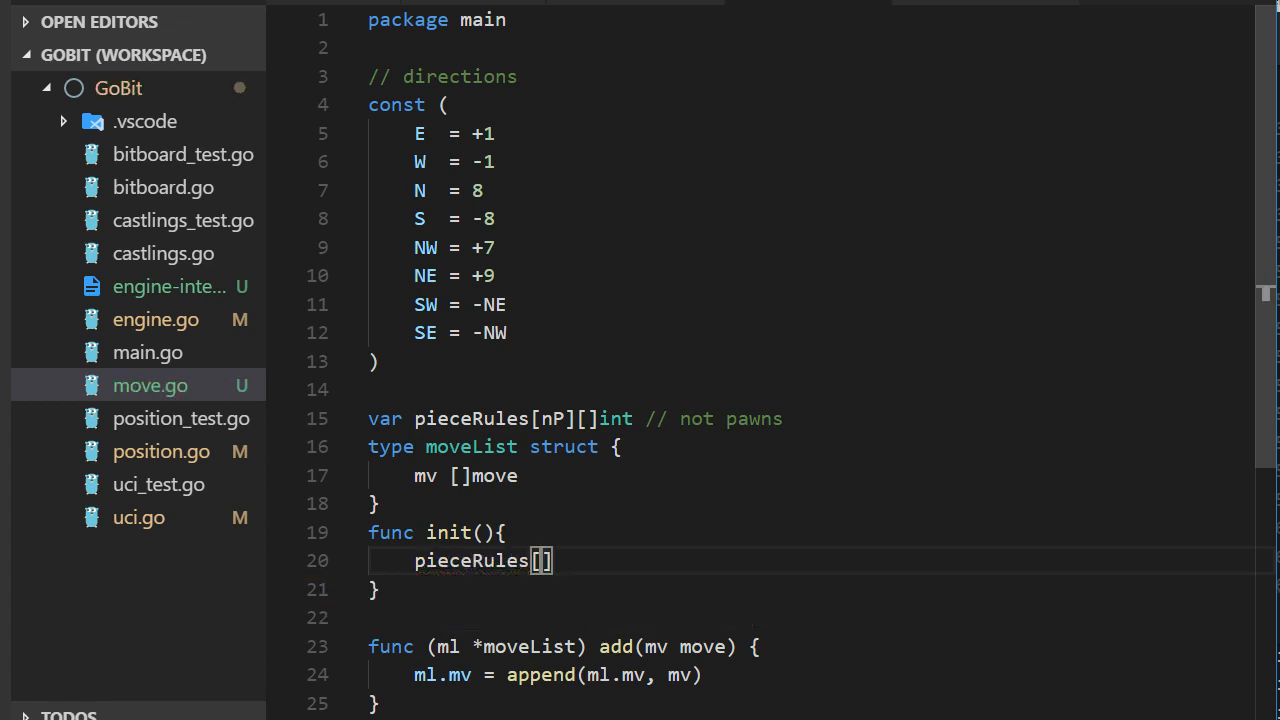
text(Rook] =)
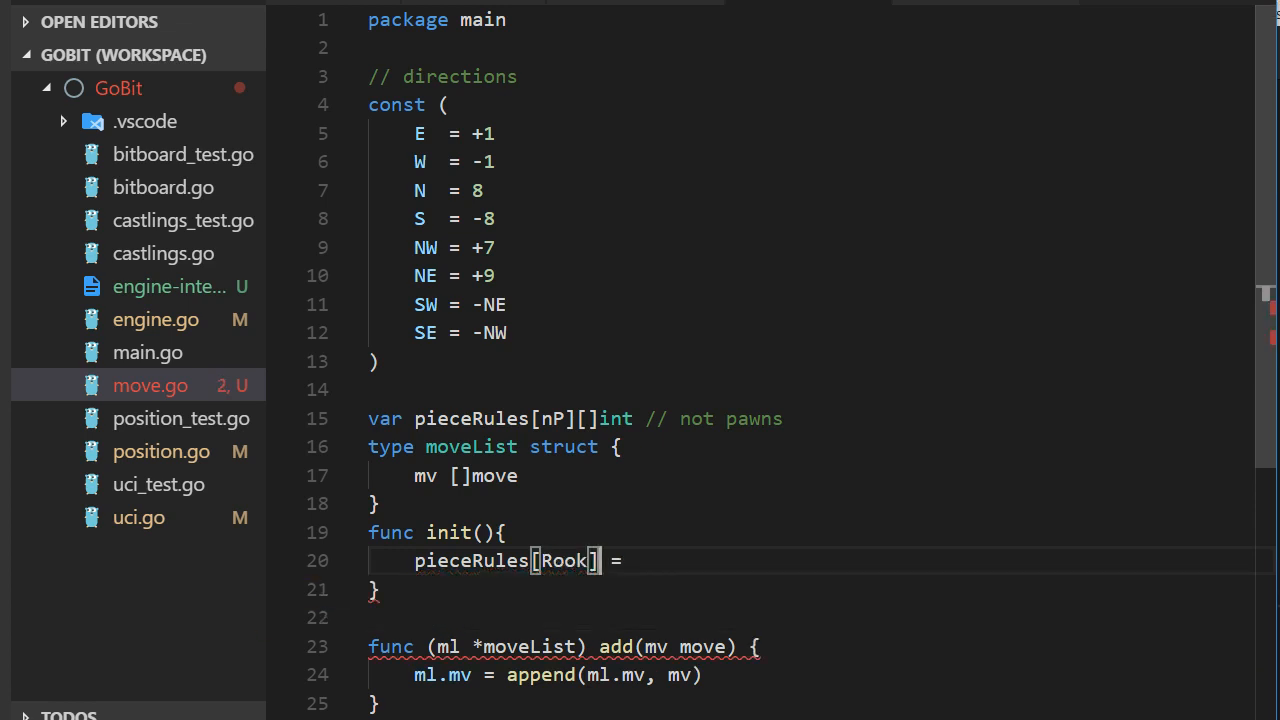
text(pieceRules[Rook])
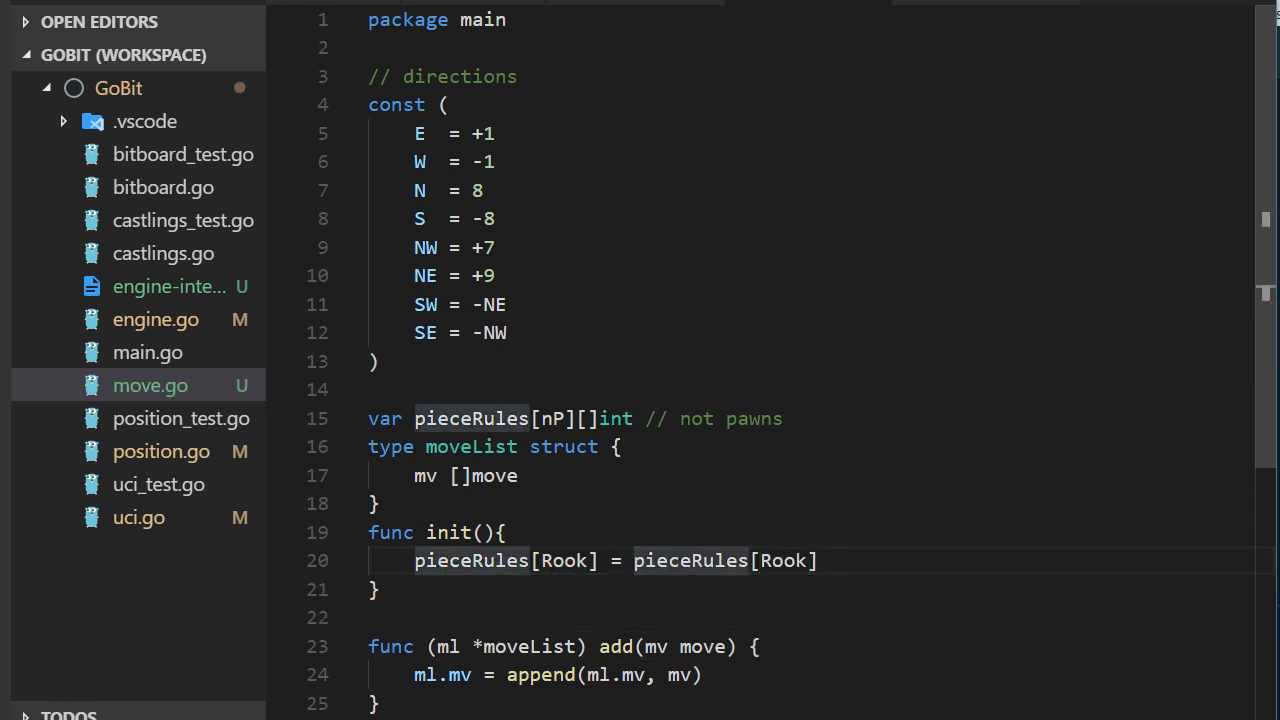
text(append()
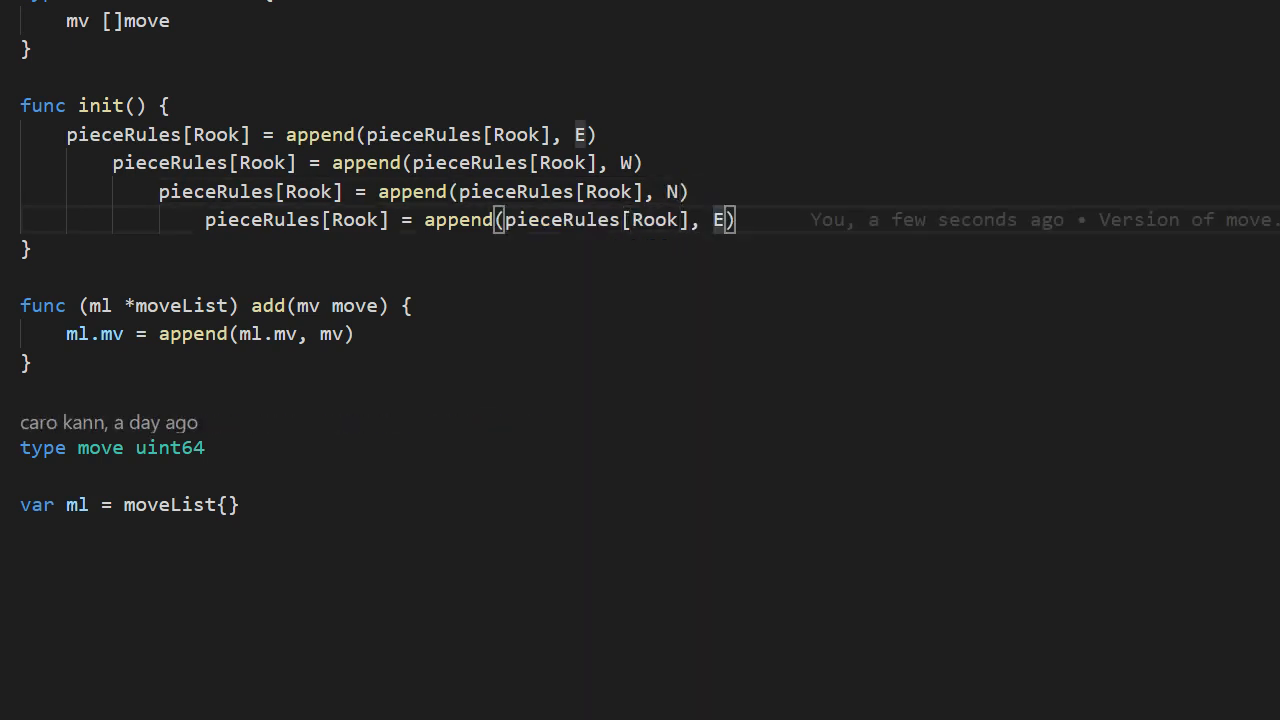
text(S)
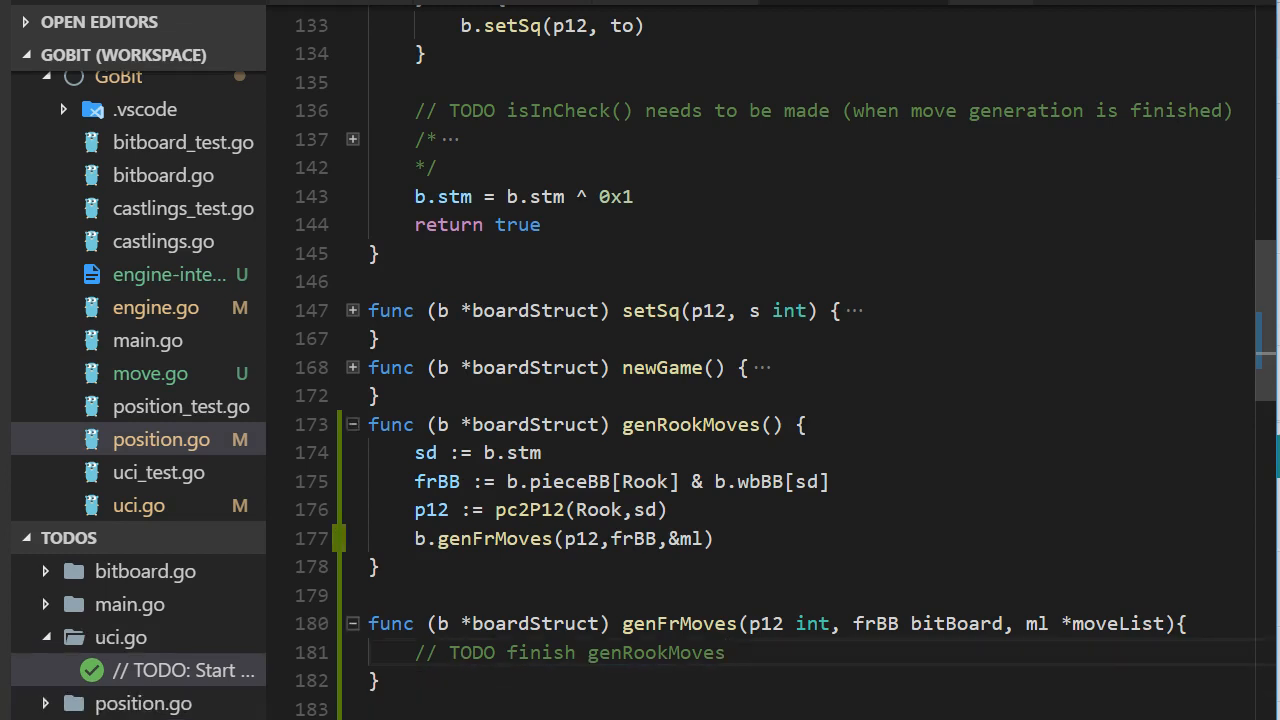
Bring up engine.go scrolled to the engine() function and its 'go' command case
click(156, 308)
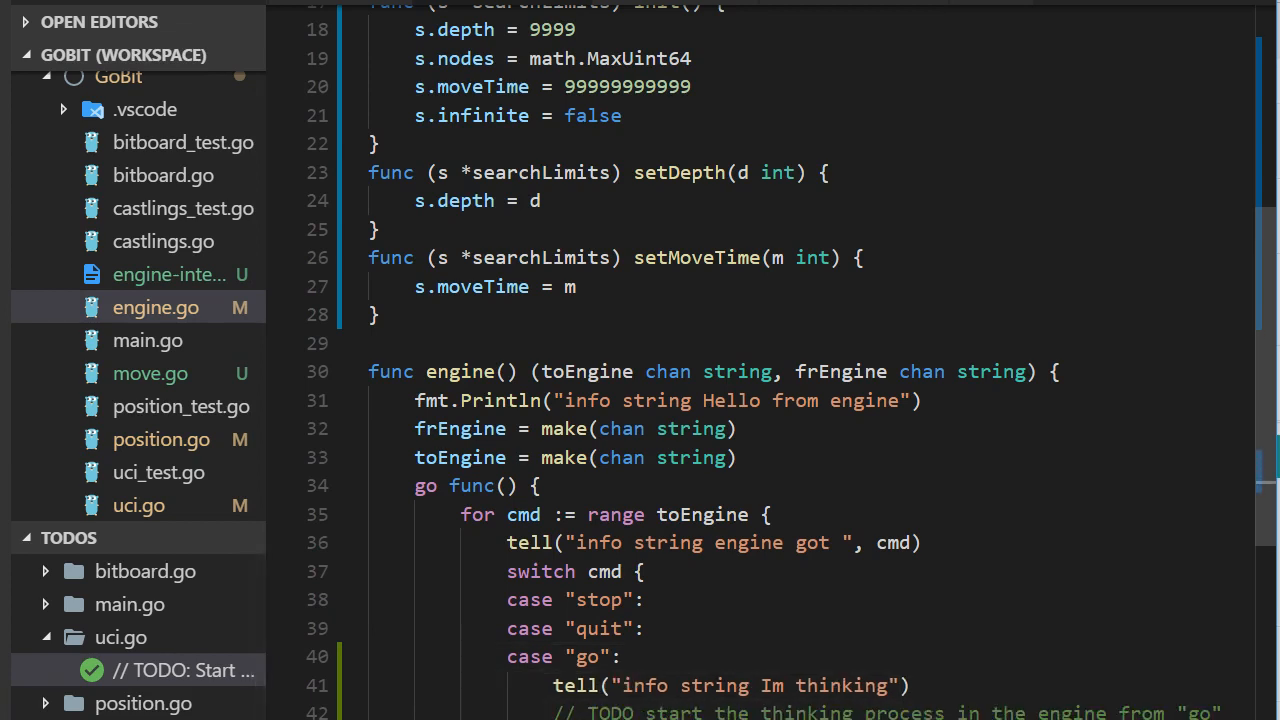
scroll(down, 3)
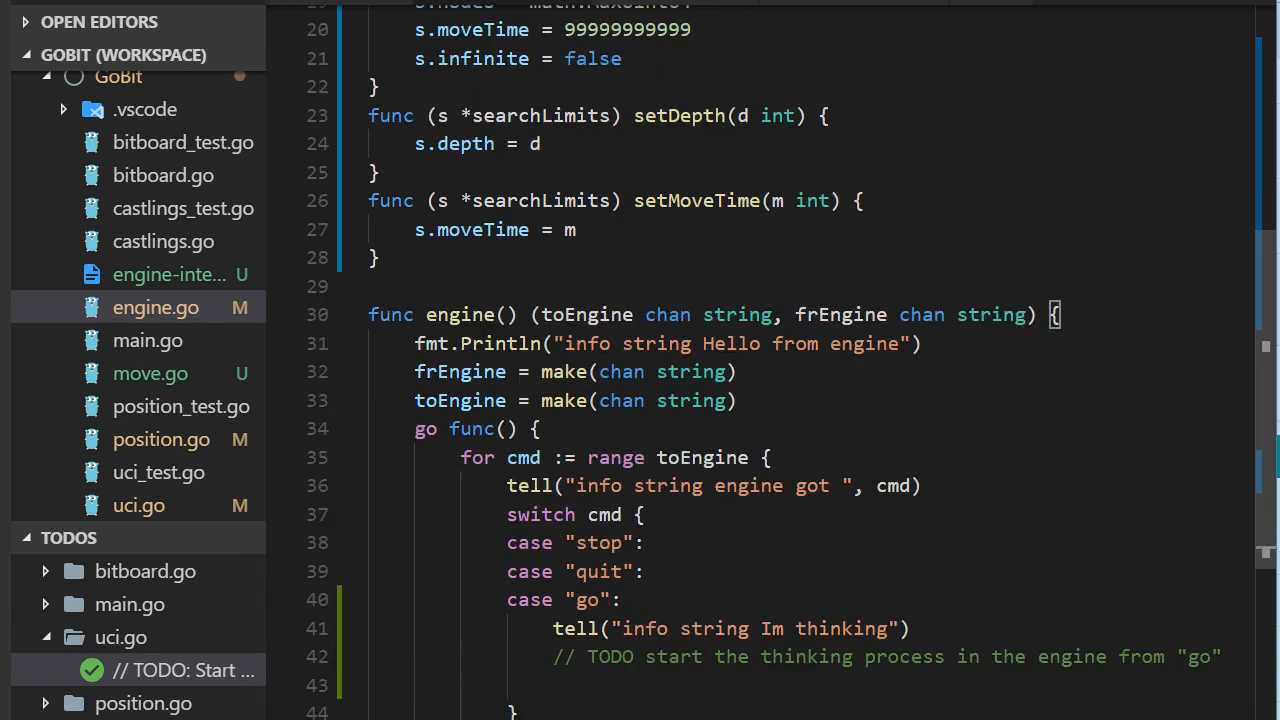